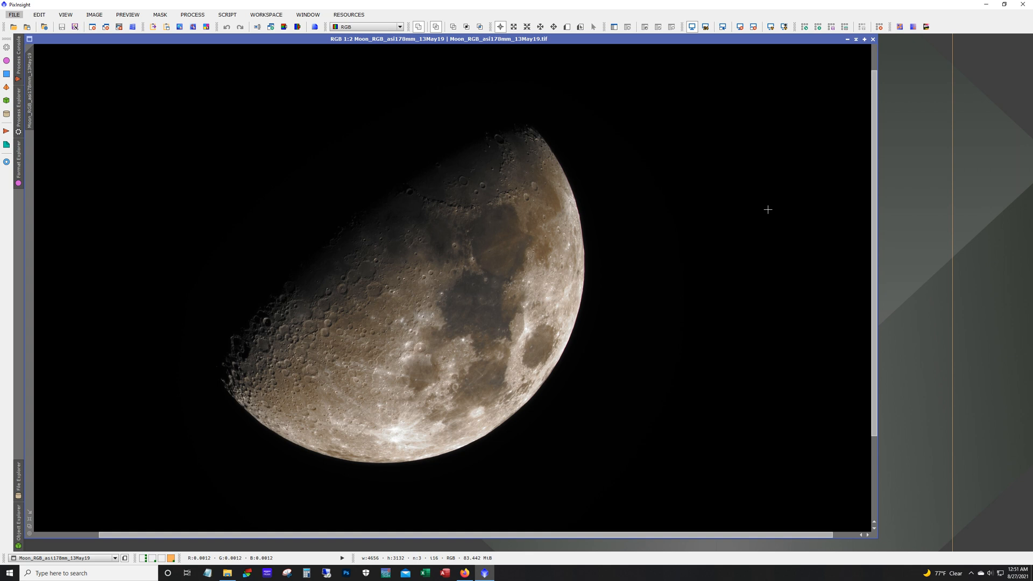
{"action": "mouse_move", "coordinate": [382, 332]}
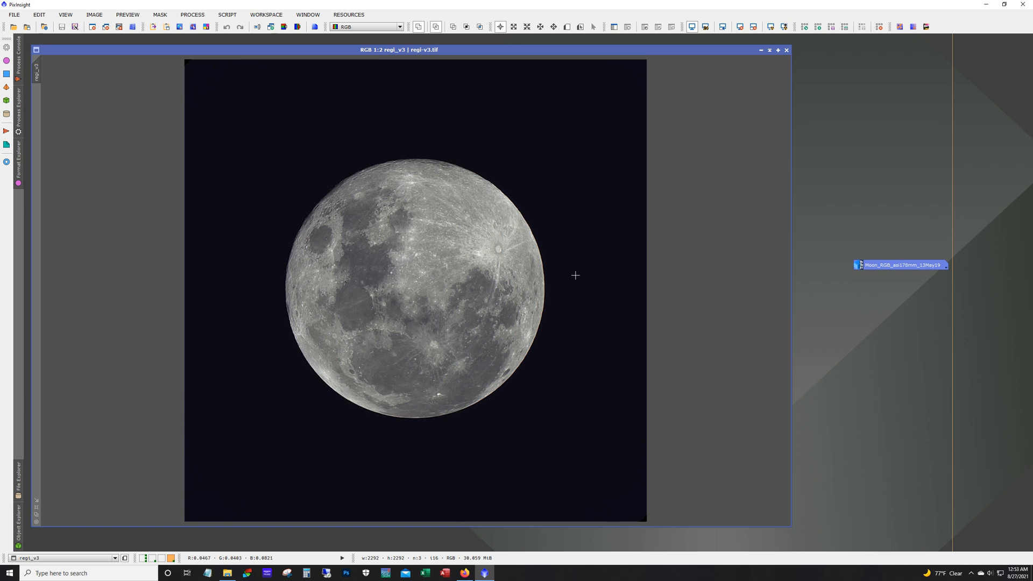
{"action": "mouse_move", "coordinate": [201, 546]}
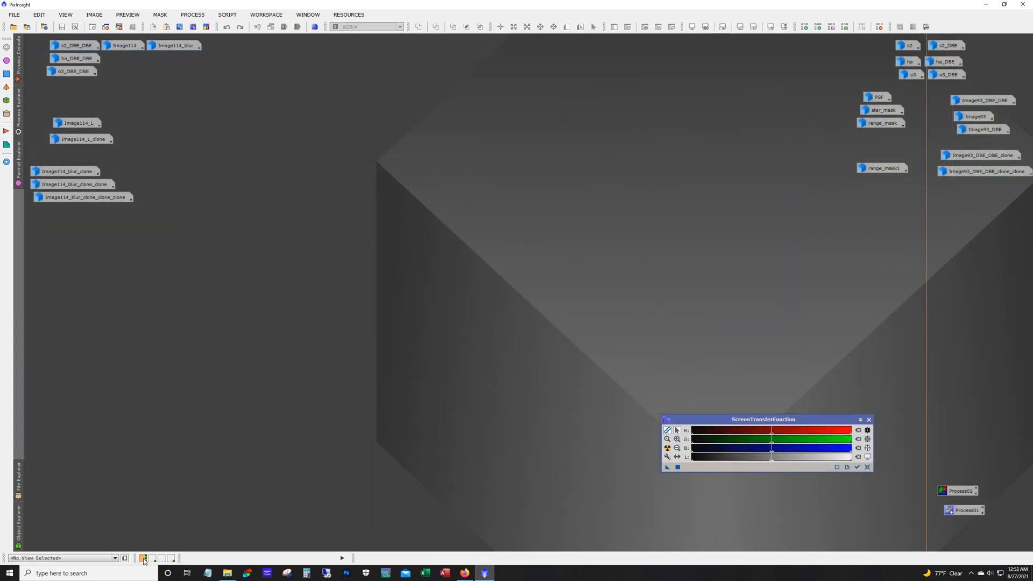
{"action": "mouse_move", "coordinate": [131, 563]}
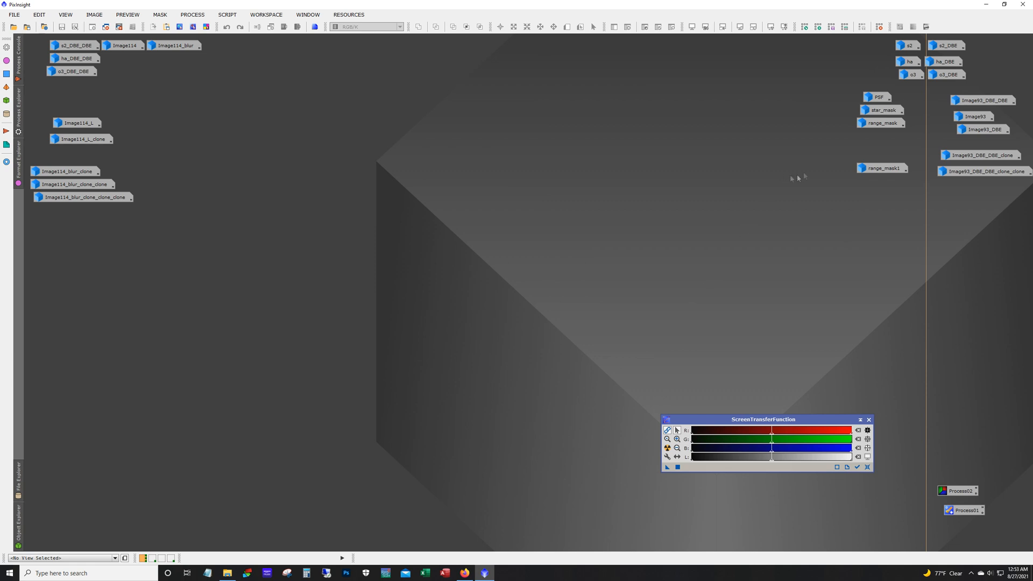
Restore the s2 channel image of the North America Nebula from its workspace icon.
{"action": "double_click", "coordinate": [908, 45]}
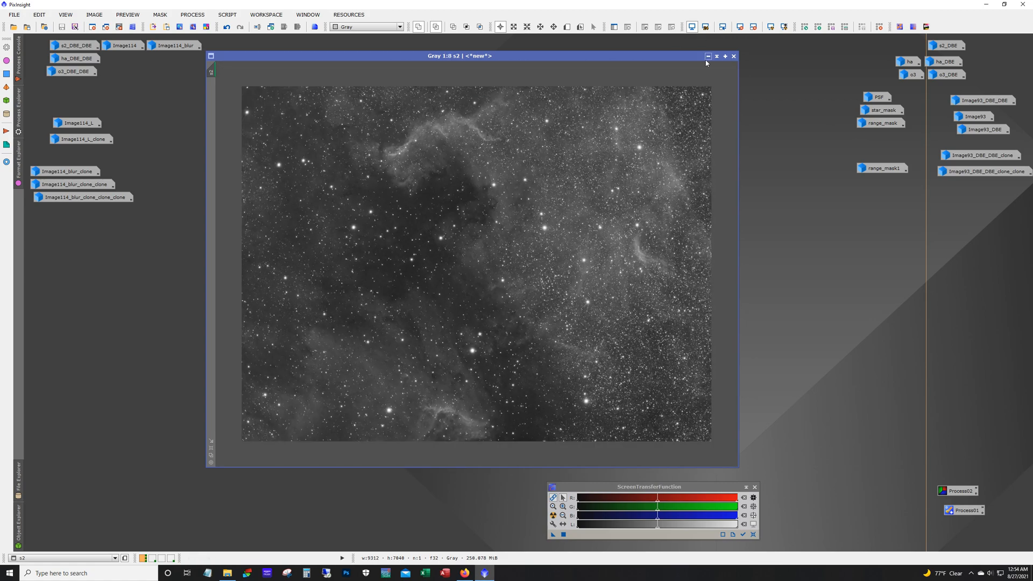
Put the s2 image away and scroll around the ha channel nebula at full resolution.
{"action": "left_click", "coordinate": [733, 55]}
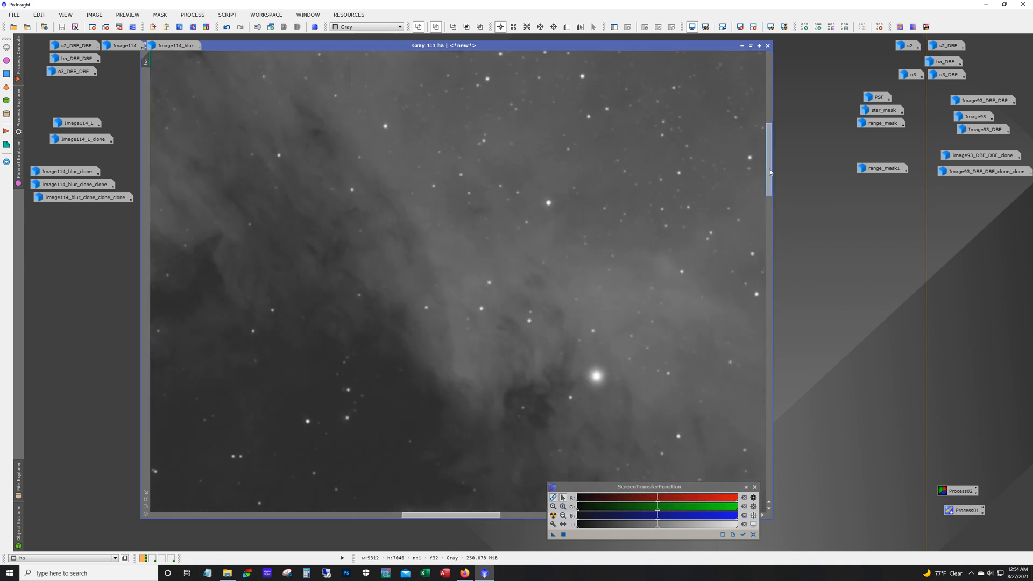
{"action": "scroll", "scroll_direction": "up", "scroll_amount": 3}
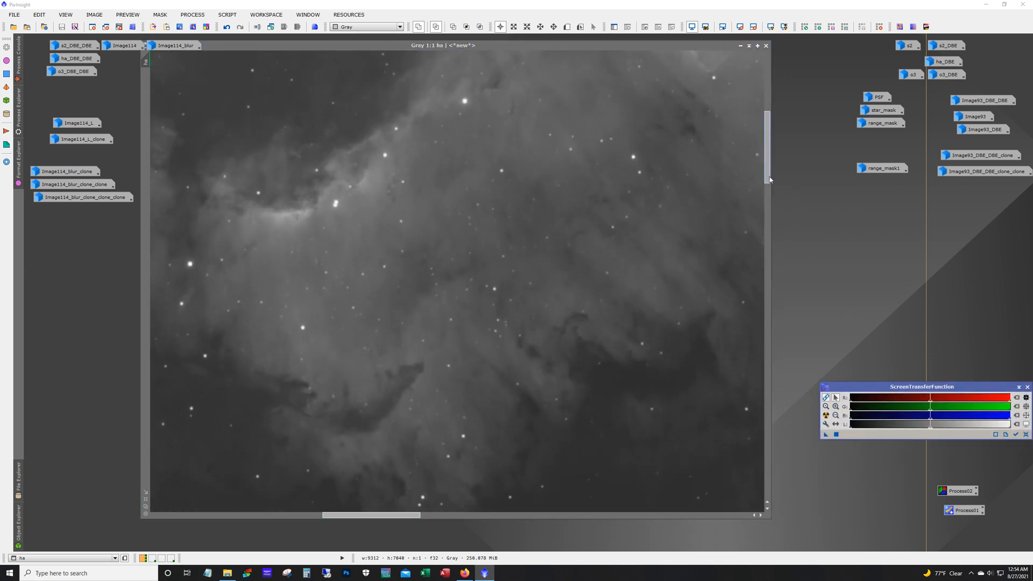
{"action": "scroll", "scroll_direction": "down", "scroll_amount": 3}
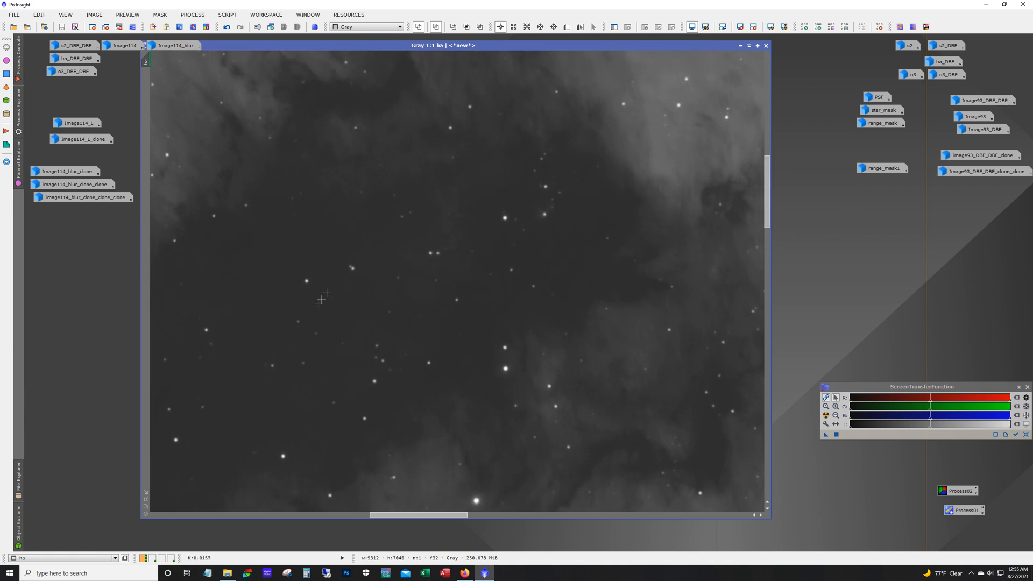
{"action": "mouse_move", "coordinate": [360, 403]}
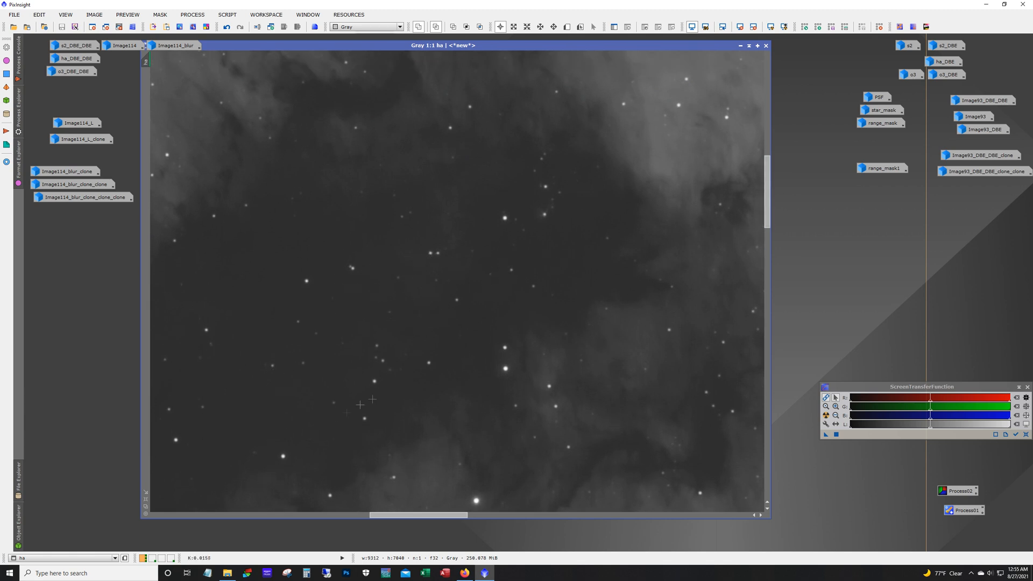
{"action": "mouse_move", "coordinate": [430, 295]}
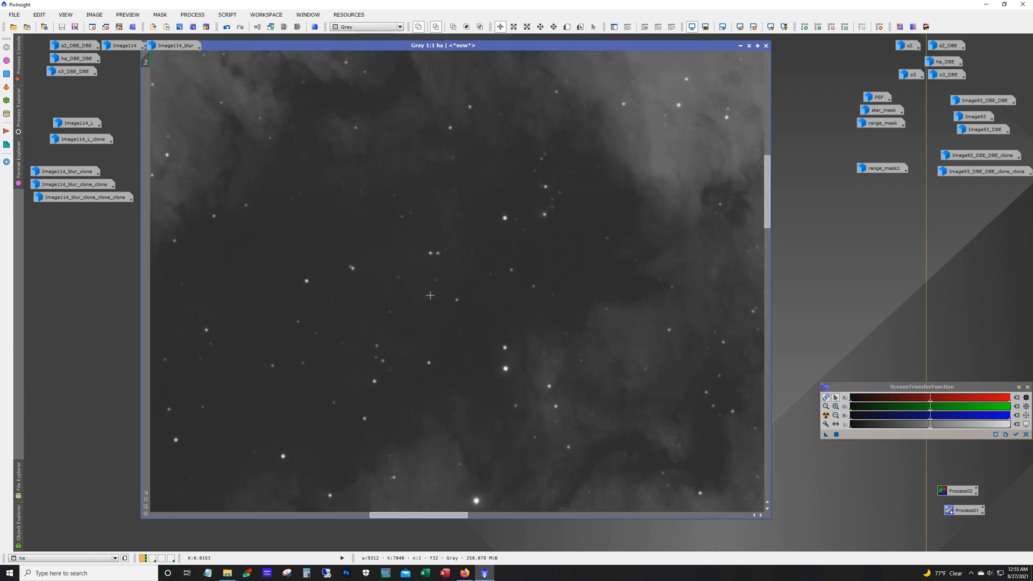
{"action": "scroll", "scroll_direction": "down", "scroll_amount": 3}
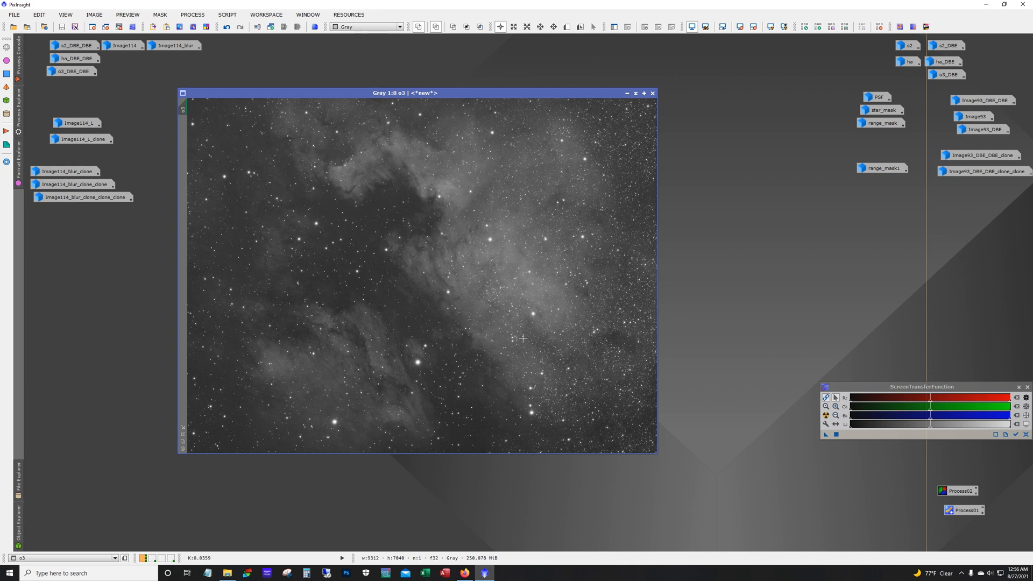
{"action": "mouse_move", "coordinate": [622, 98]}
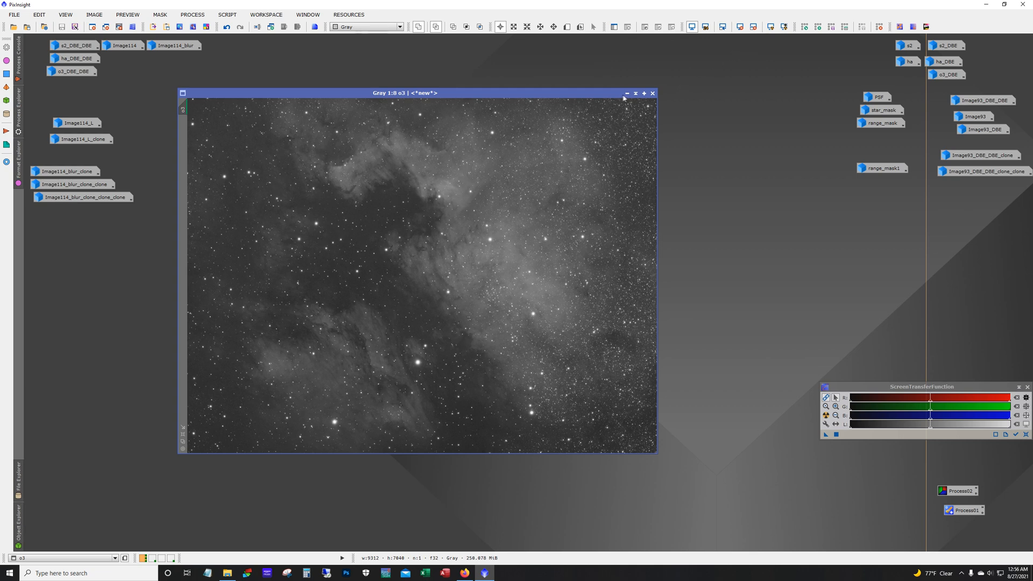
Put the o3 channel image away so only image icons remain in the workspace.
{"action": "left_click", "coordinate": [652, 92]}
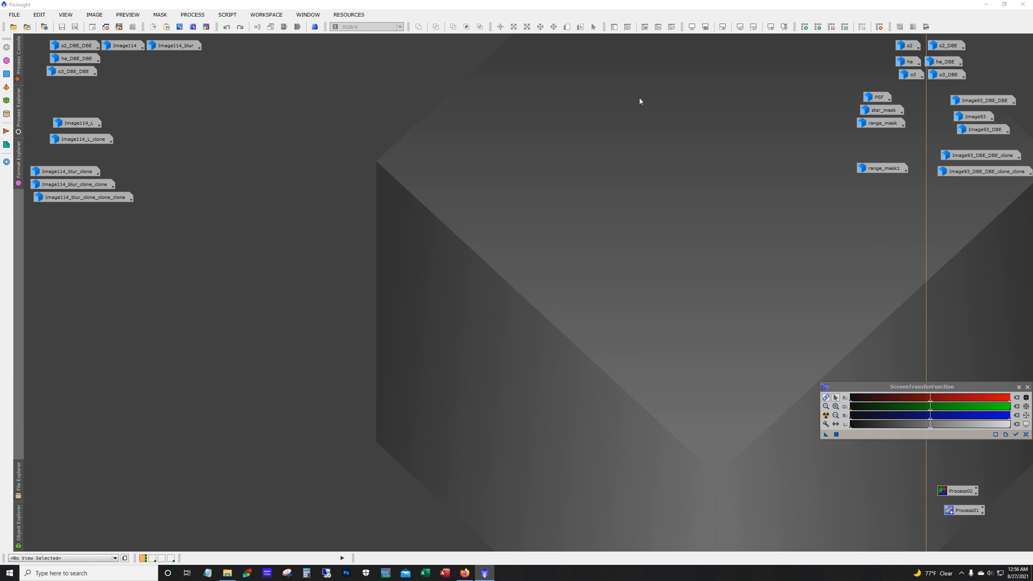
{"action": "mouse_move", "coordinate": [872, 102]}
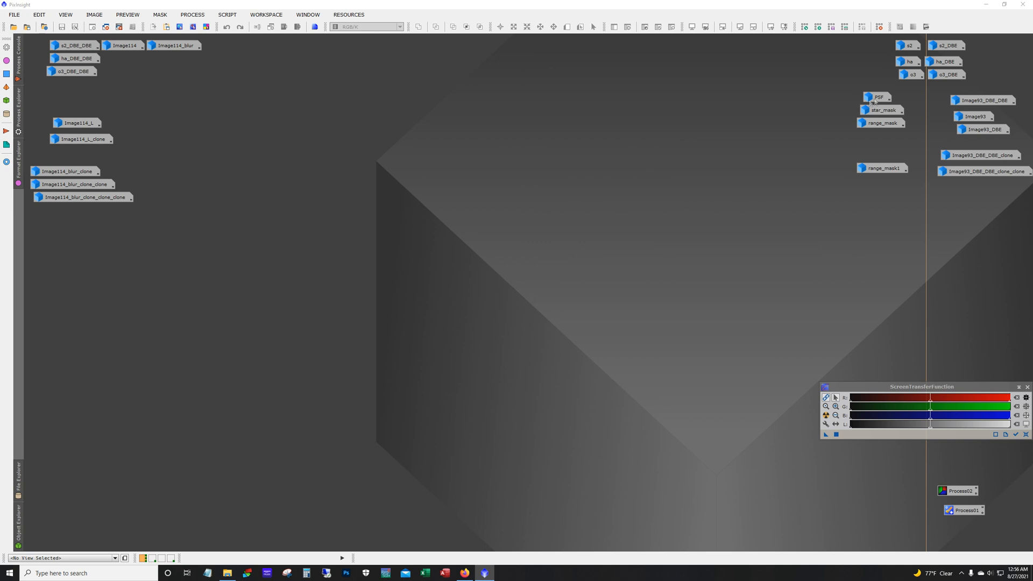
{"action": "mouse_move", "coordinate": [984, 117]}
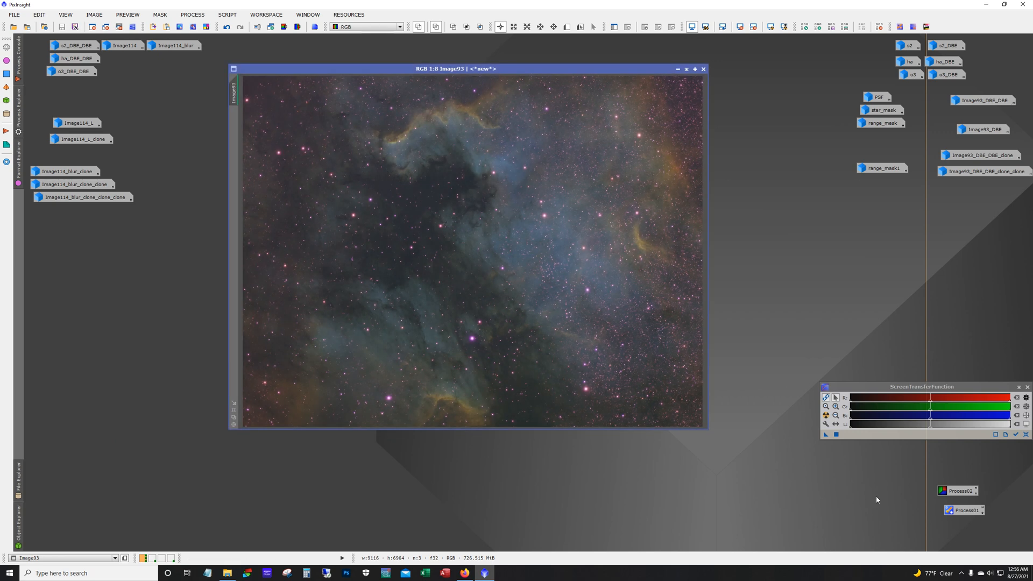
{"action": "mouse_move", "coordinate": [527, 269]}
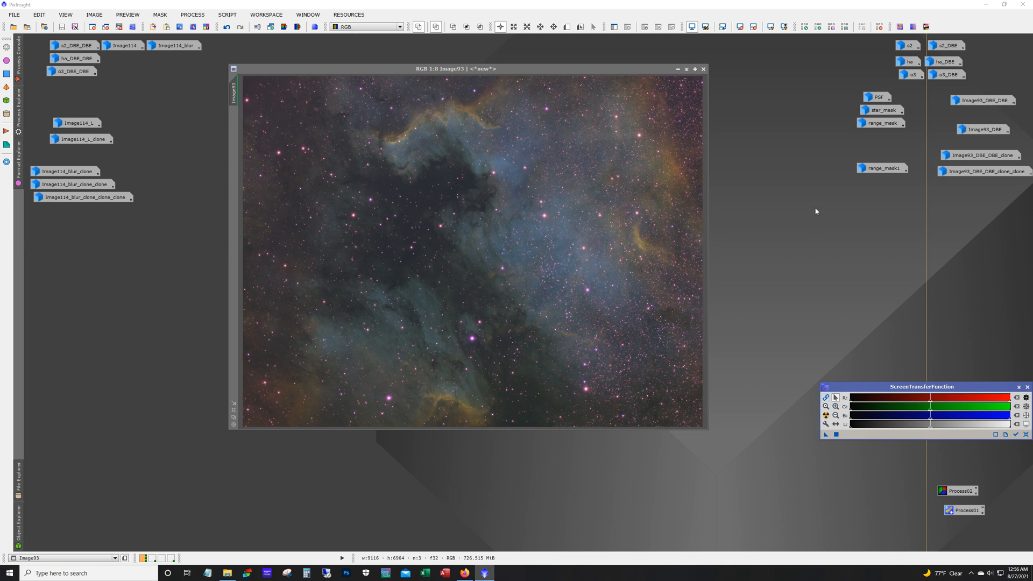
{"action": "mouse_move", "coordinate": [986, 129]}
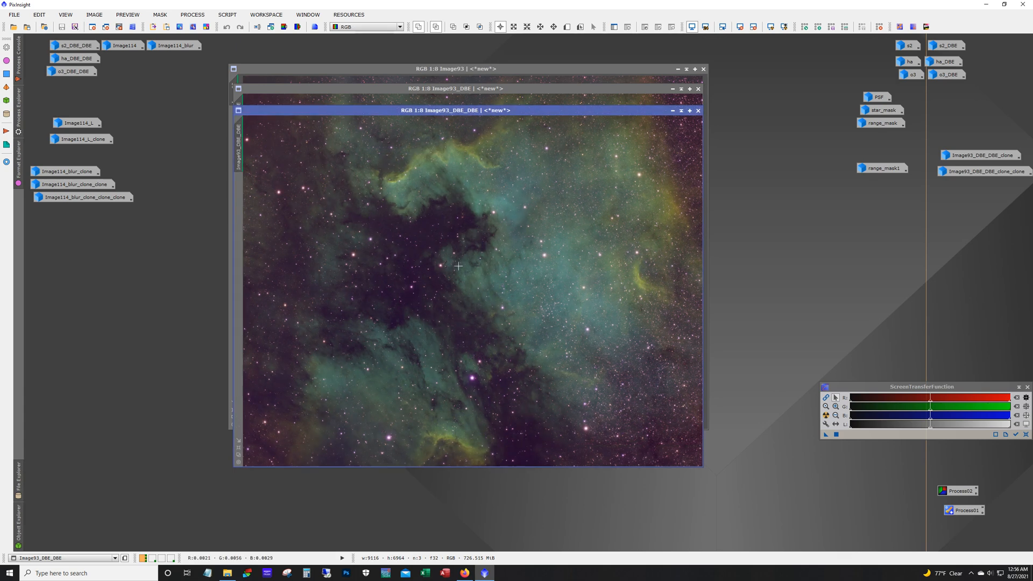
{"action": "mouse_move", "coordinate": [633, 342]}
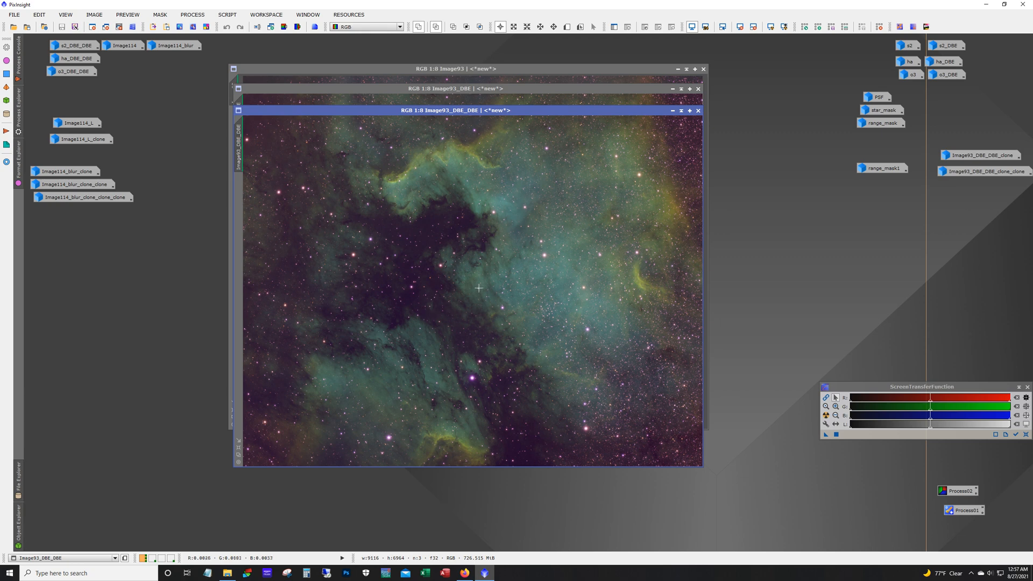
{"action": "mouse_move", "coordinate": [495, 296]}
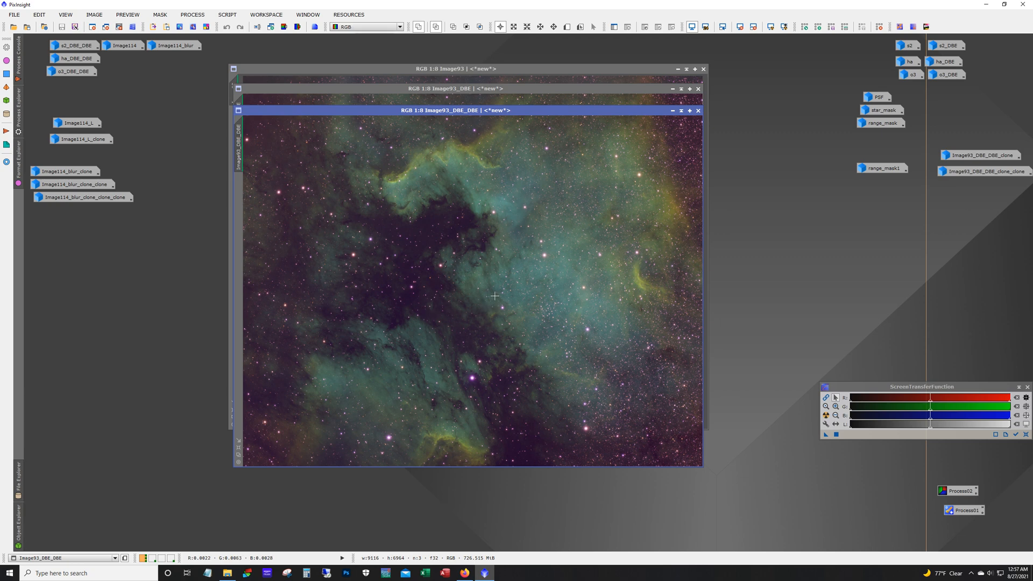
{"action": "mouse_move", "coordinate": [555, 264]}
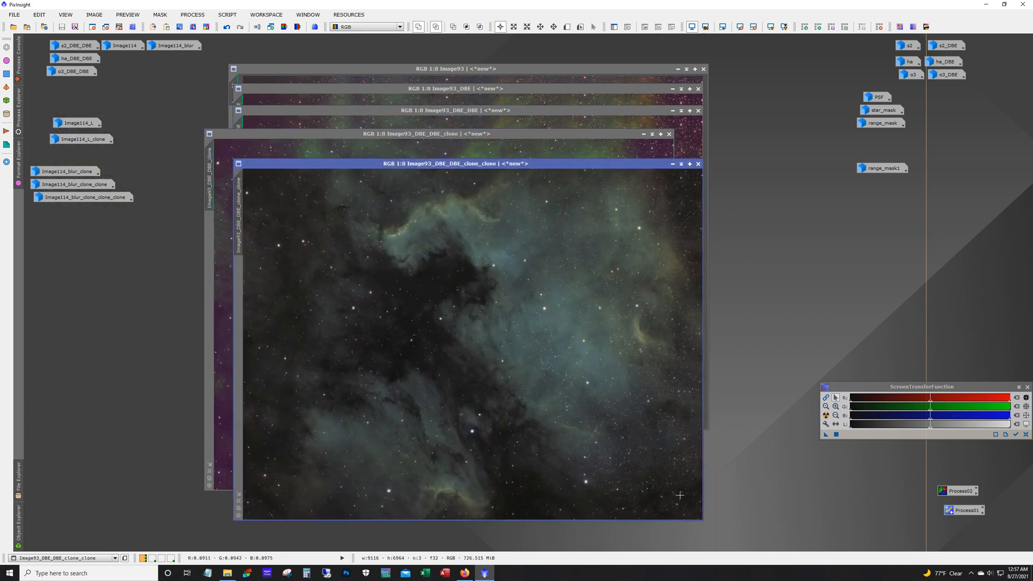
{"action": "mouse_move", "coordinate": [688, 172]}
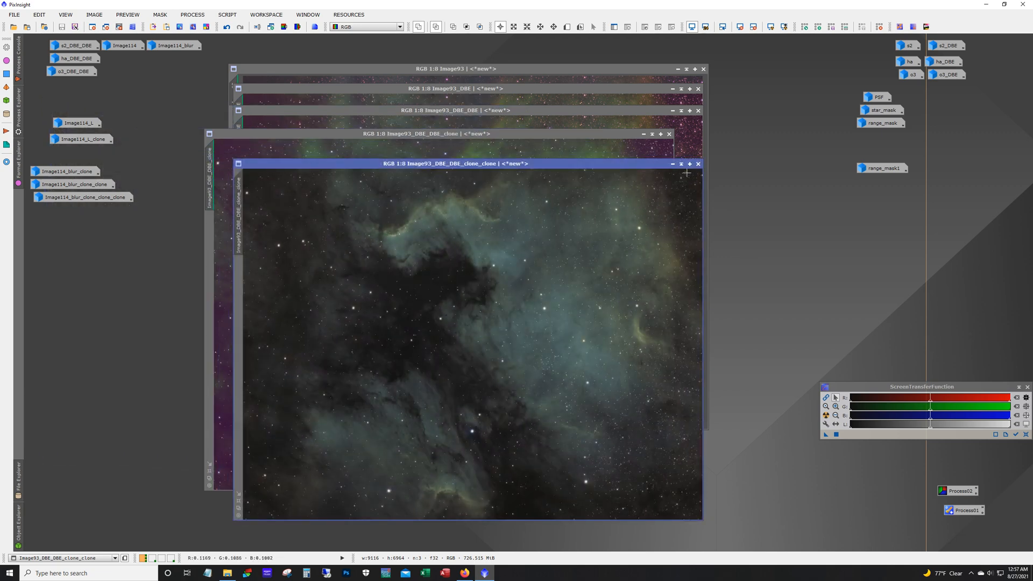
{"action": "left_click", "coordinate": [697, 164]}
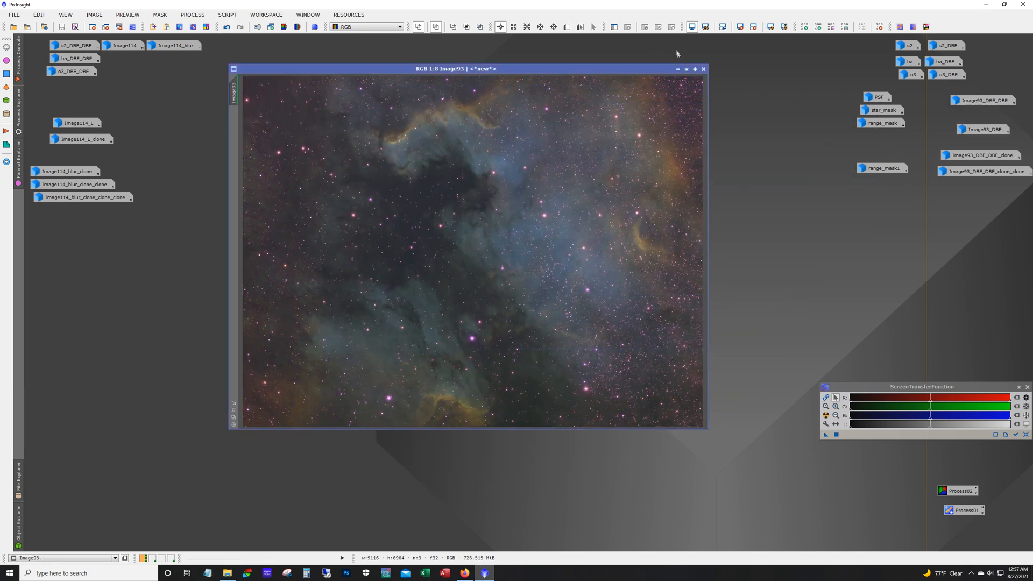
{"action": "left_click", "coordinate": [703, 69]}
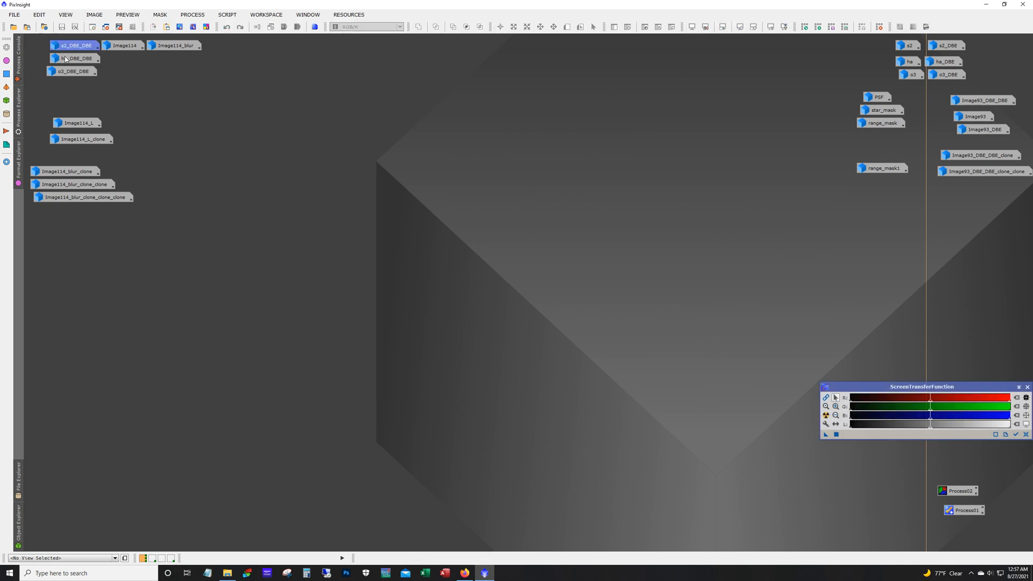
Preview s2_DBE_DBE, then bring up Image114_blur and position its window in the workspace.
{"action": "double_click", "coordinate": [74, 45]}
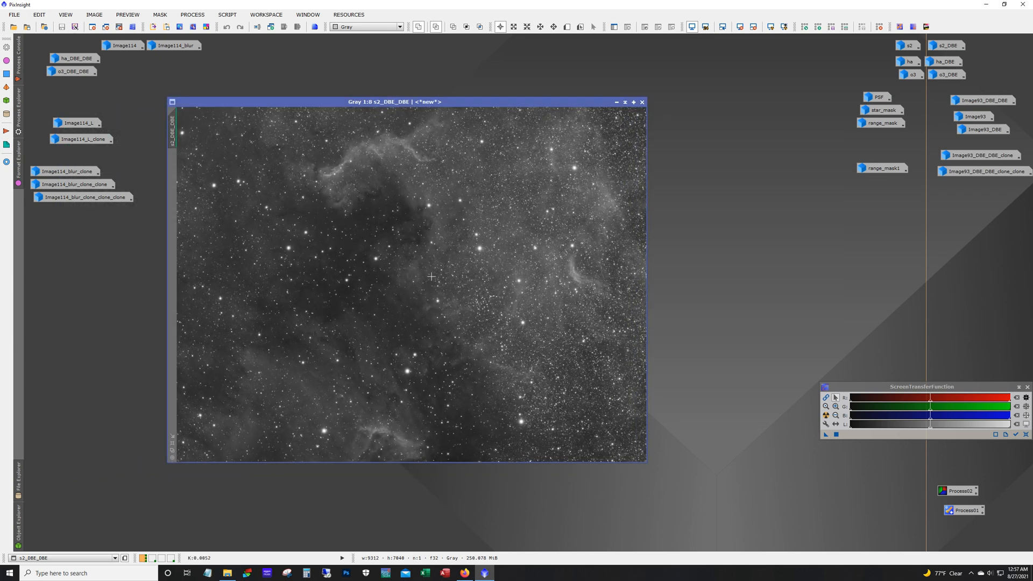
{"action": "mouse_move", "coordinate": [106, 98]}
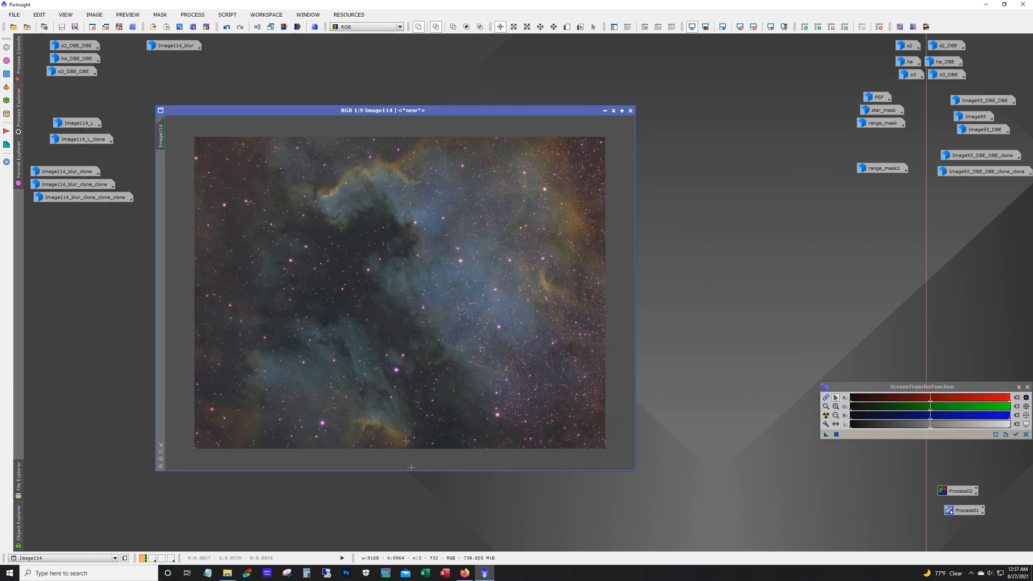
{"action": "mouse_move", "coordinate": [418, 412]}
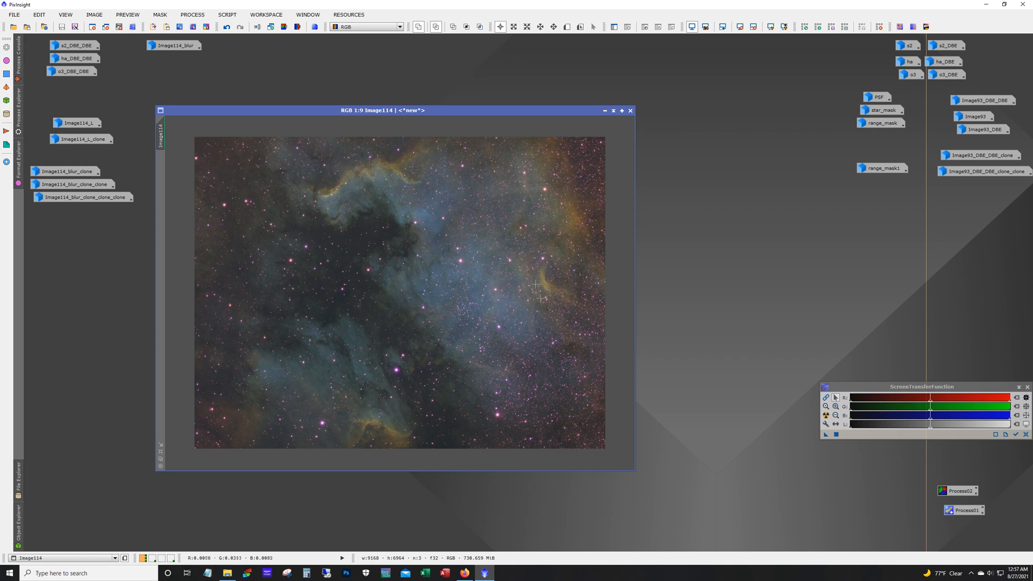
{"action": "mouse_move", "coordinate": [537, 351]}
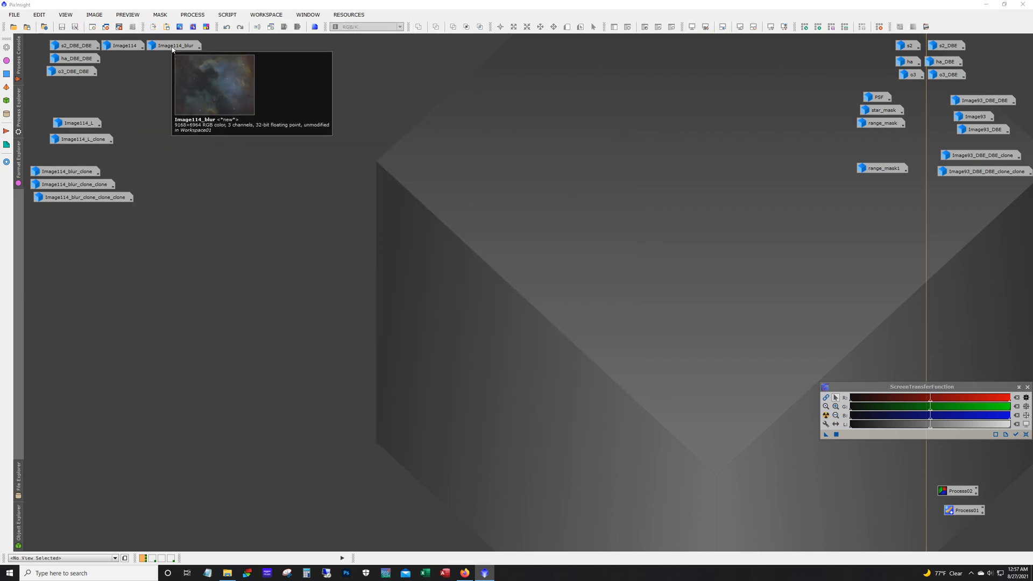
{"action": "double_click", "coordinate": [175, 45]}
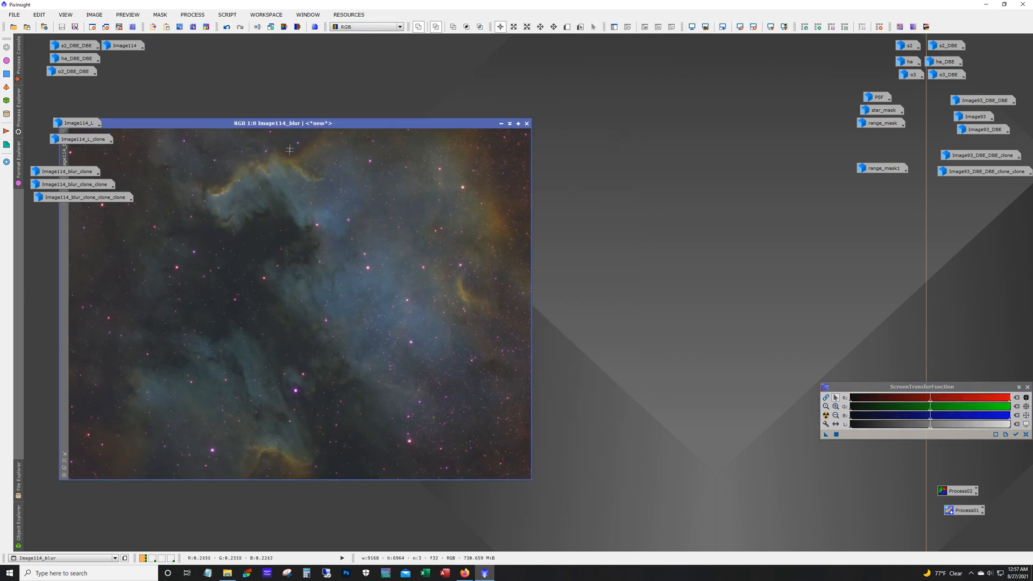
{"action": "left_click_drag", "start_coordinate": [267, 123], "coordinate": [406, 106]}
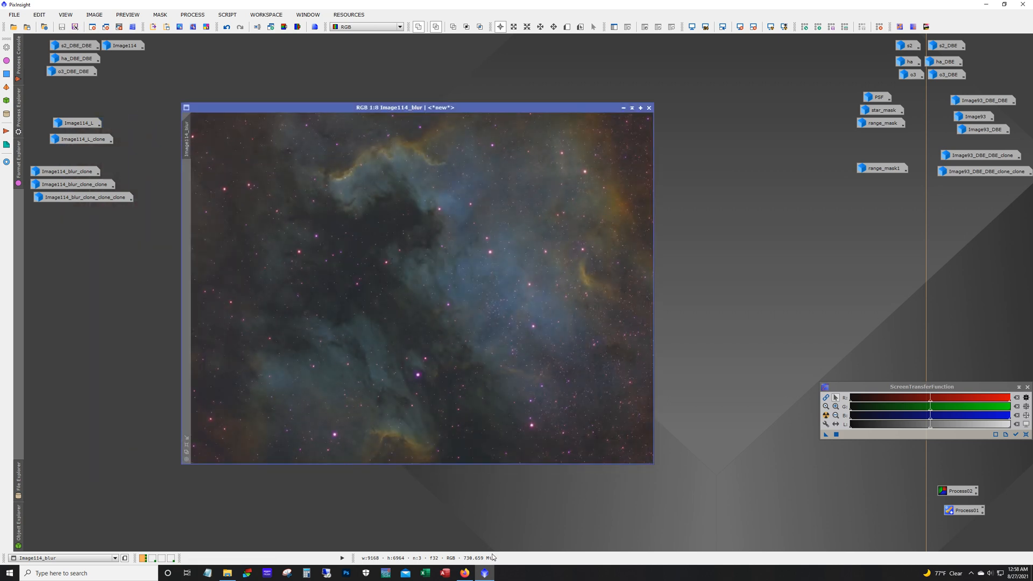
{"action": "mouse_move", "coordinate": [527, 139]}
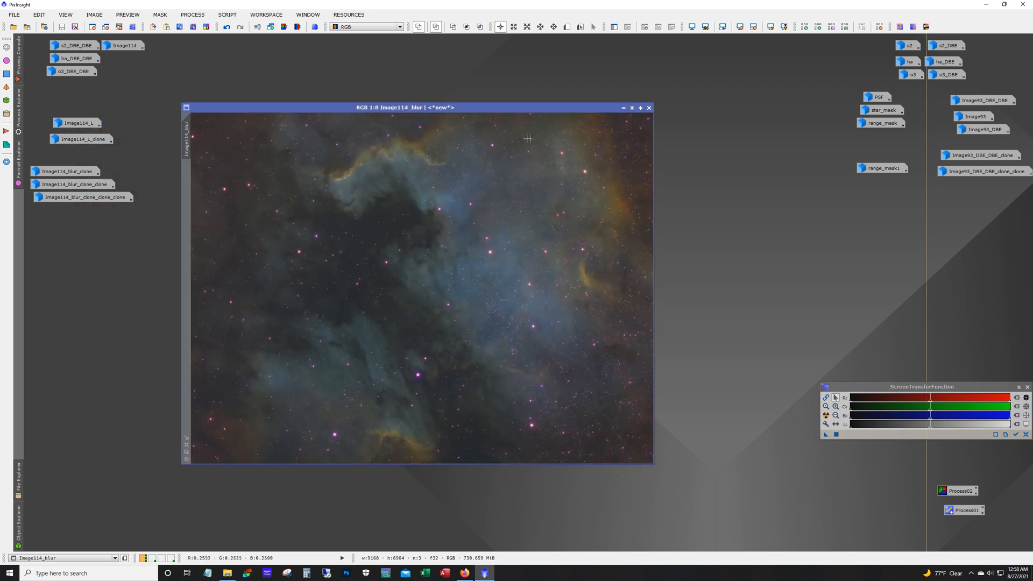
Put the blurred colour image away and bring up the Image114_L luminance image, positioned near centre.
{"action": "left_click", "coordinate": [623, 108]}
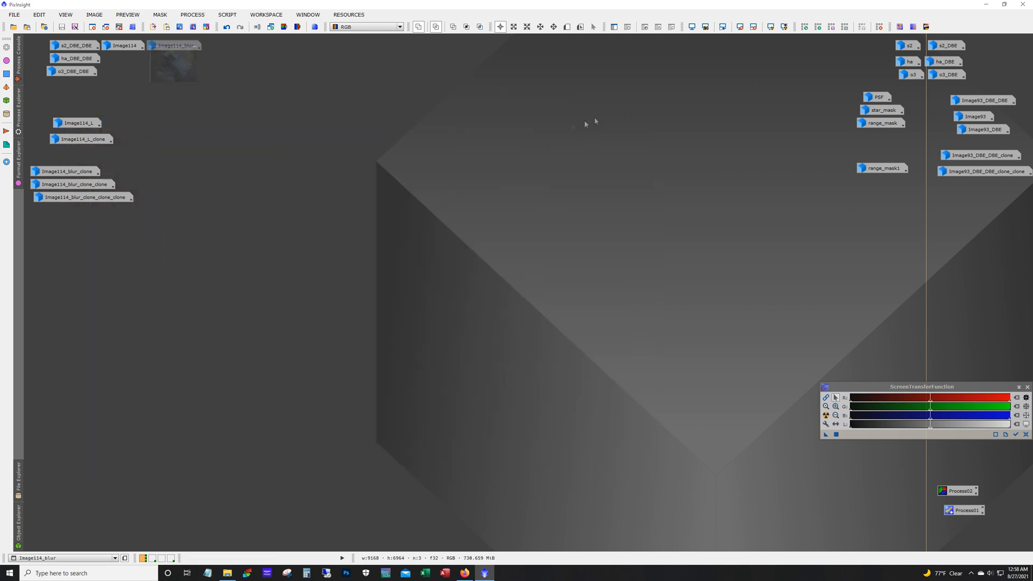
{"action": "left_click", "coordinate": [75, 123]}
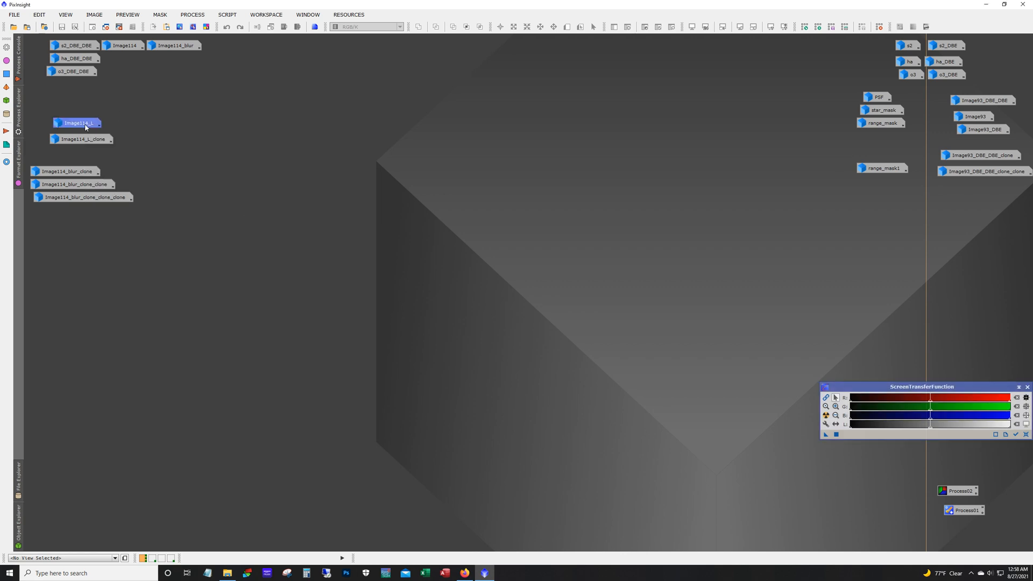
{"action": "double_click", "coordinate": [78, 123]}
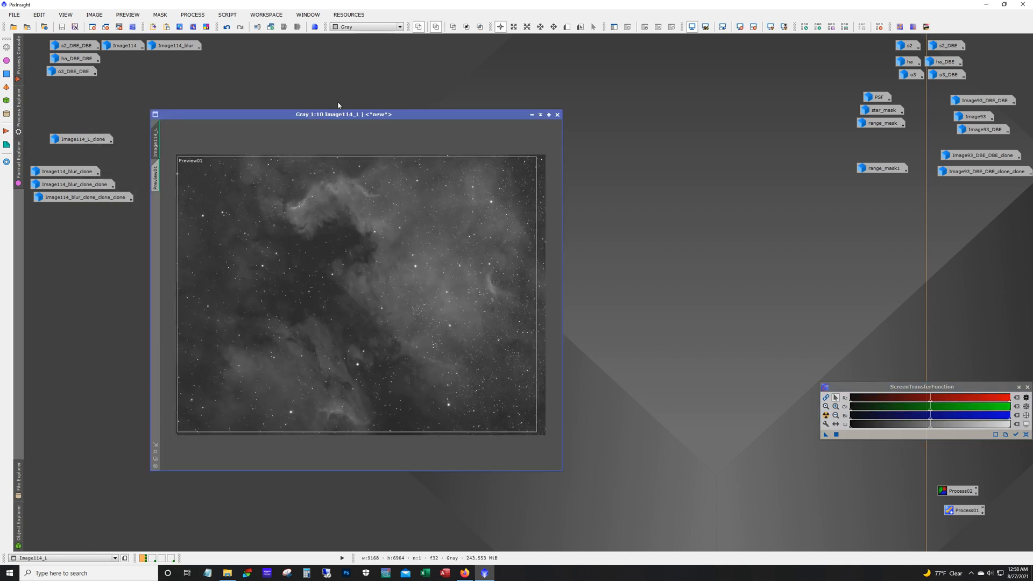
{"action": "left_click_drag", "start_coordinate": [342, 114], "coordinate": [370, 76]}
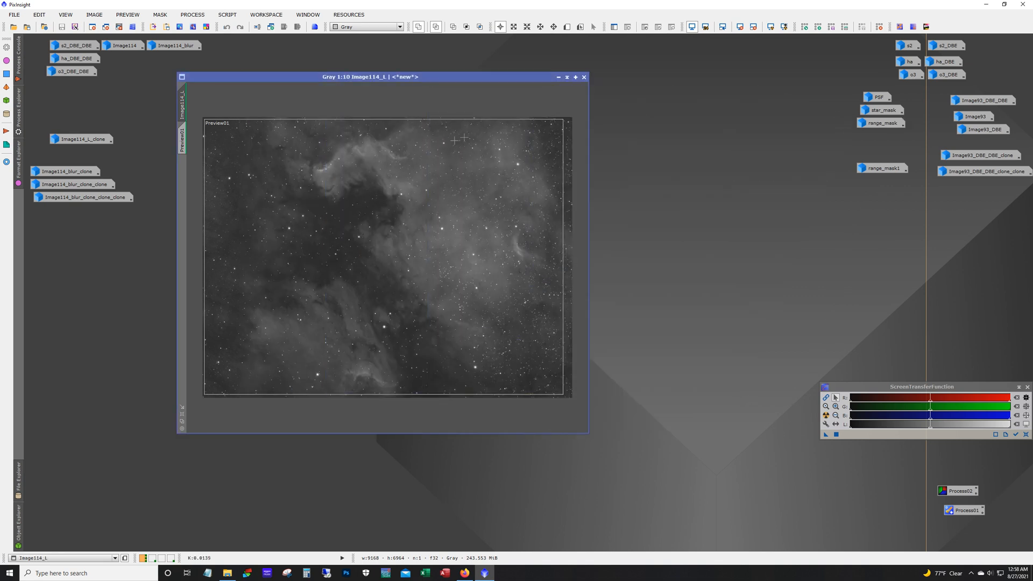
{"action": "mouse_move", "coordinate": [372, 244]}
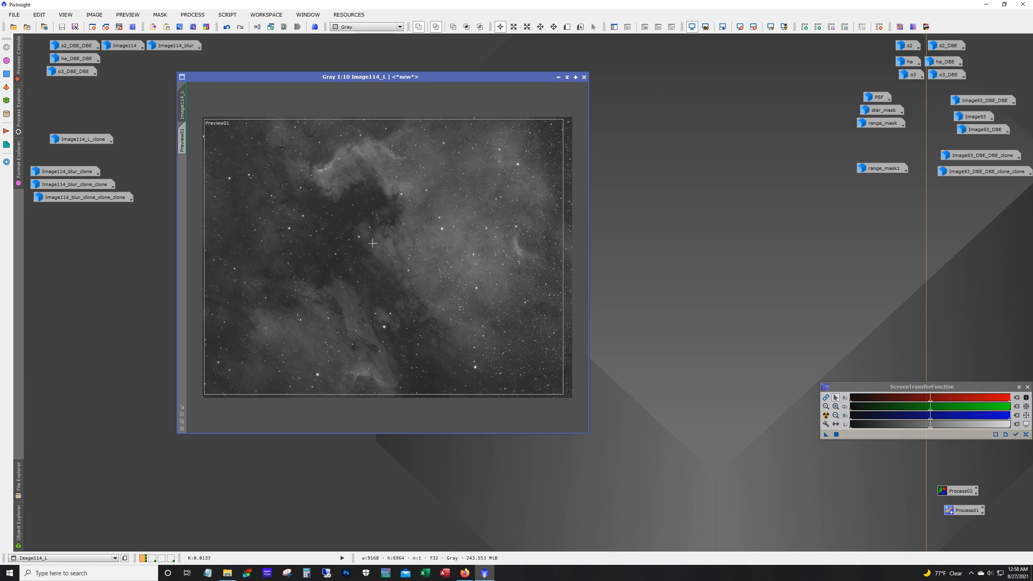
{"action": "mouse_move", "coordinate": [410, 220]}
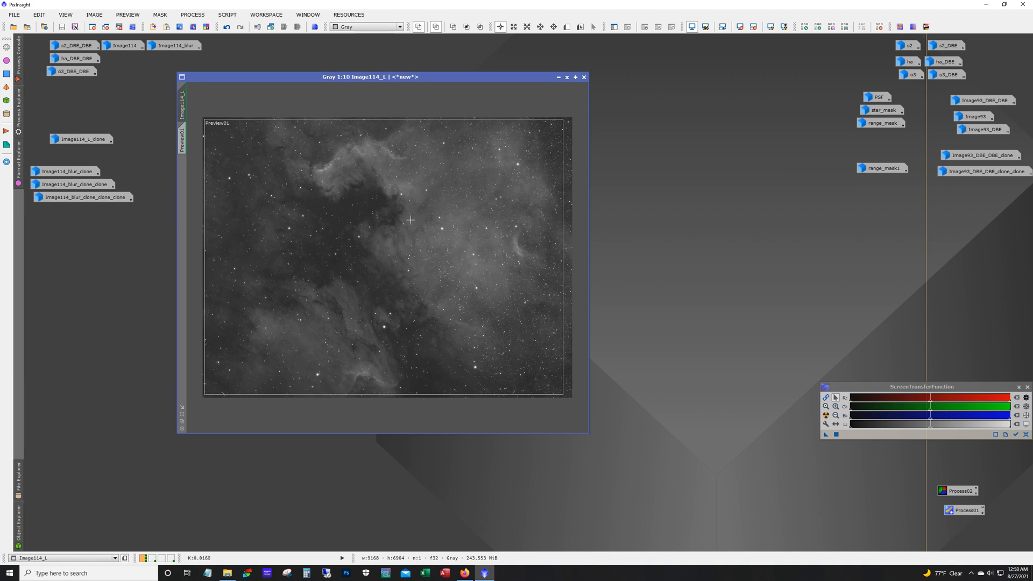
{"action": "mouse_move", "coordinate": [384, 227]}
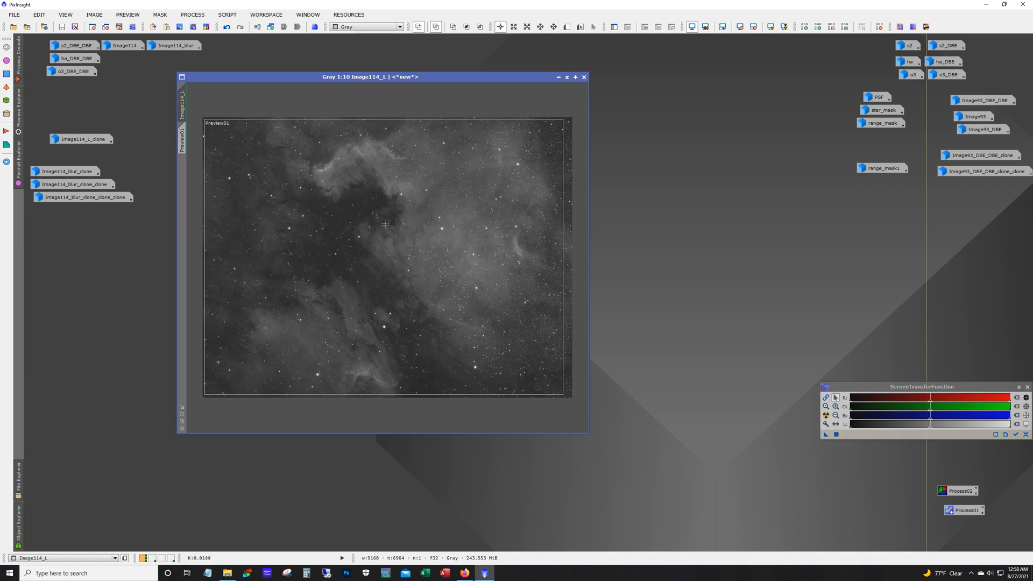
{"action": "mouse_move", "coordinate": [345, 260]}
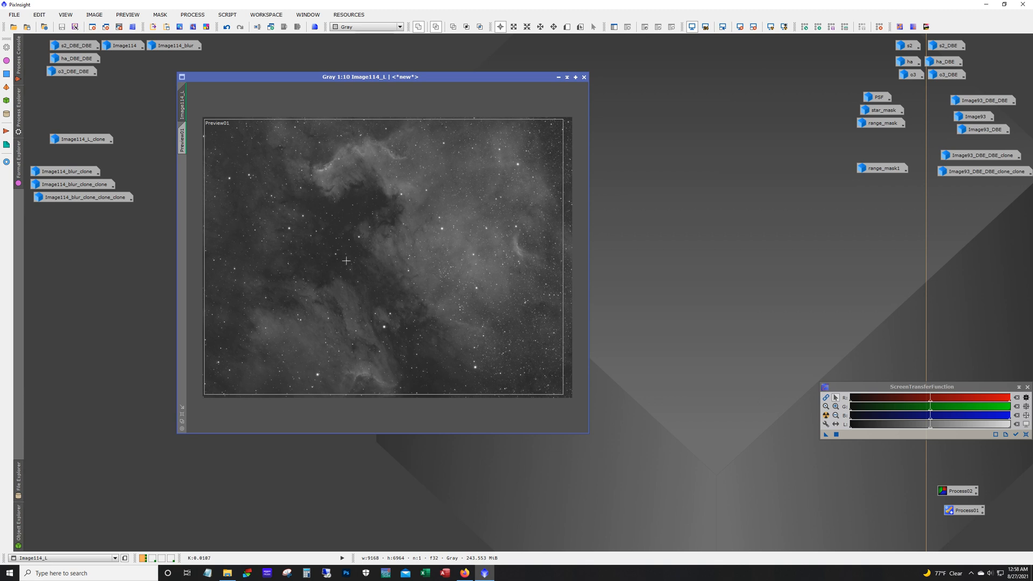
{"action": "mouse_move", "coordinate": [392, 225]}
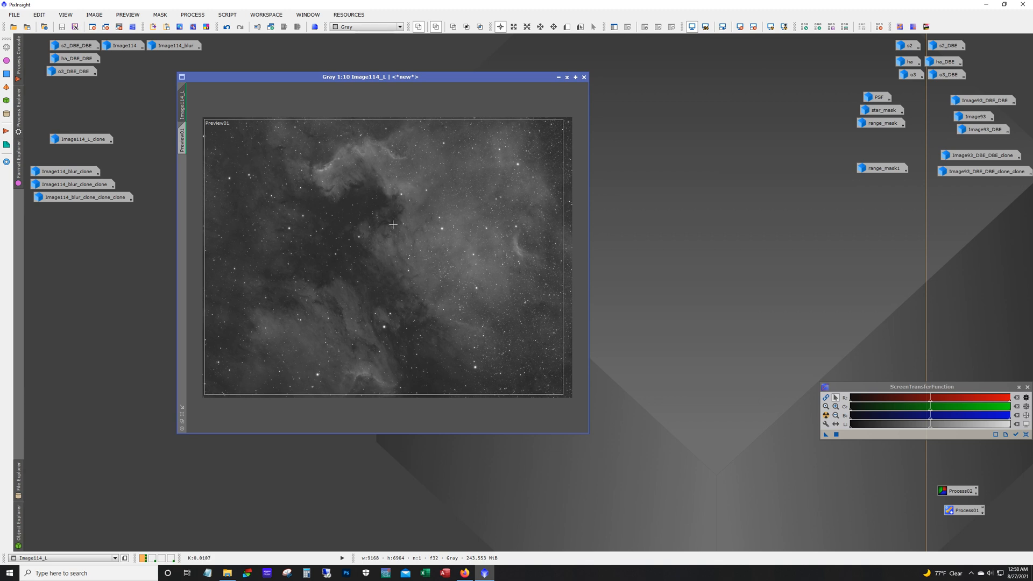
{"action": "mouse_move", "coordinate": [420, 202]}
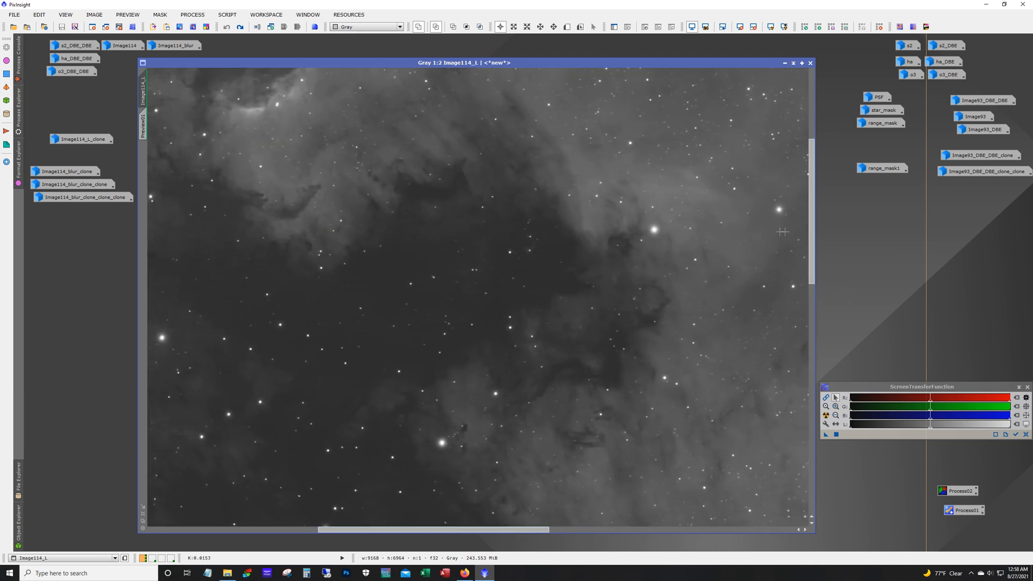
{"action": "mouse_move", "coordinate": [242, 81]}
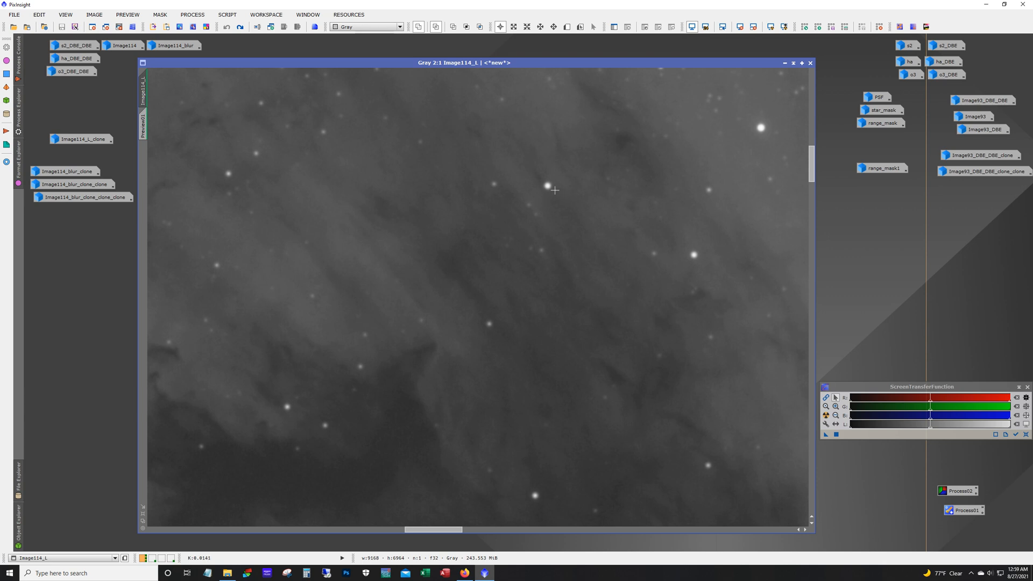
{"action": "mouse_move", "coordinate": [245, 42]}
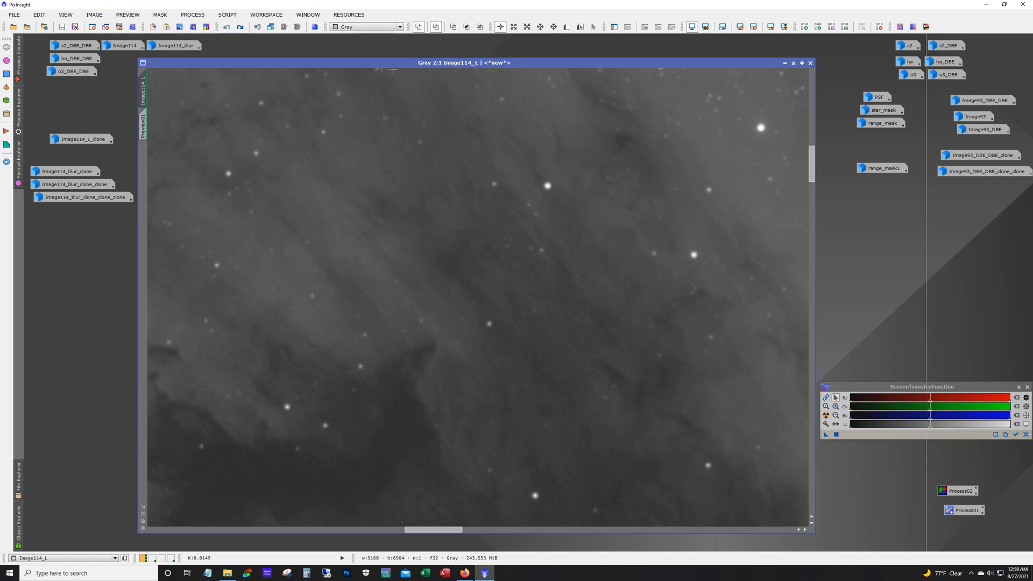
{"action": "mouse_move", "coordinate": [795, 98]}
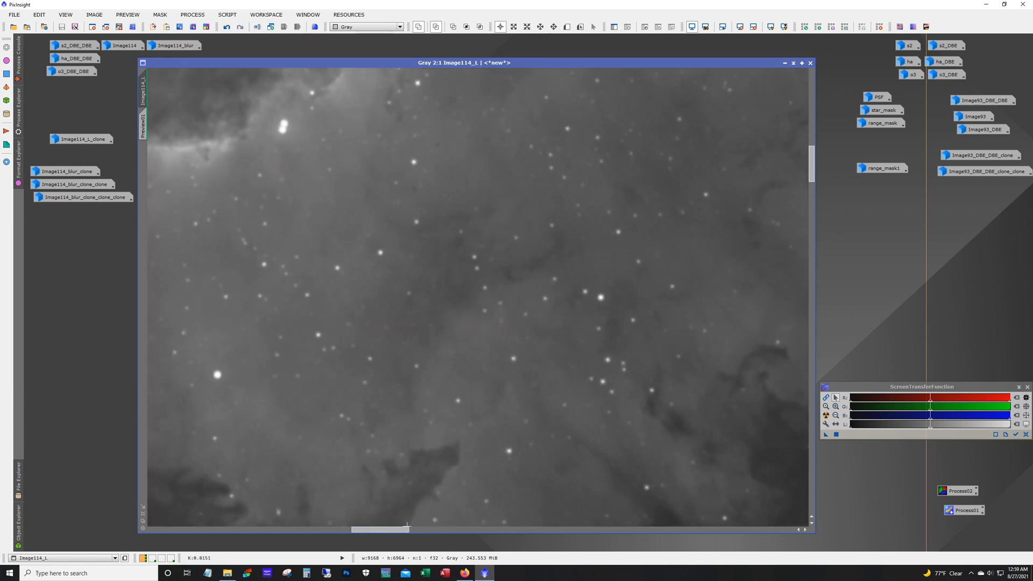
{"action": "scroll", "scroll_direction": "down", "scroll_amount": 3}
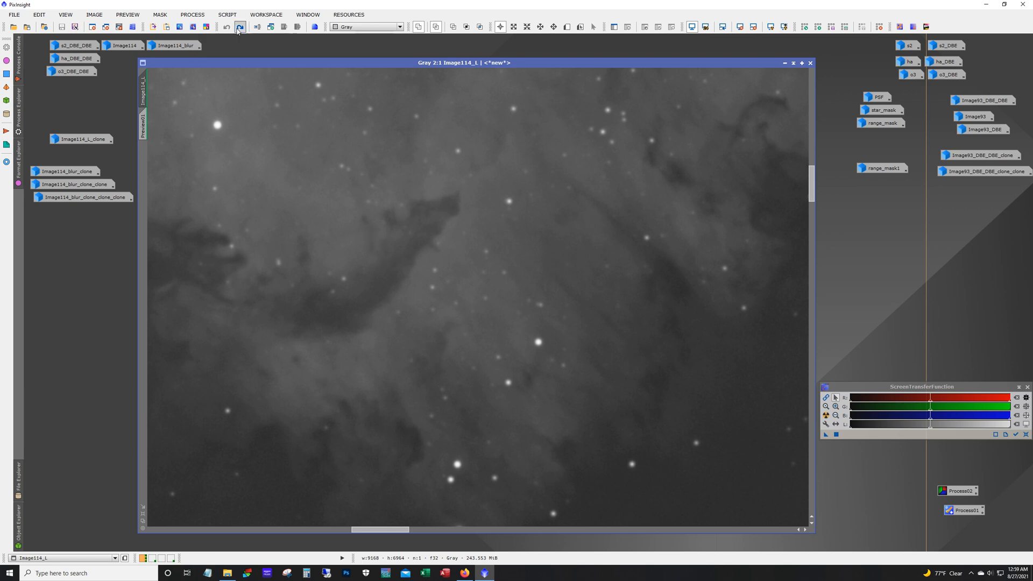
{"action": "left_click", "coordinate": [227, 26]}
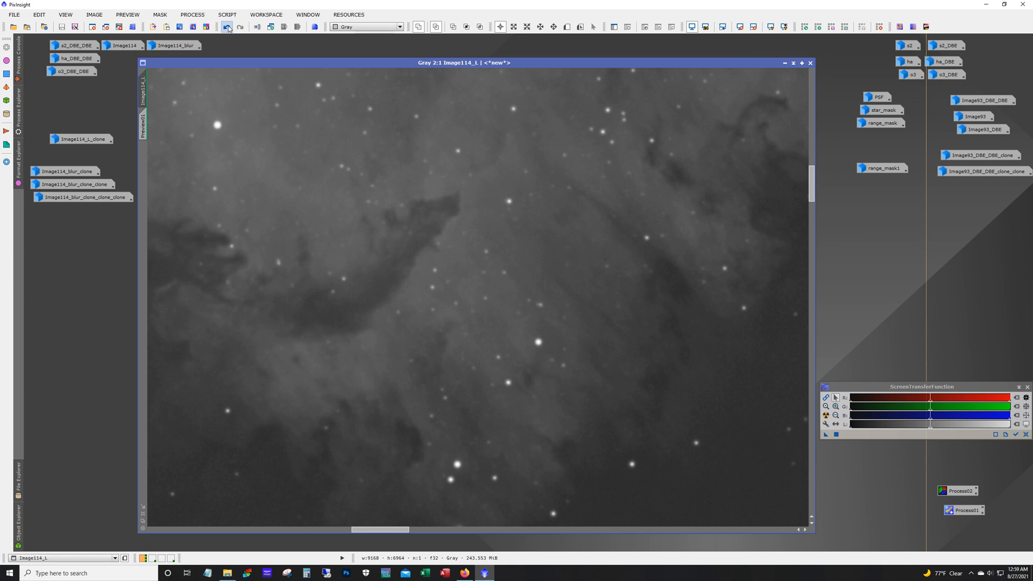
{"action": "left_click", "coordinate": [227, 25]}
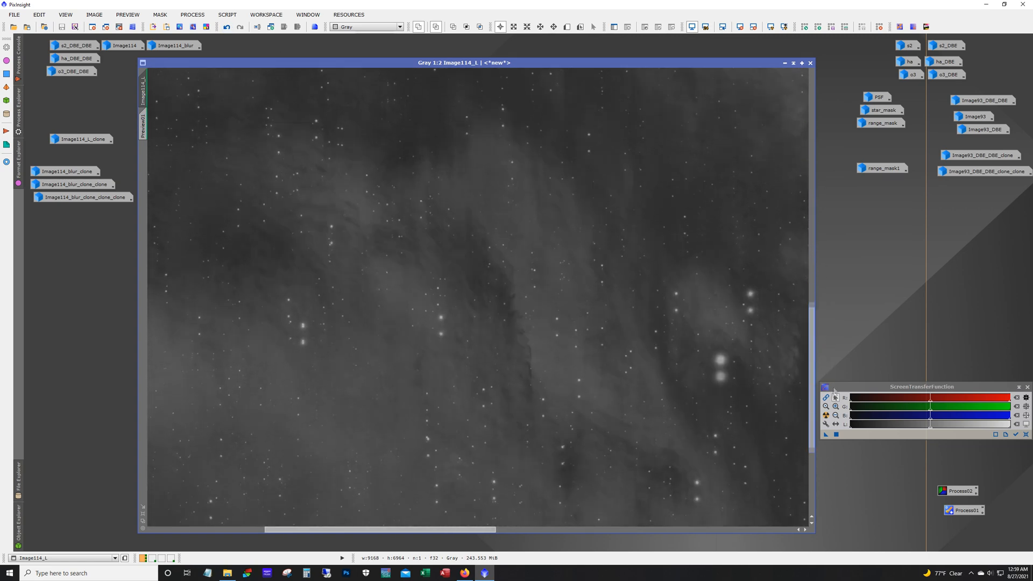
{"action": "left_click", "coordinate": [826, 407]}
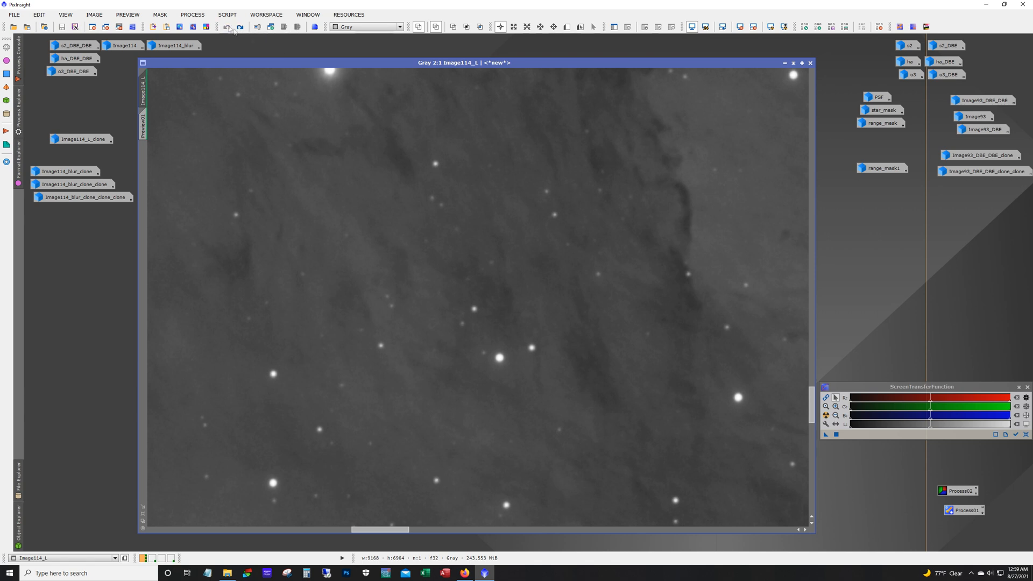
{"action": "mouse_move", "coordinate": [546, 186]}
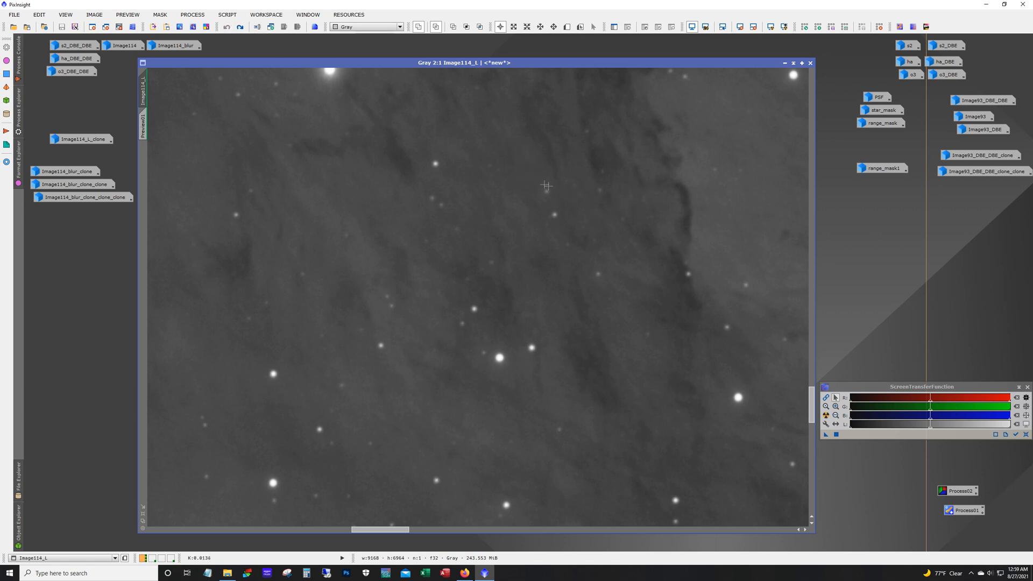
{"action": "mouse_move", "coordinate": [587, 199]}
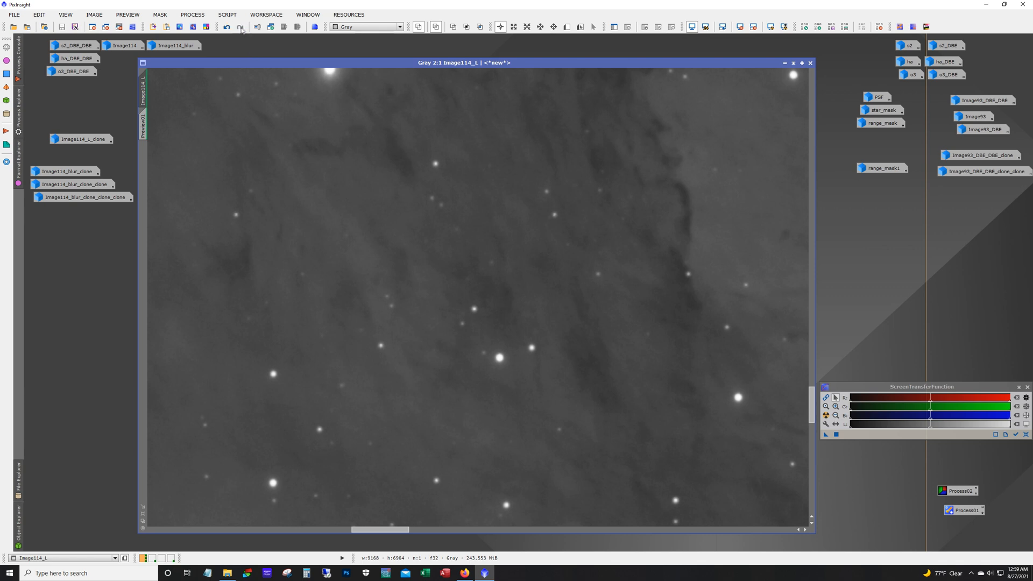
{"action": "mouse_move", "coordinate": [578, 376]}
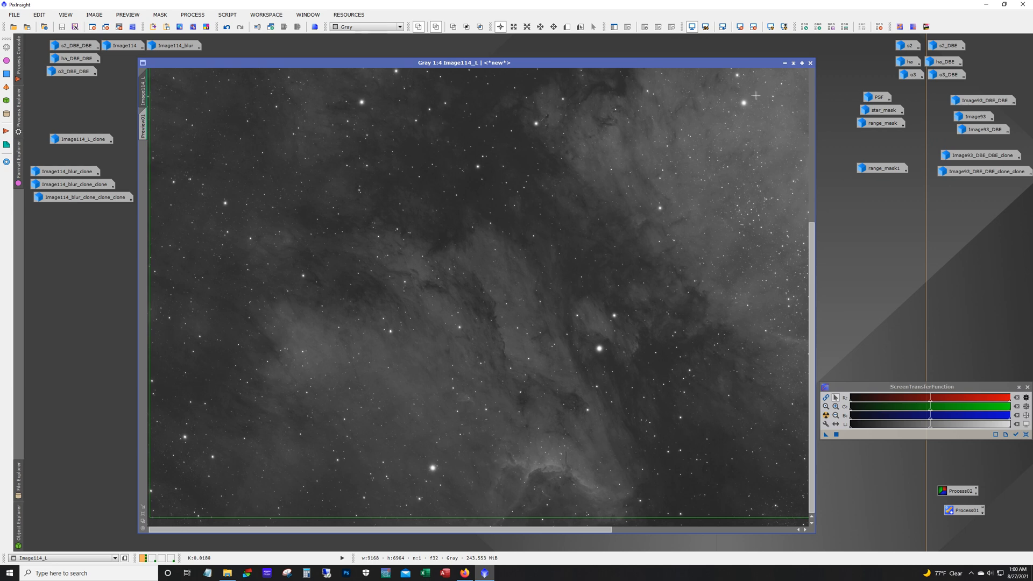
Set aside Image114_L and its clone, then bring the colour Image114_blur_clone image back up.
{"action": "left_click", "coordinate": [809, 63]}
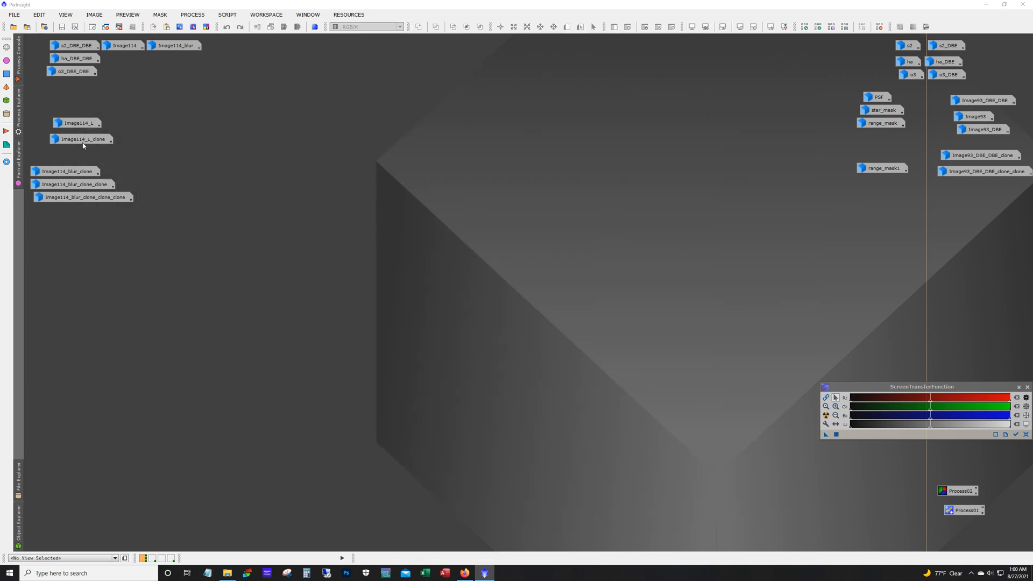
{"action": "double_click", "coordinate": [82, 139]}
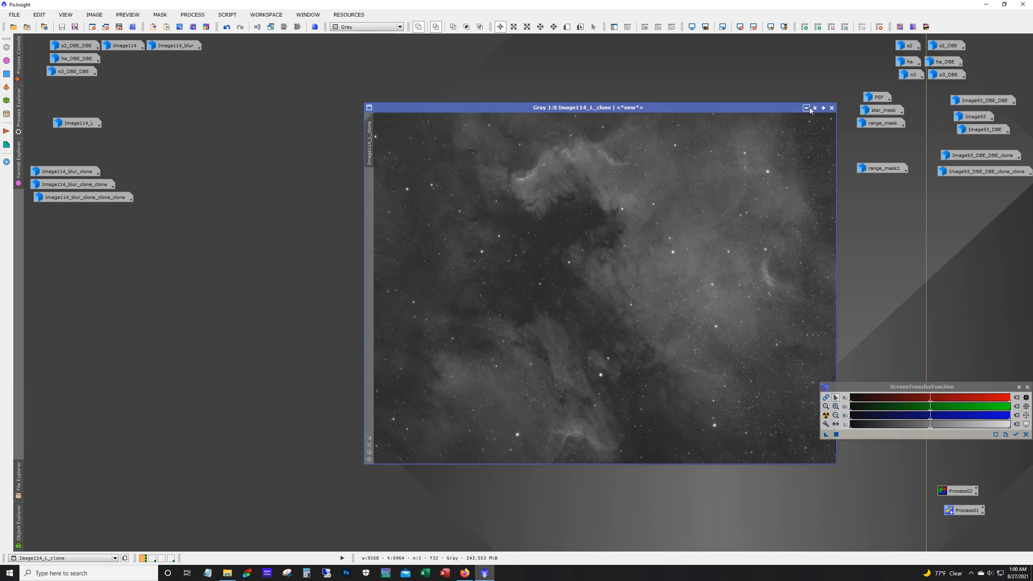
{"action": "left_click", "coordinate": [831, 107]}
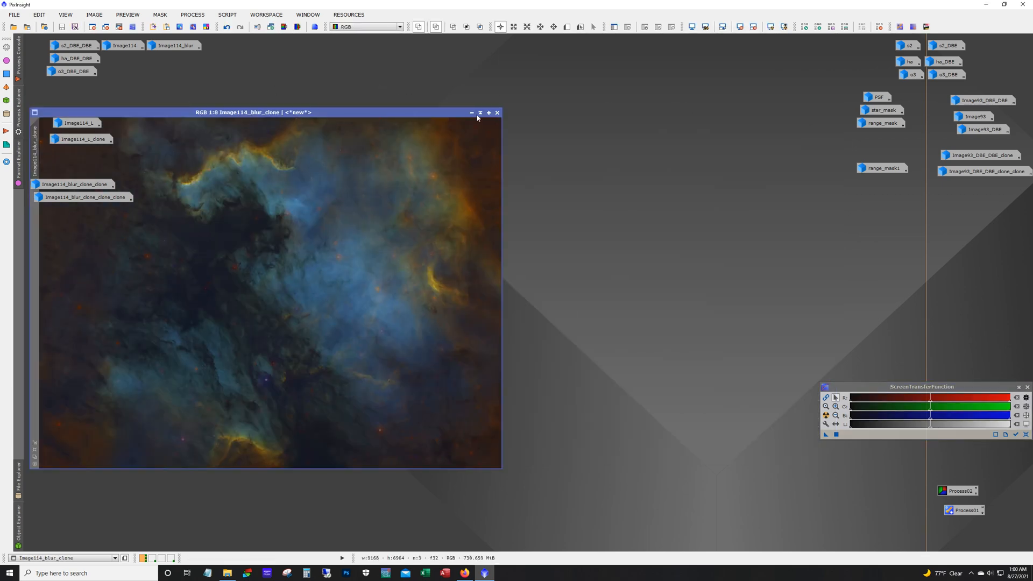
{"action": "mouse_move", "coordinate": [471, 113]}
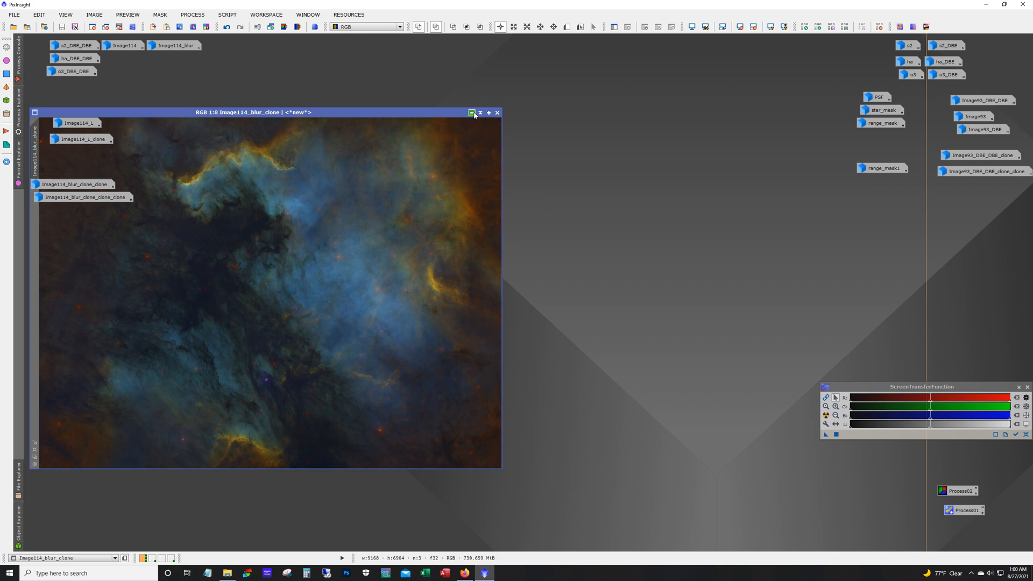
{"action": "left_click", "coordinate": [497, 113]}
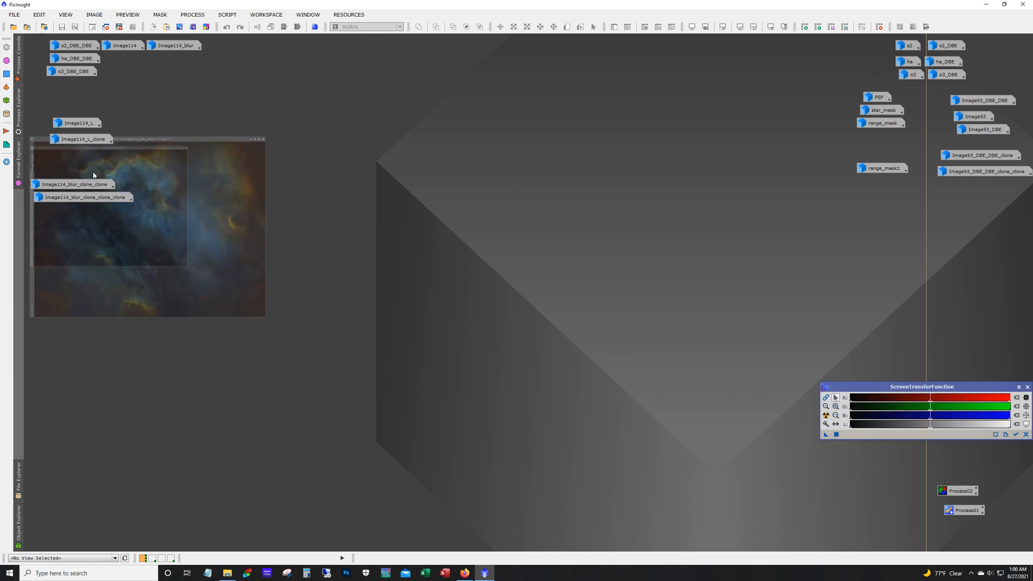
{"action": "left_click", "coordinate": [226, 26]}
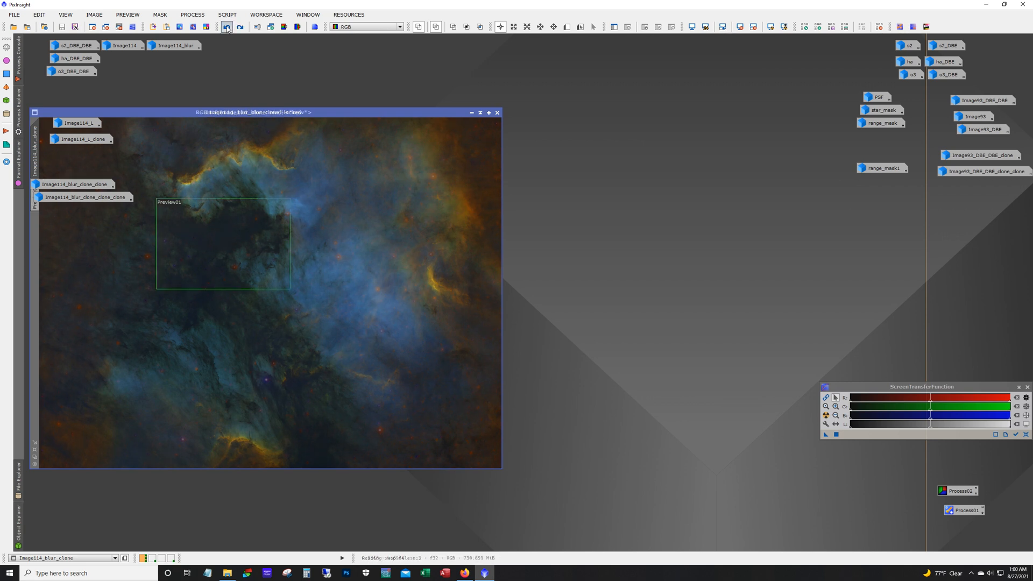
Toggle the mask overlay on the colour image and settle on the star-recombined version.
{"action": "left_click", "coordinate": [225, 26]}
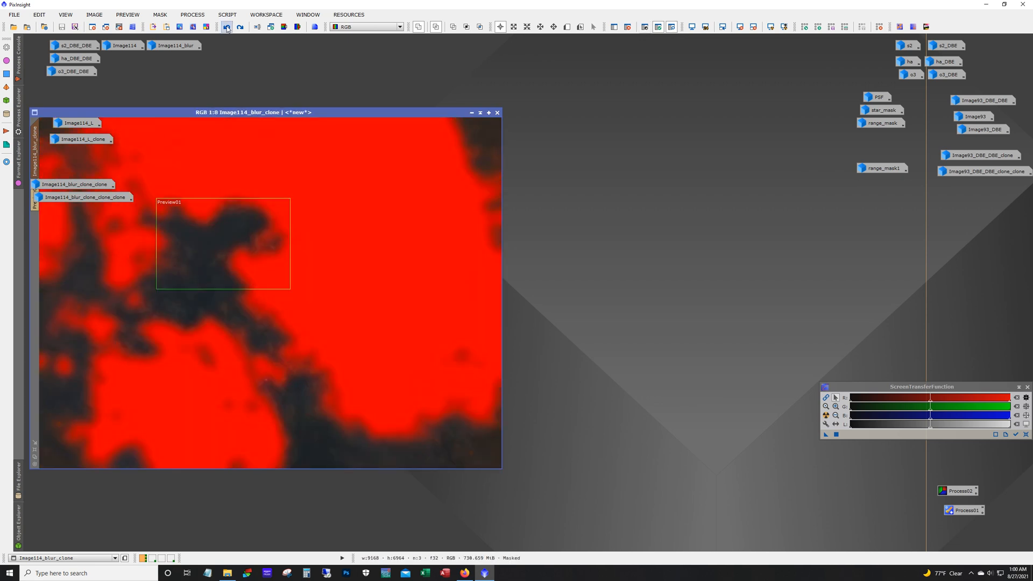
{"action": "left_click", "coordinate": [227, 26]}
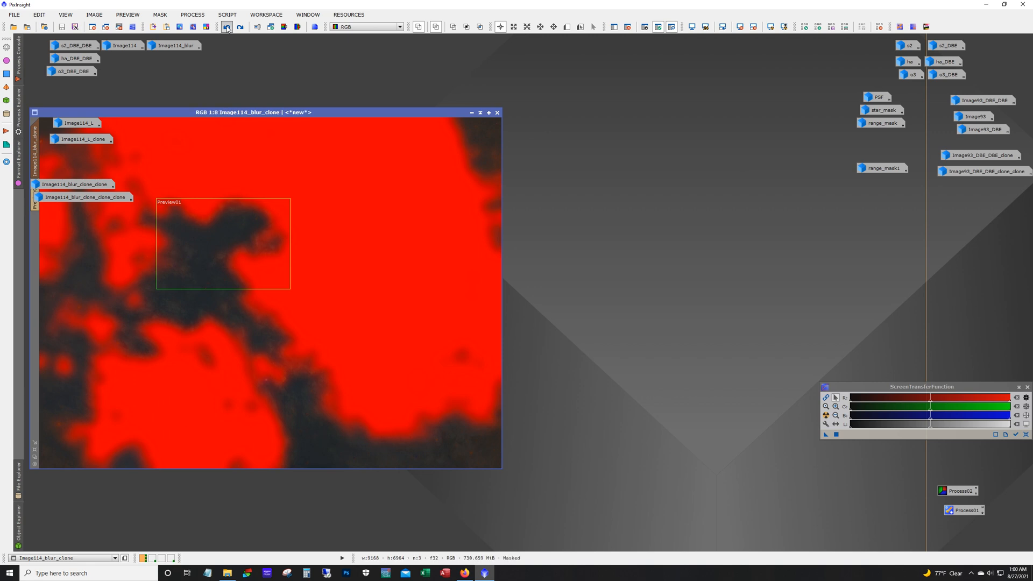
{"action": "left_click", "coordinate": [226, 26]}
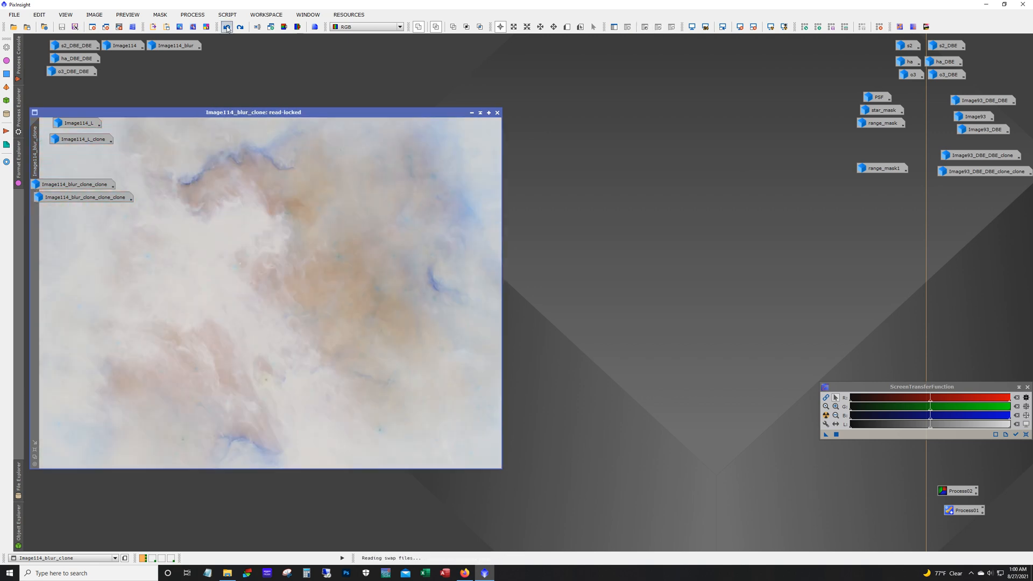
{"action": "left_click", "coordinate": [226, 25]}
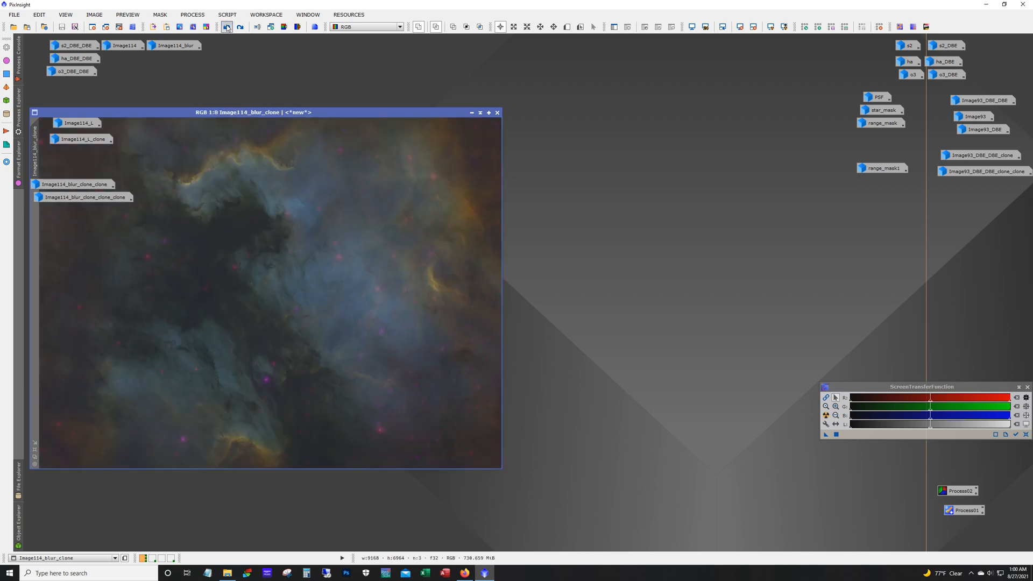
{"action": "left_click", "coordinate": [240, 27]}
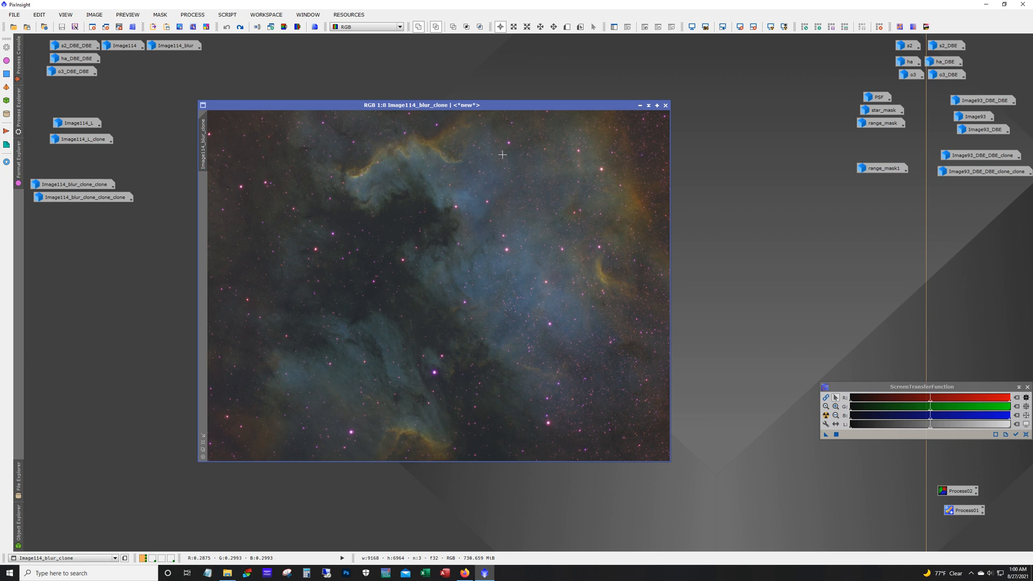
{"action": "mouse_move", "coordinate": [519, 174]}
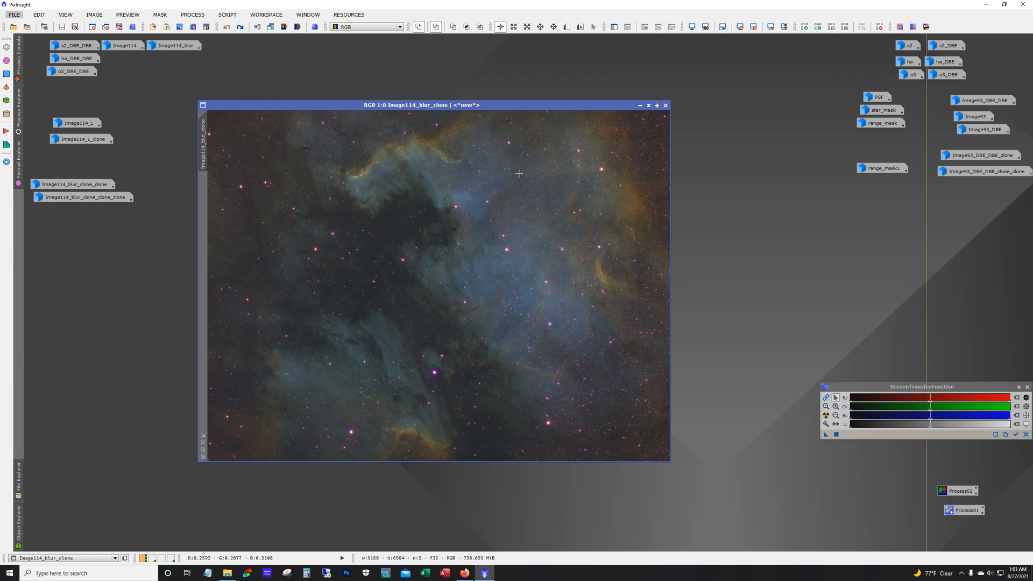
{"action": "mouse_move", "coordinate": [404, 228]}
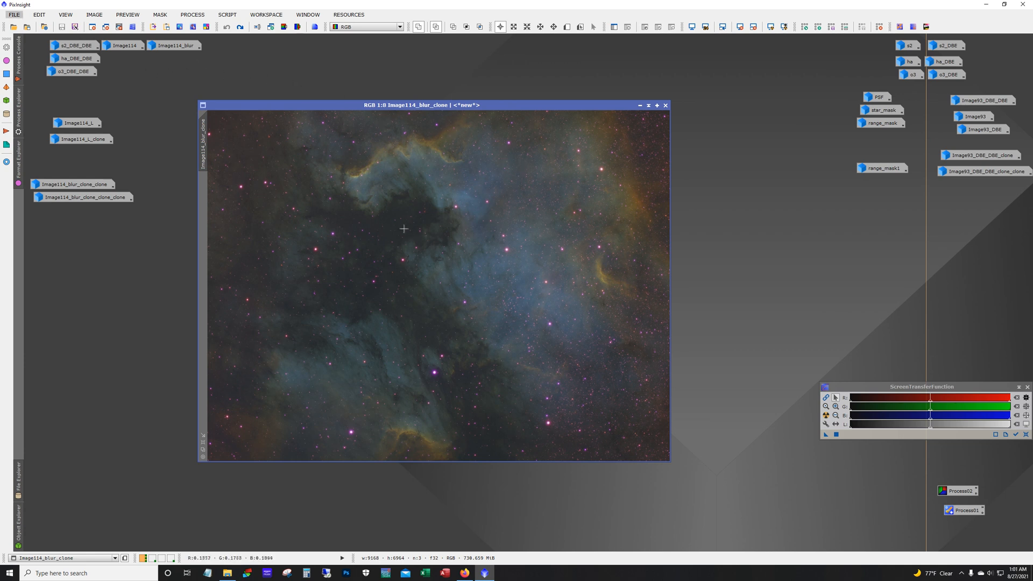
{"action": "mouse_move", "coordinate": [282, 139]}
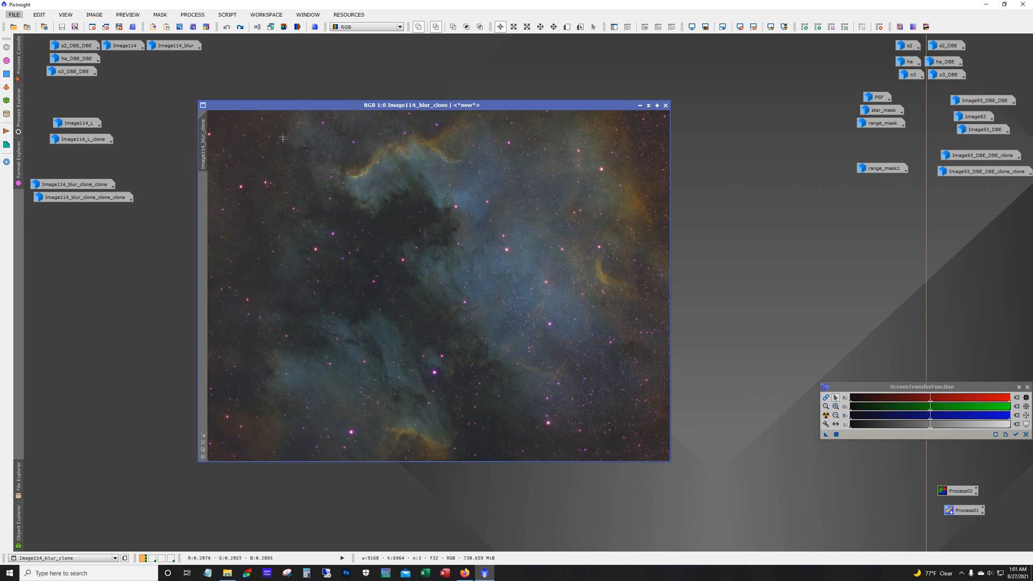
{"action": "mouse_move", "coordinate": [371, 237]}
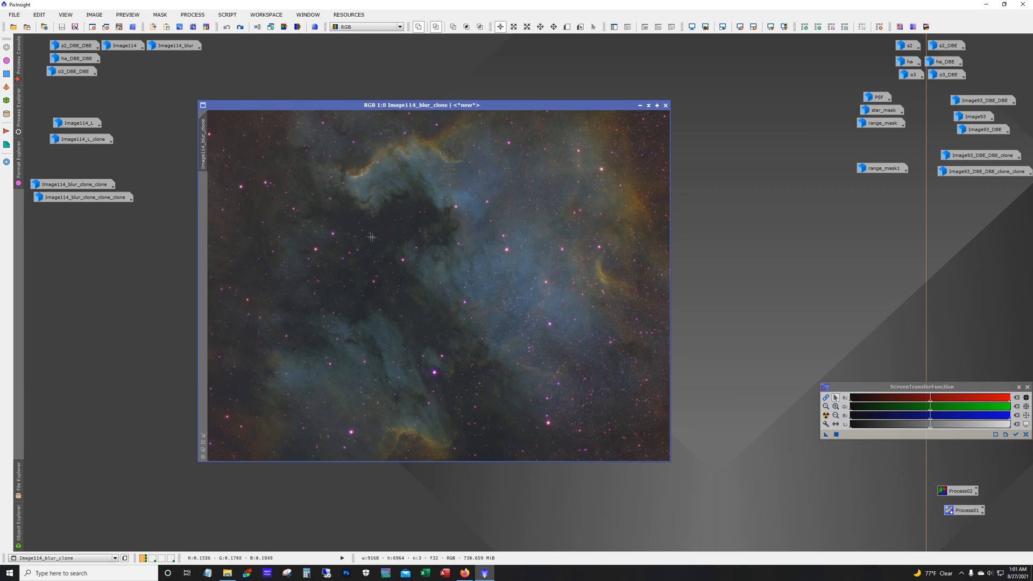
{"action": "mouse_move", "coordinate": [322, 222]}
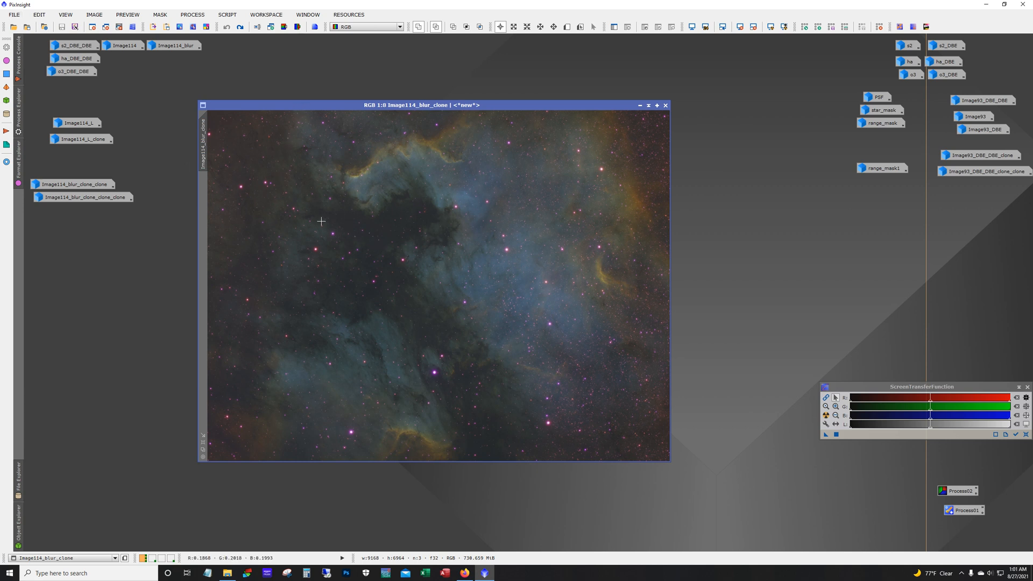
{"action": "mouse_move", "coordinate": [81, 139]}
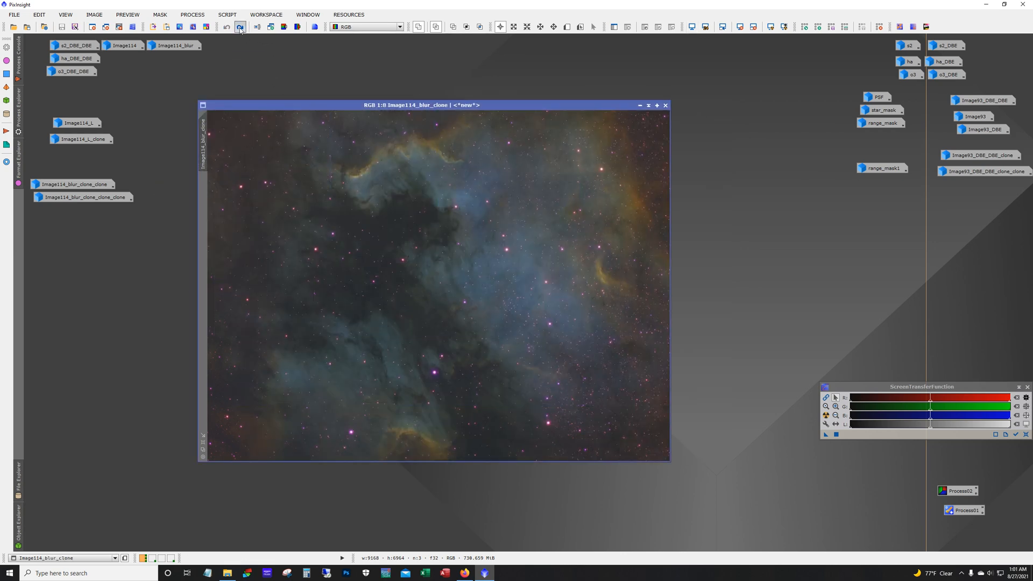
Step through the inverted and fewer-star states of Image114_blur_clone, ending on the starless nebula.
{"action": "left_click", "coordinate": [240, 26]}
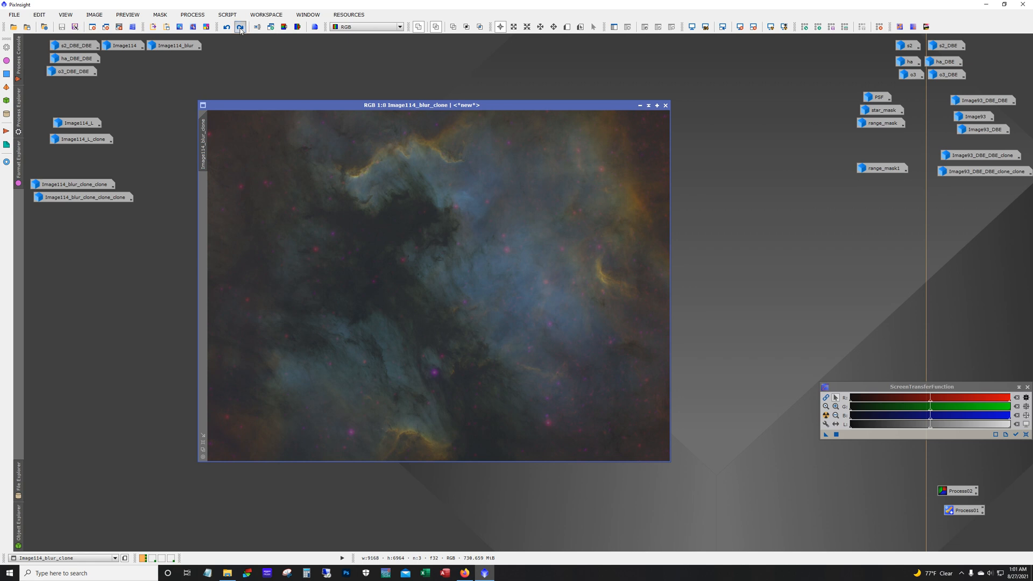
{"action": "left_click", "coordinate": [239, 25]}
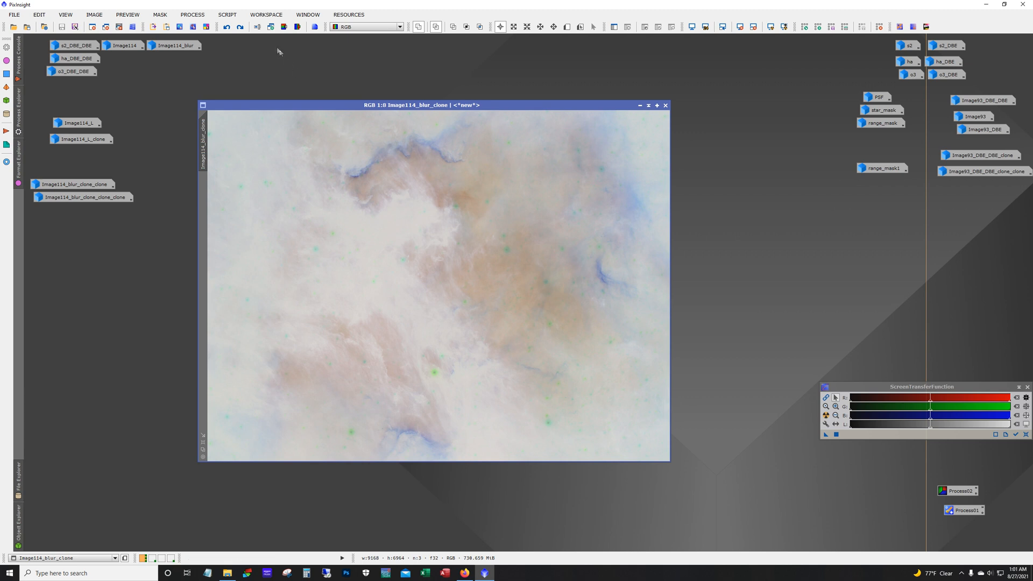
{"action": "left_click", "coordinate": [240, 25]}
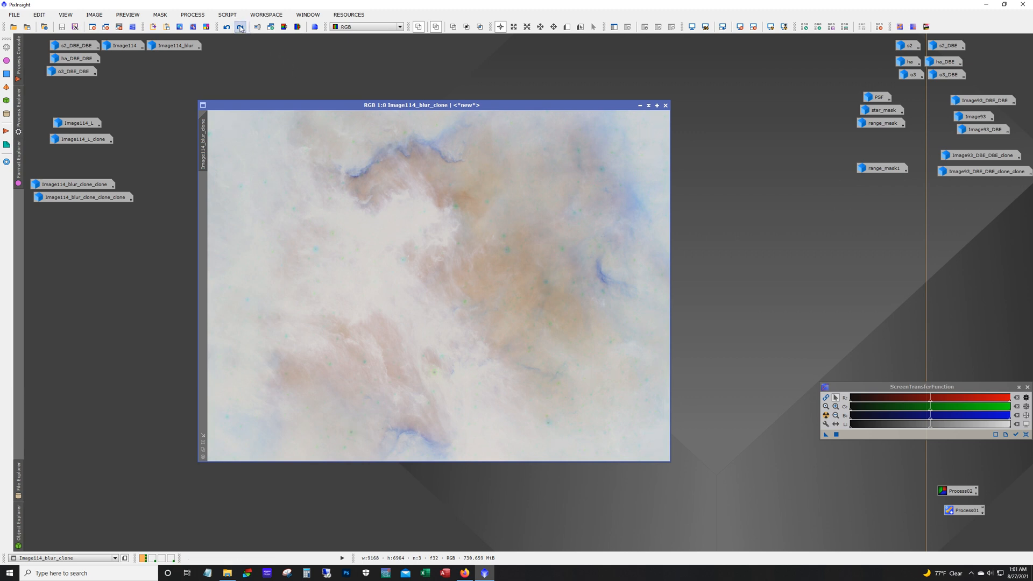
{"action": "left_click", "coordinate": [239, 27]}
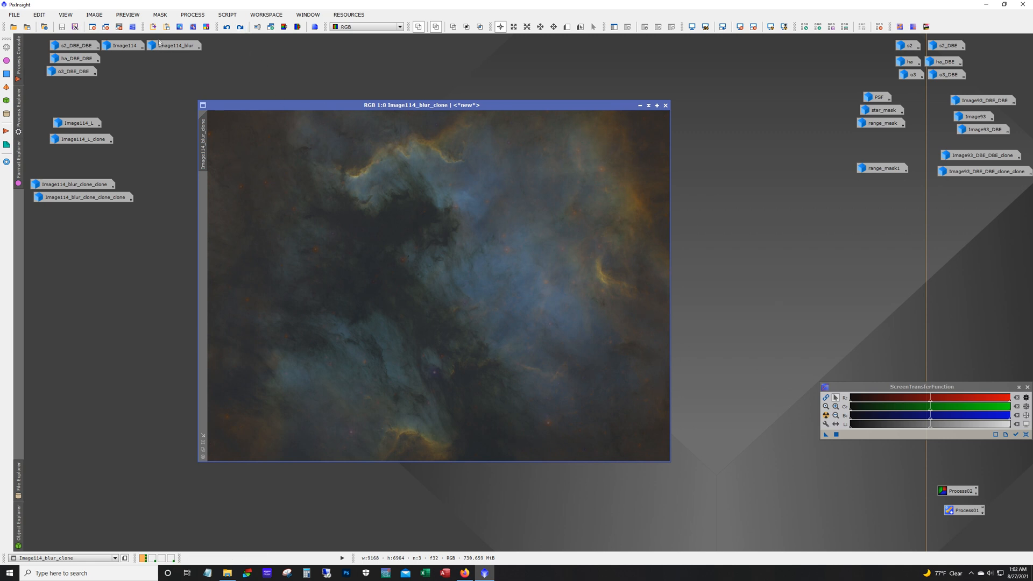
Show the range mask over the nebula and test on Preview01 before returning to the full image.
{"action": "left_click", "coordinate": [237, 26]}
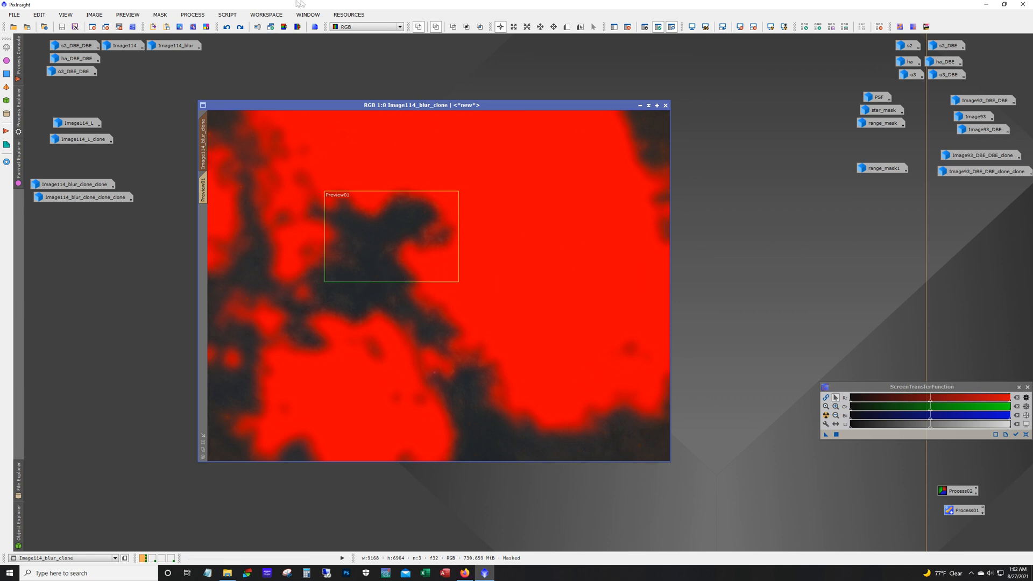
{"action": "mouse_move", "coordinate": [400, 232]}
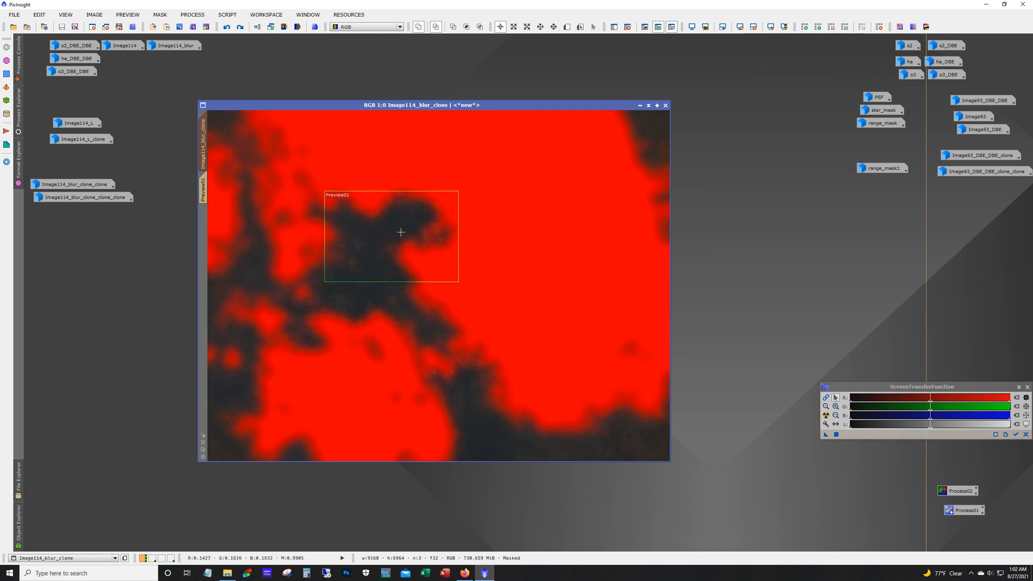
{"action": "mouse_move", "coordinate": [383, 234]}
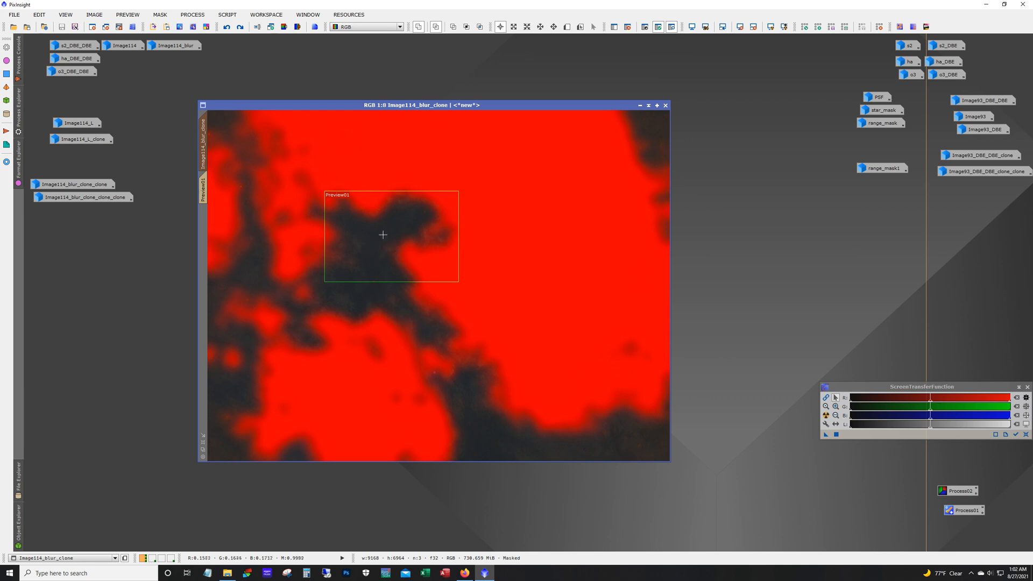
{"action": "mouse_move", "coordinate": [341, 255]}
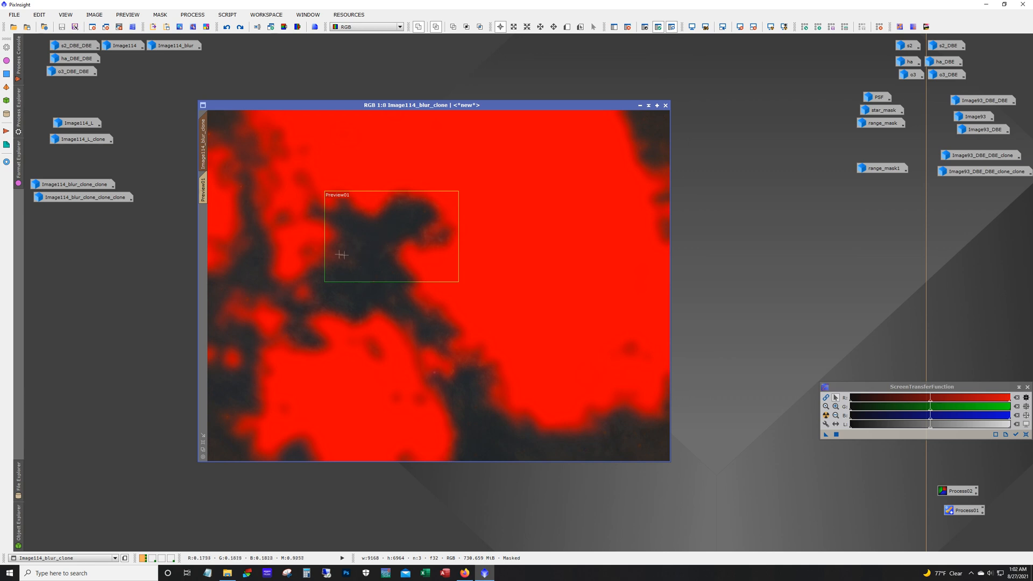
{"action": "mouse_move", "coordinate": [368, 286]}
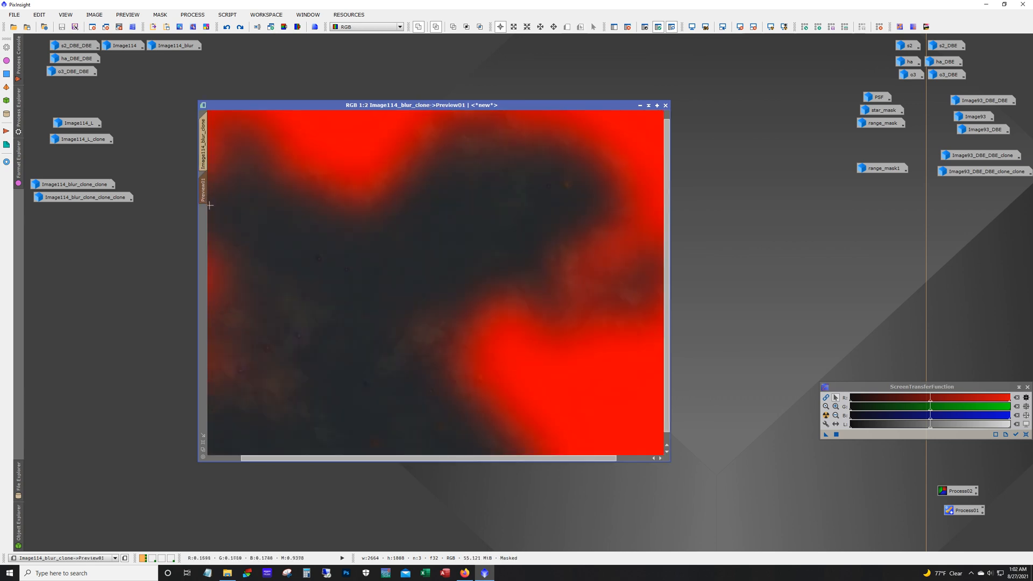
{"action": "mouse_move", "coordinate": [515, 232]}
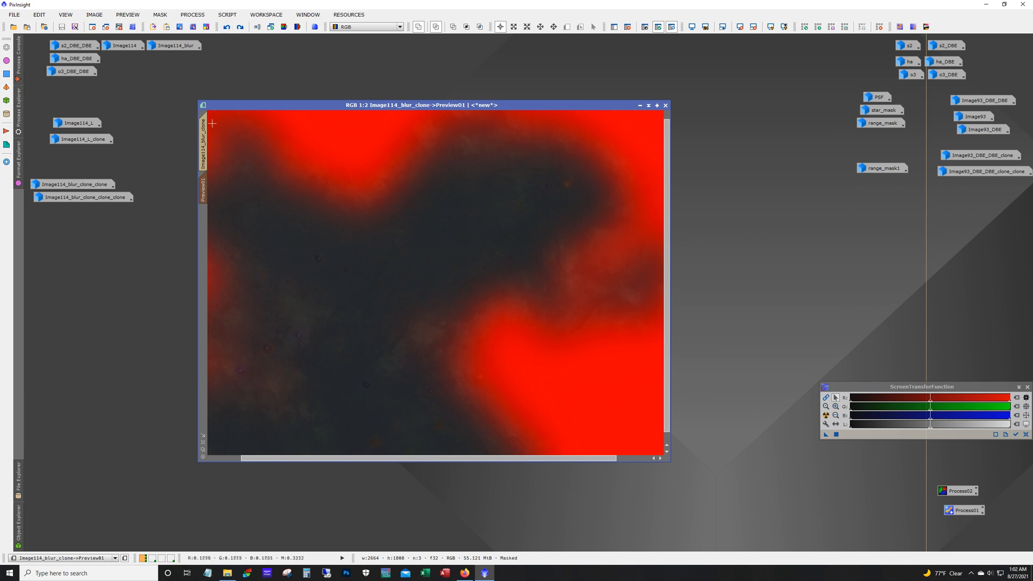
{"action": "left_click", "coordinate": [240, 27]}
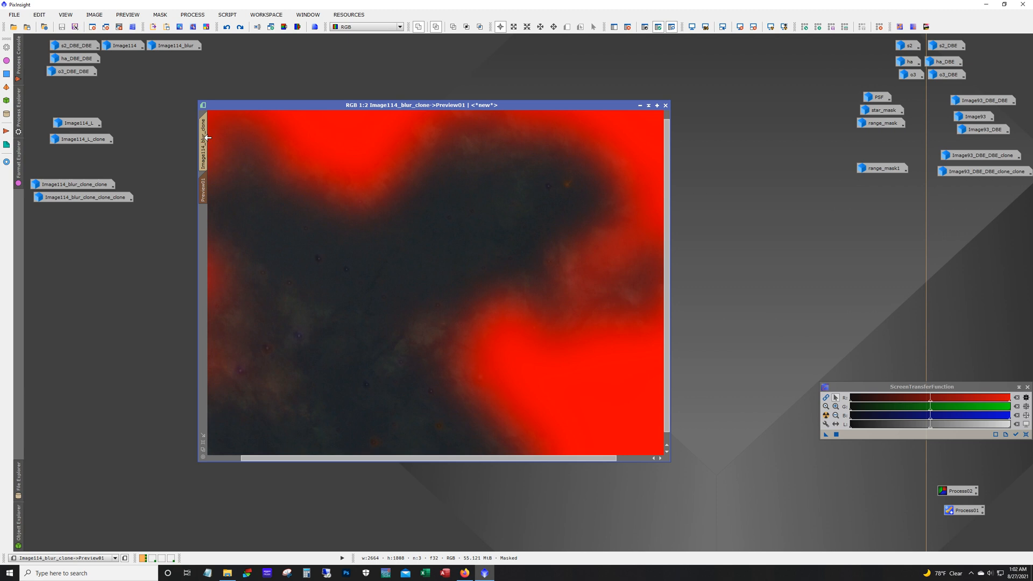
{"action": "left_click", "coordinate": [240, 26]}
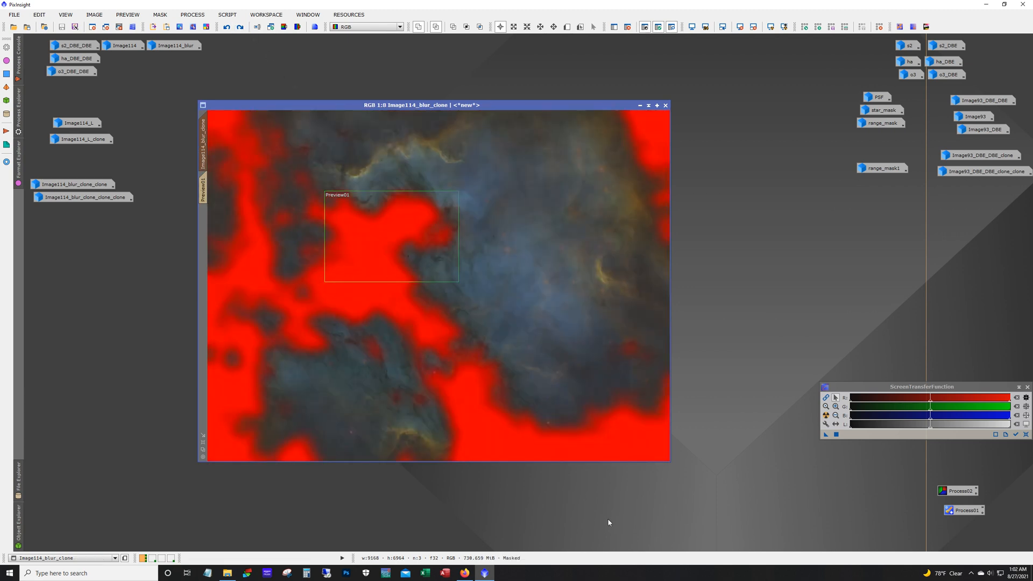
{"action": "mouse_move", "coordinate": [430, 405]}
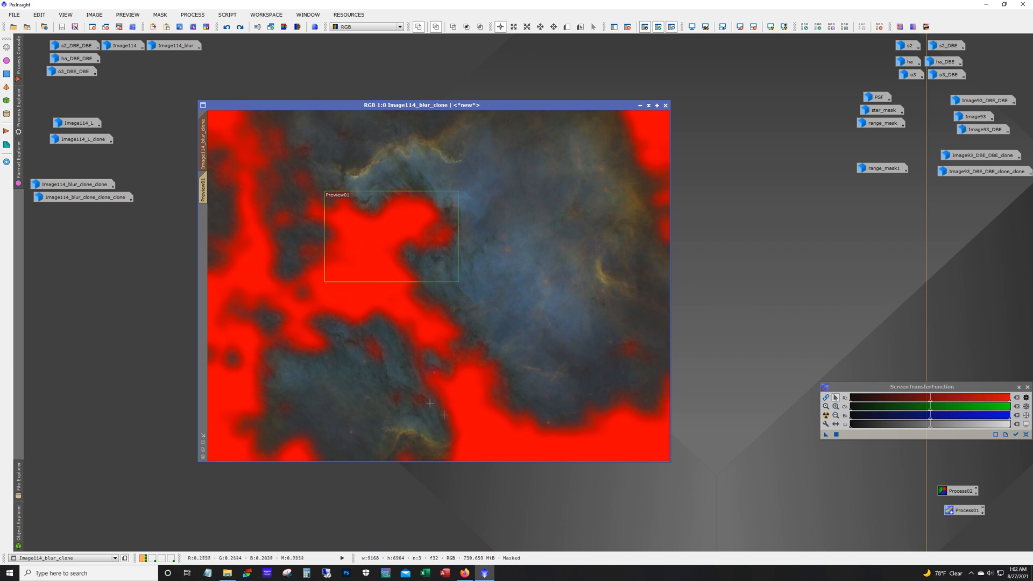
{"action": "mouse_move", "coordinate": [390, 189]}
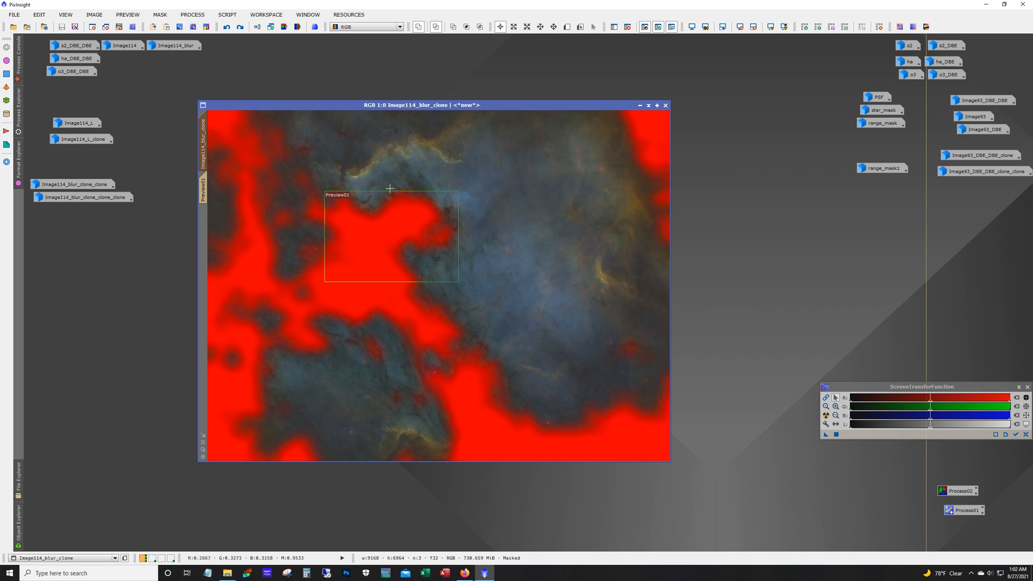
{"action": "mouse_move", "coordinate": [409, 142]}
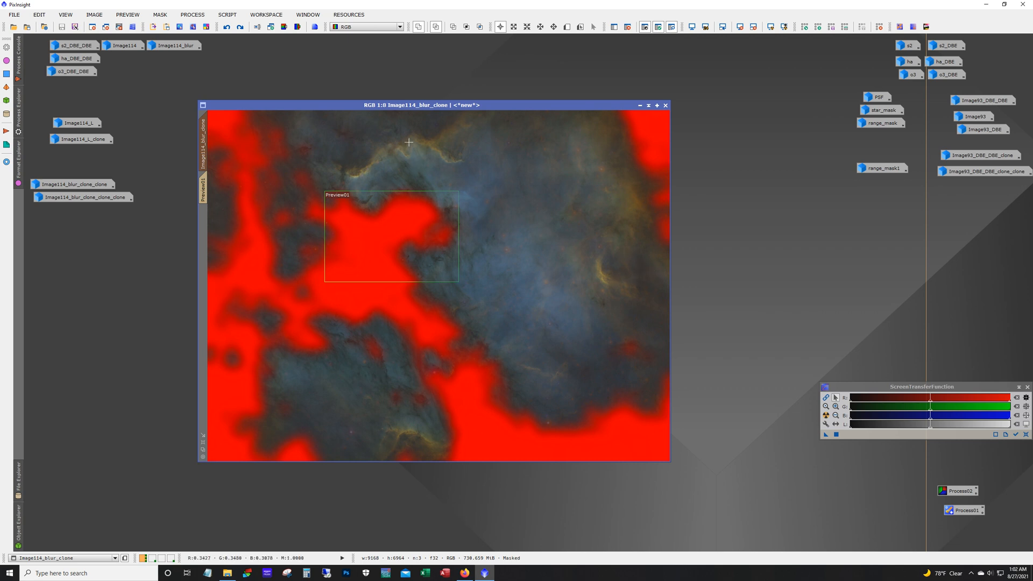
{"action": "mouse_move", "coordinate": [418, 350]}
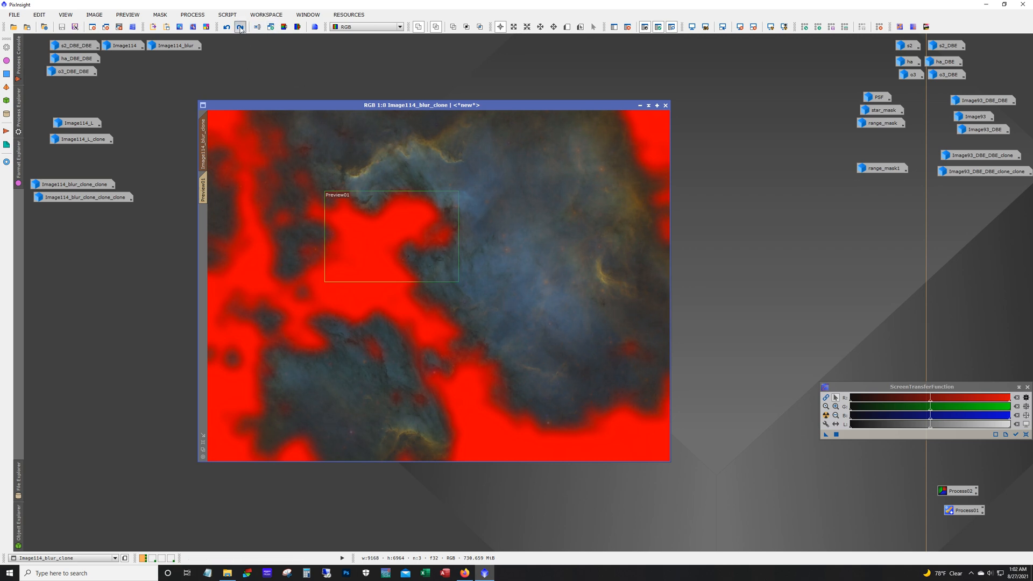
Apply the colour enhancement to the masked nebula, hide the mask and remove Preview01.
{"action": "left_click", "coordinate": [240, 26]}
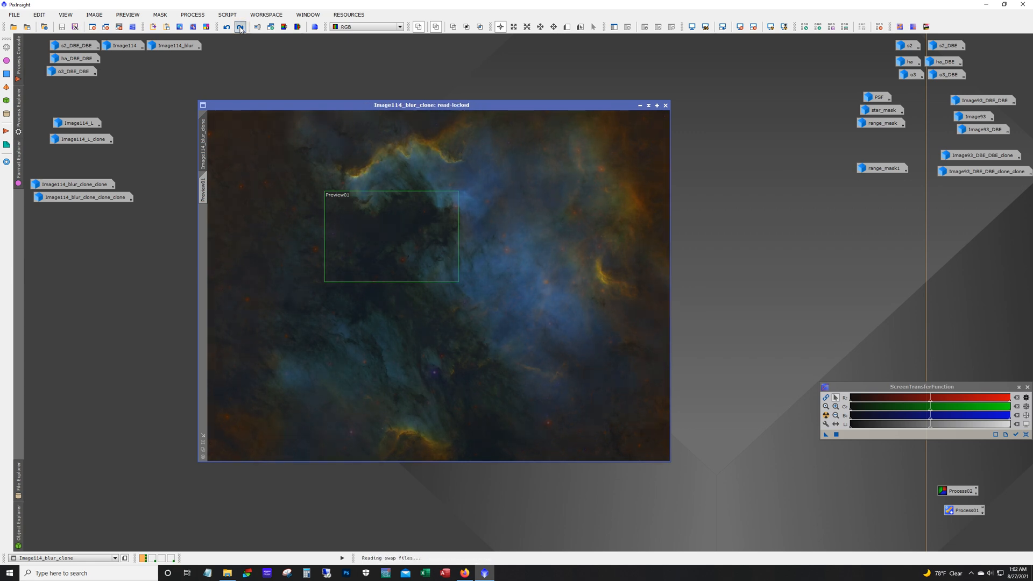
{"action": "left_click", "coordinate": [240, 25]}
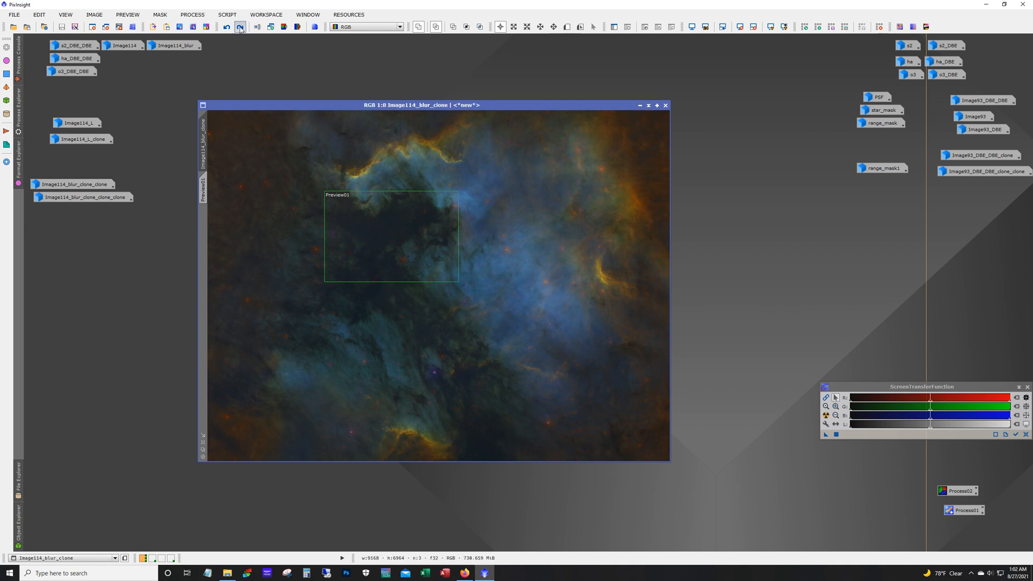
{"action": "left_click", "coordinate": [240, 26]}
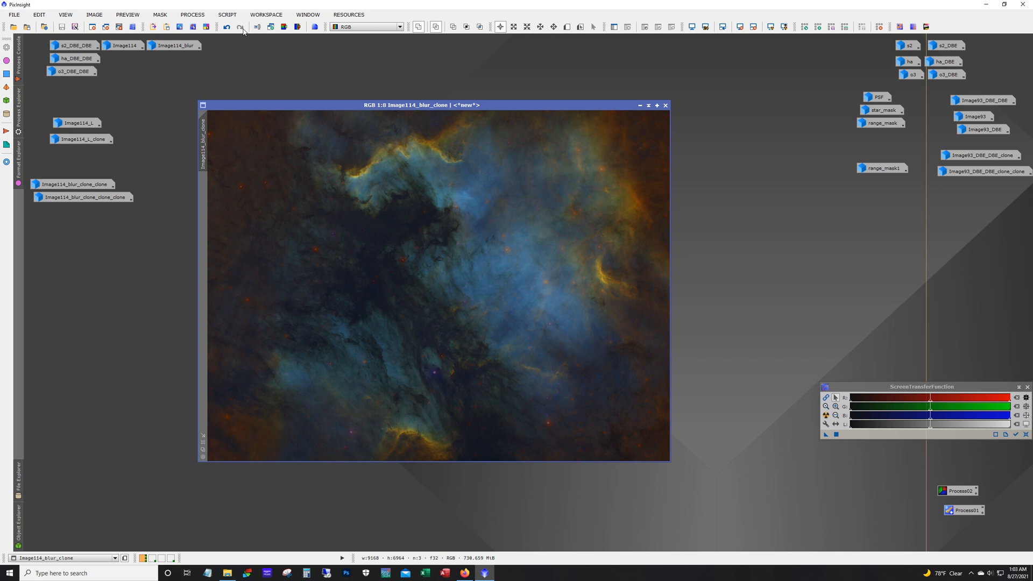
{"action": "mouse_move", "coordinate": [474, 196]}
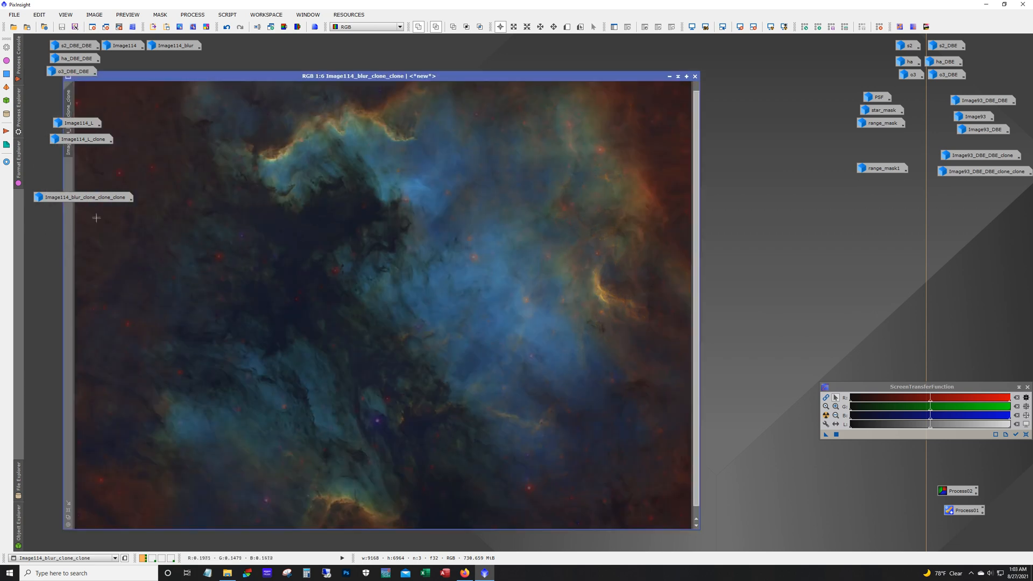
Bring up Image114_blur_clone_clone and step back to its inverted, pale version.
{"action": "left_click", "coordinate": [226, 26]}
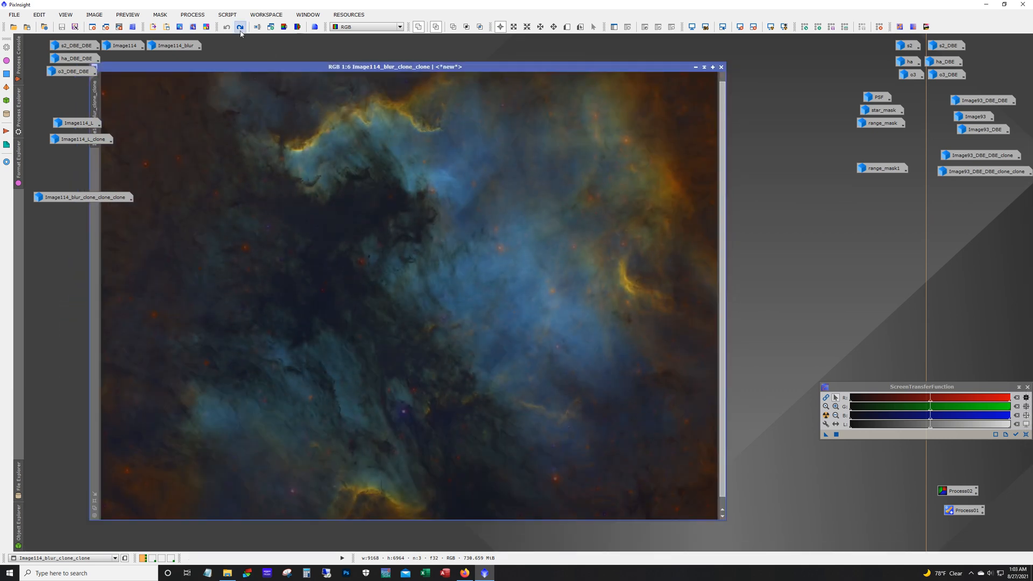
{"action": "left_click", "coordinate": [240, 27]}
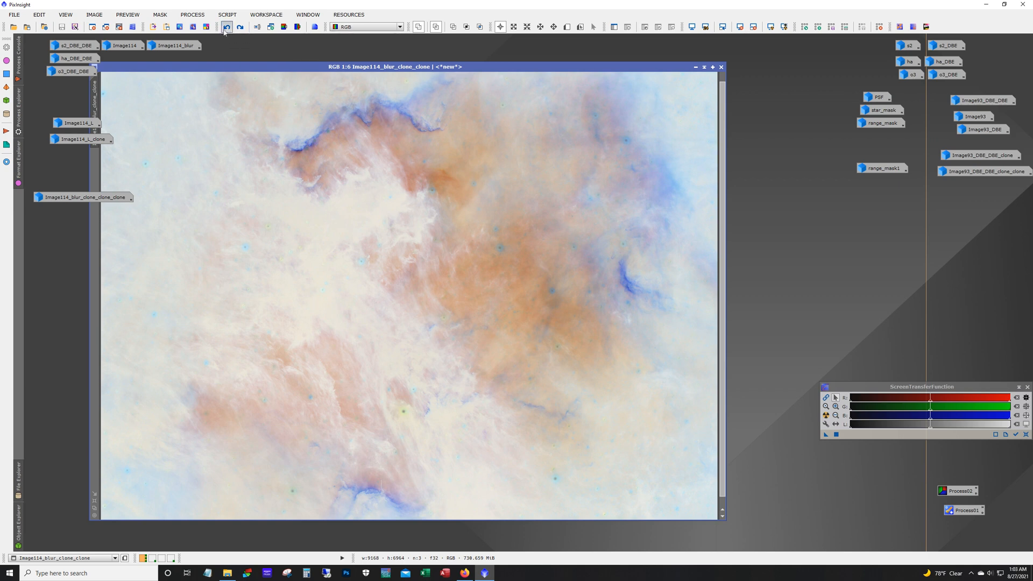
Undo/redo on Image114_blur_clone_clone until the normal dark SHO colours replace the inverted look.
{"action": "left_click", "coordinate": [225, 26]}
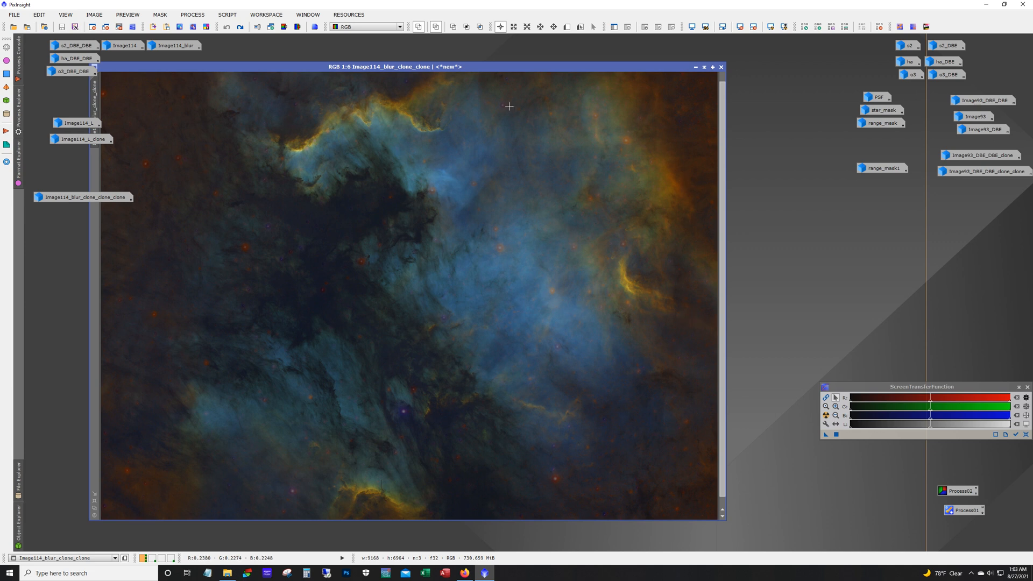
{"action": "mouse_move", "coordinate": [378, 507]}
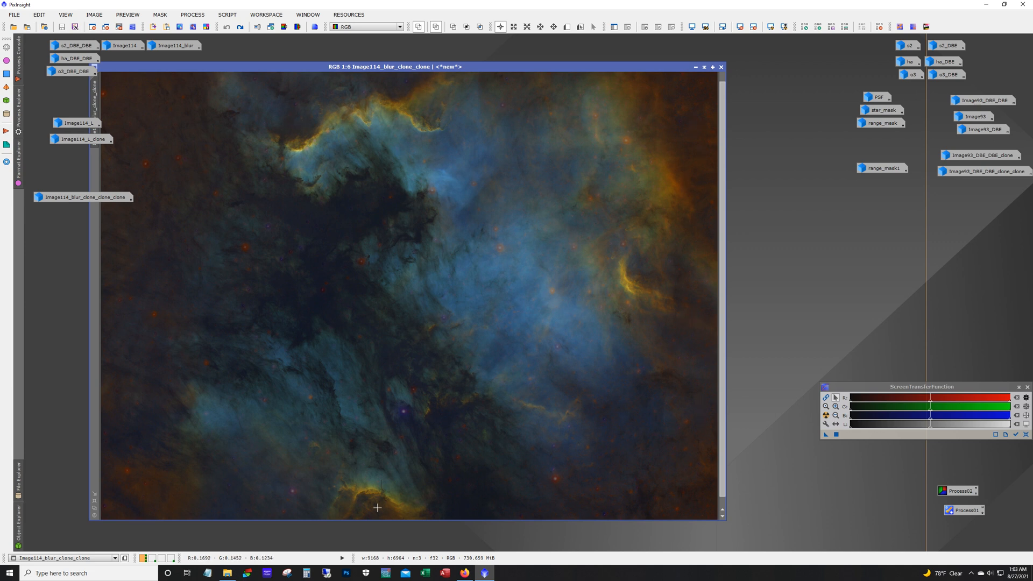
{"action": "mouse_move", "coordinate": [663, 228]}
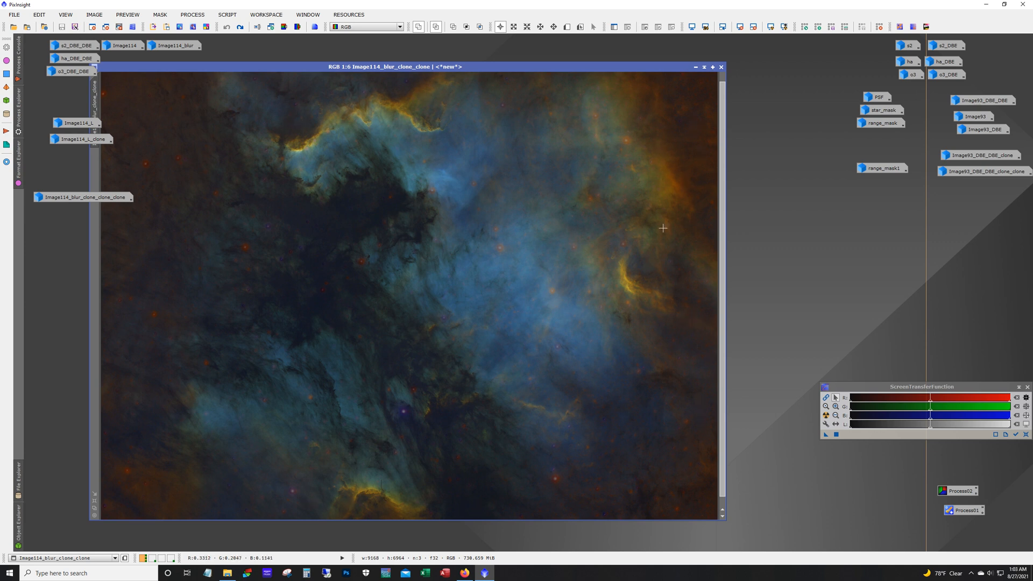
{"action": "mouse_move", "coordinate": [661, 174]}
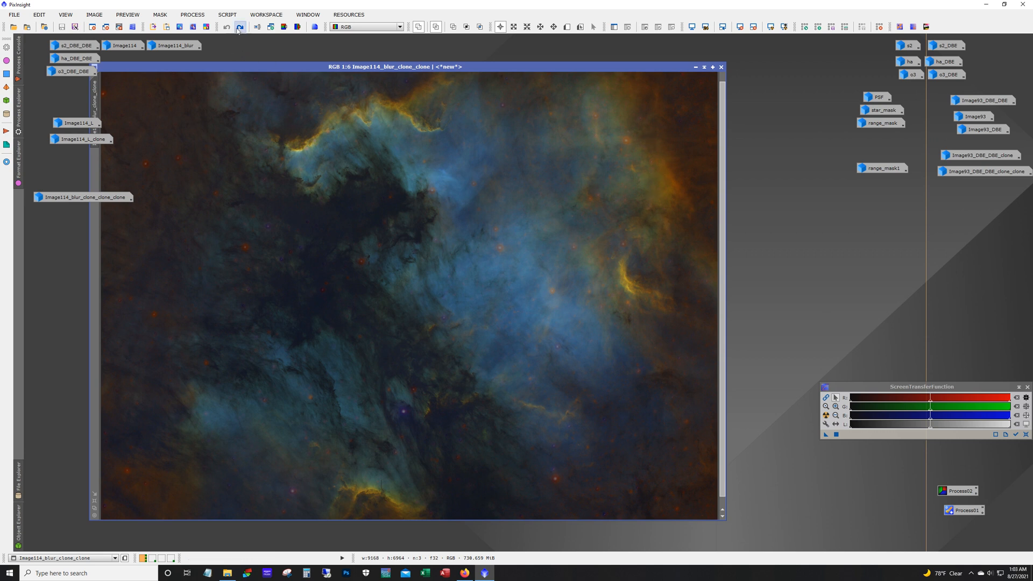
{"action": "left_click", "coordinate": [237, 26]}
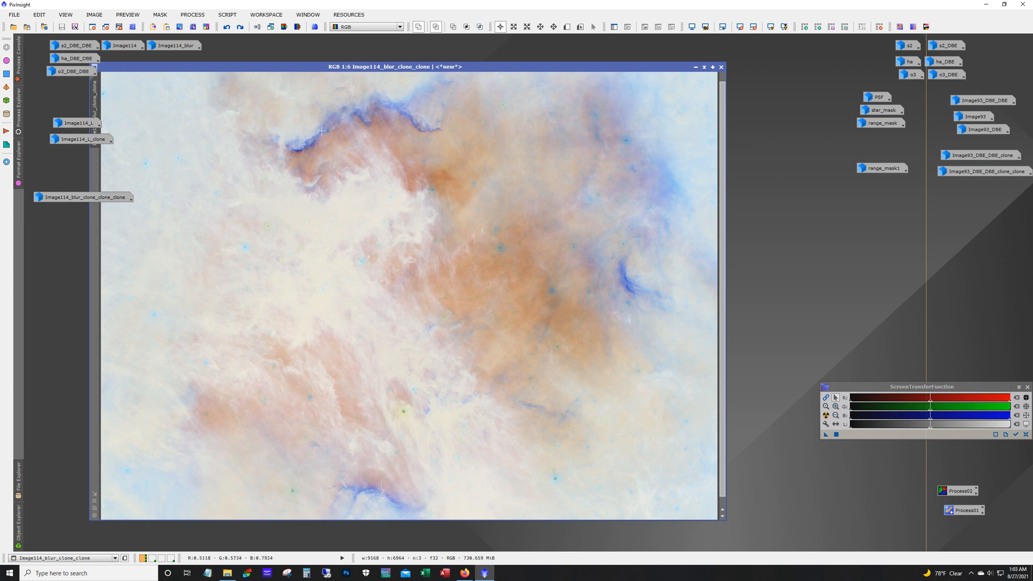
{"action": "mouse_move", "coordinate": [377, 109]}
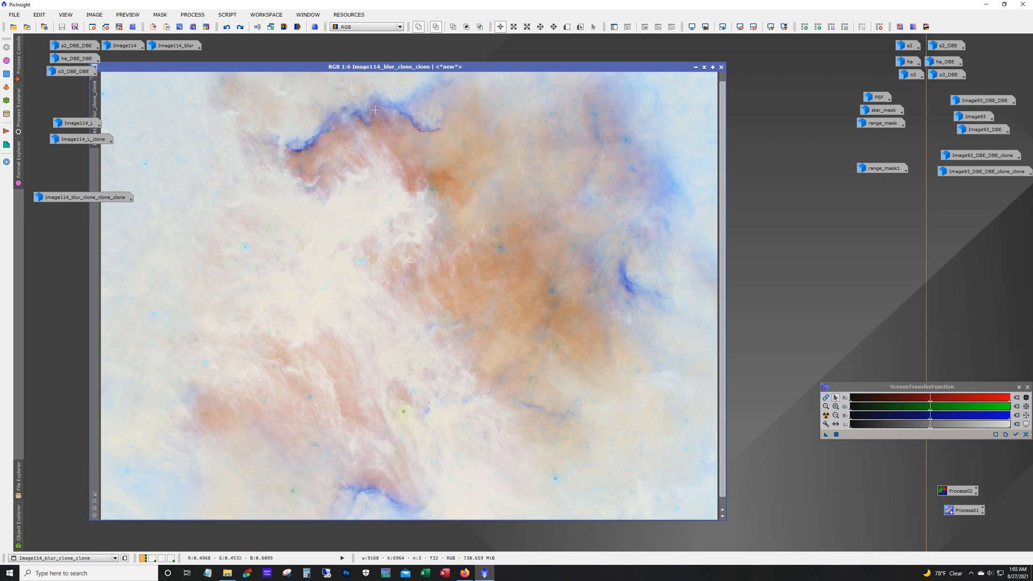
{"action": "mouse_move", "coordinate": [623, 280]}
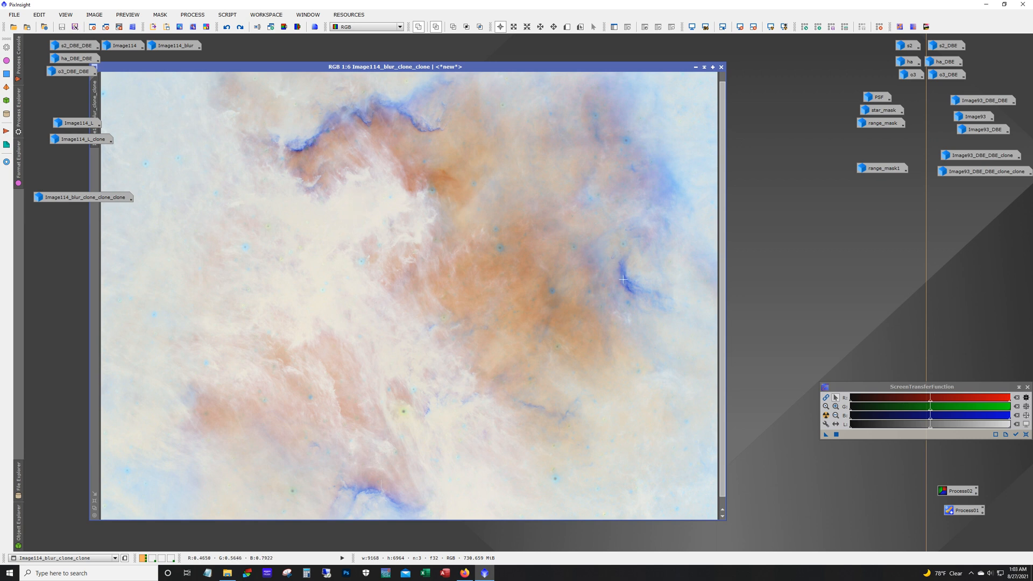
{"action": "mouse_move", "coordinate": [366, 502]}
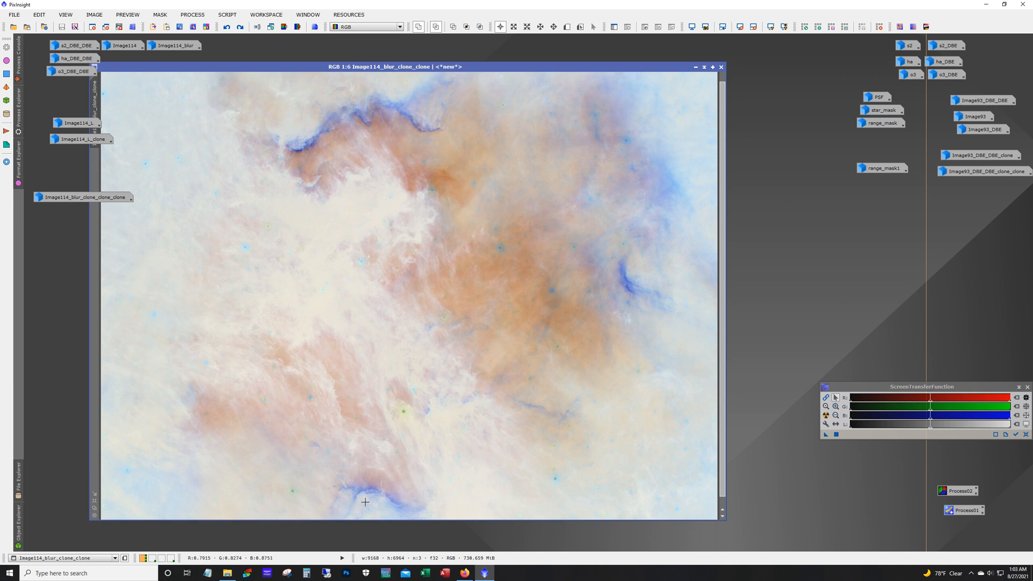
{"action": "mouse_move", "coordinate": [436, 136]}
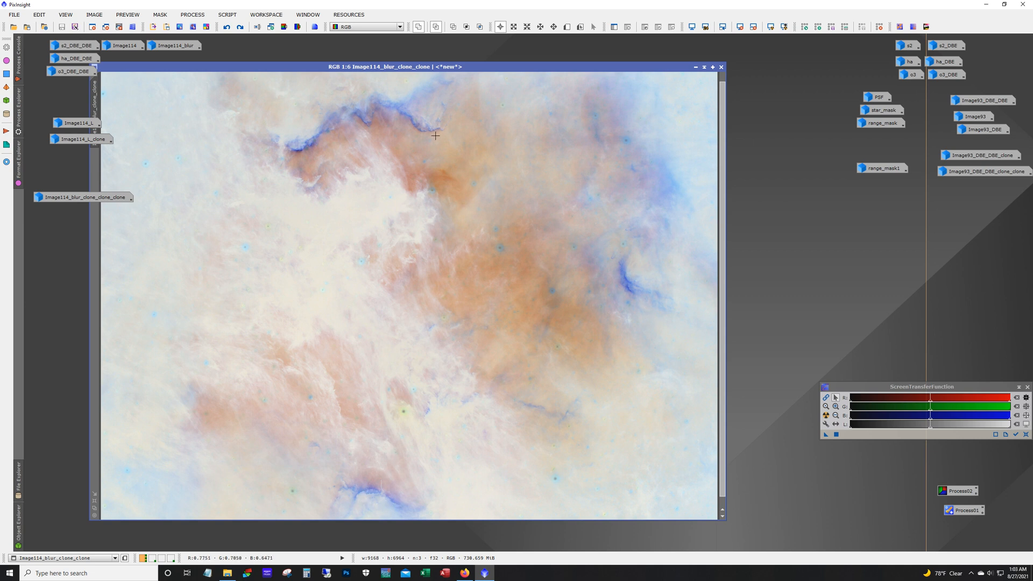
{"action": "mouse_move", "coordinate": [434, 136]}
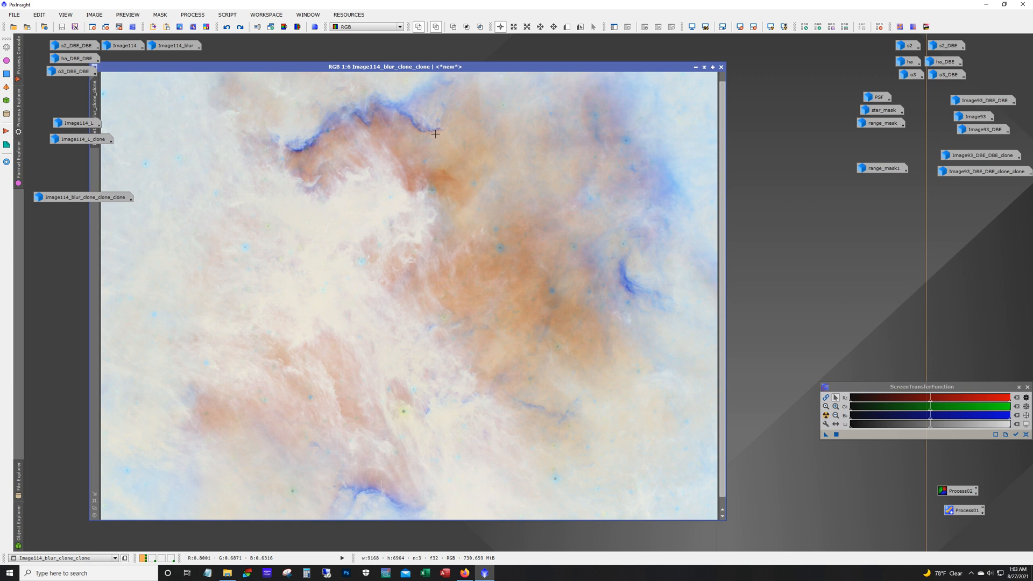
{"action": "mouse_move", "coordinate": [432, 136]}
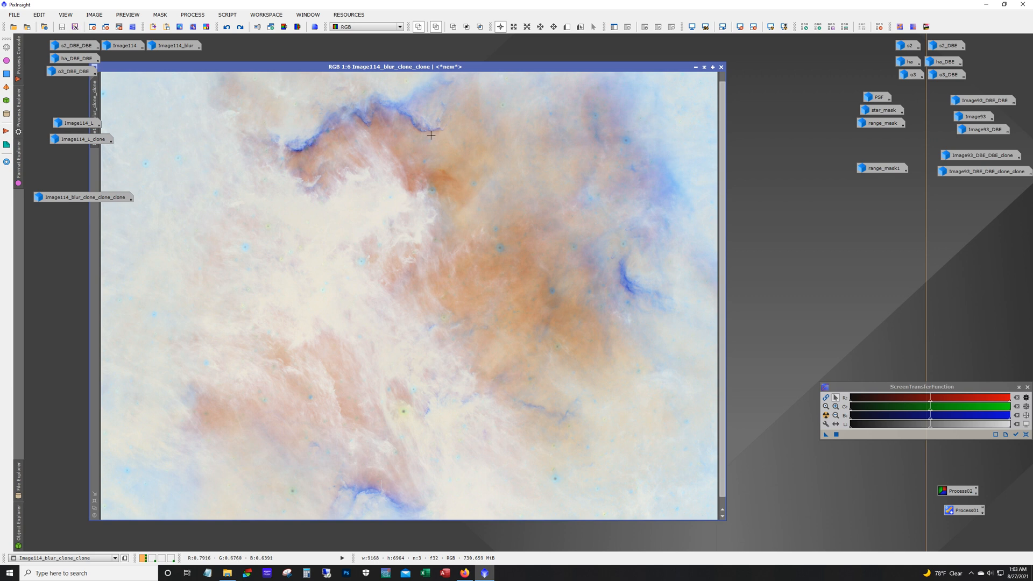
{"action": "mouse_move", "coordinate": [404, 124]}
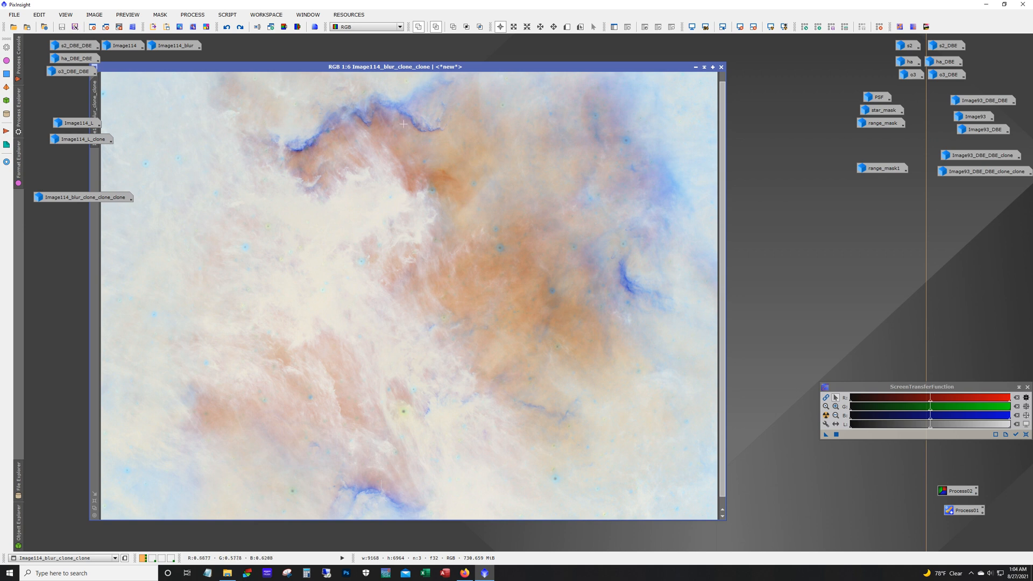
{"action": "mouse_move", "coordinate": [444, 136]}
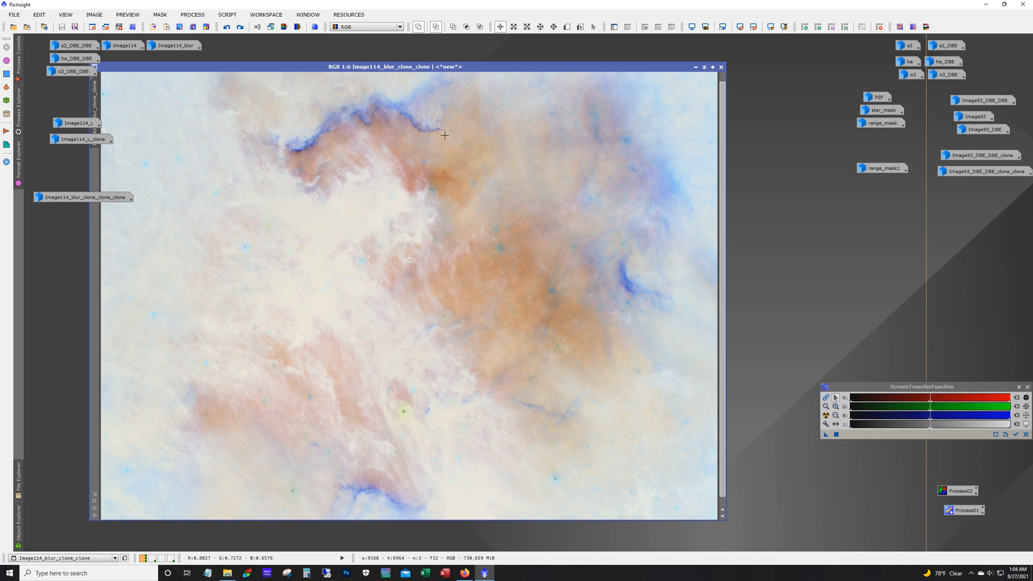
{"action": "mouse_move", "coordinate": [209, 181]}
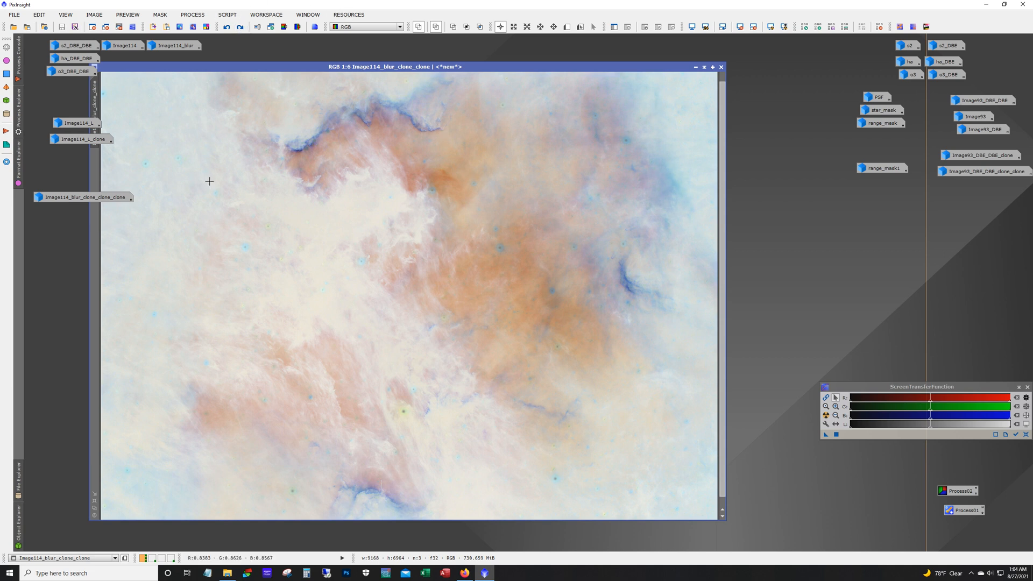
{"action": "mouse_move", "coordinate": [671, 154]}
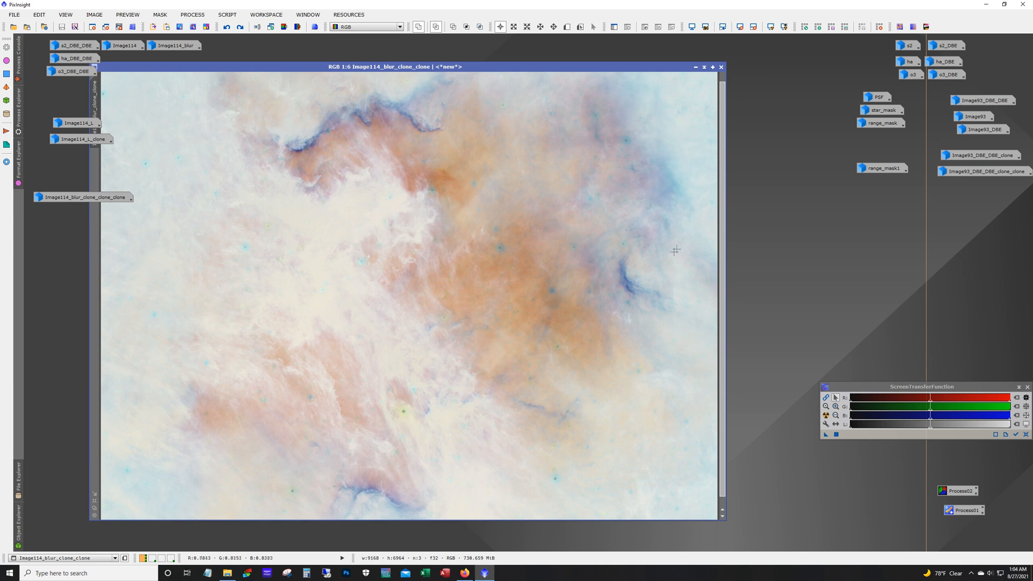
{"action": "mouse_move", "coordinate": [305, 36]}
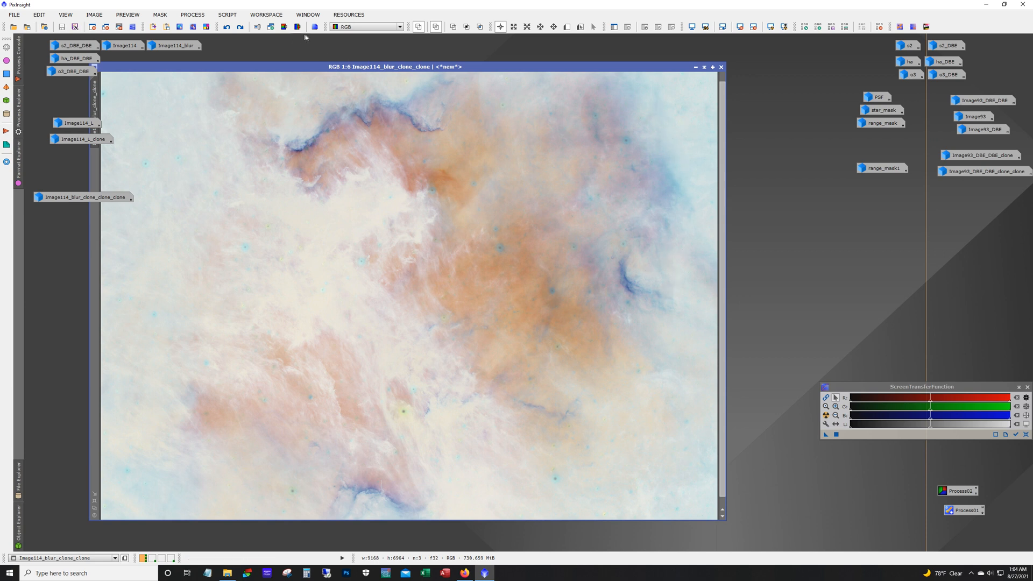
{"action": "left_click", "coordinate": [239, 26]}
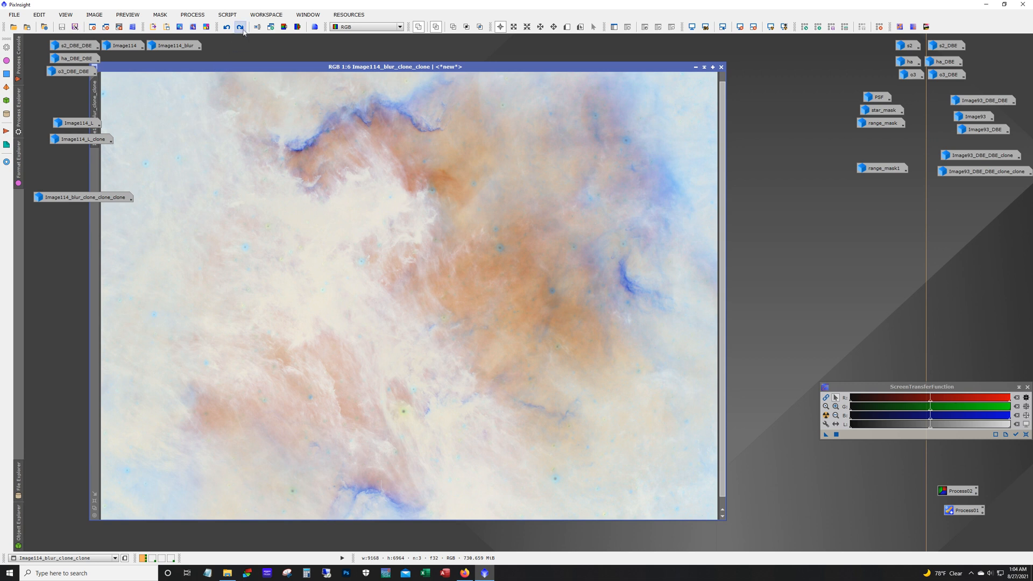
{"action": "mouse_move", "coordinate": [218, 226]}
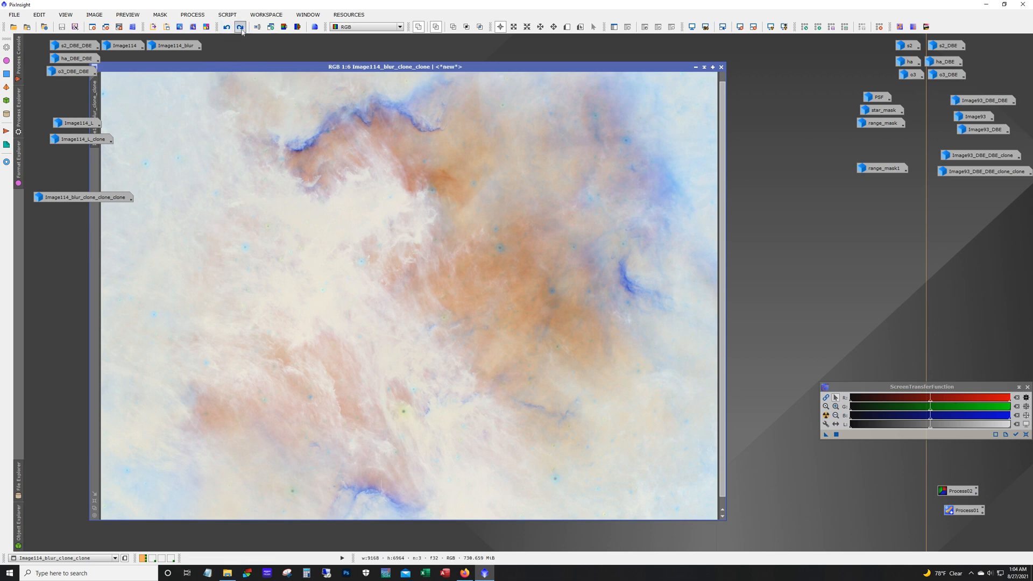
{"action": "left_click", "coordinate": [240, 26]}
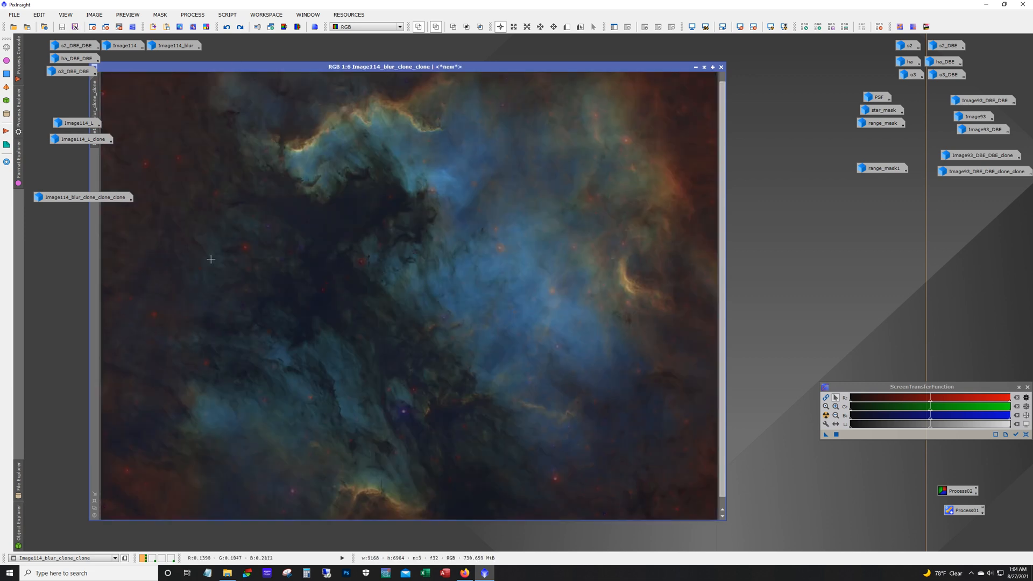
{"action": "mouse_move", "coordinate": [696, 346]}
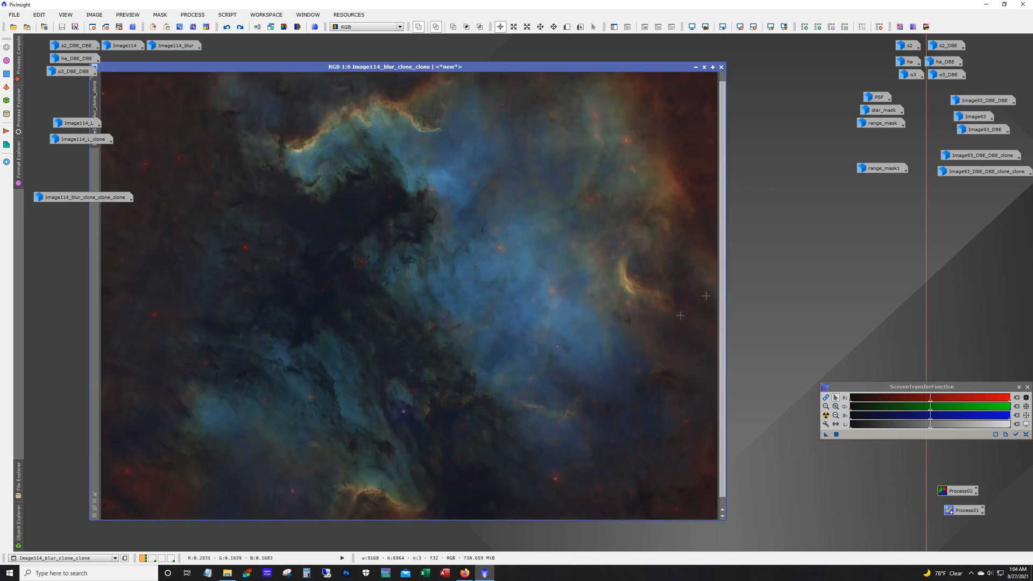
Undo back to the masked copy of the nebula with Preview01 over the upper region.
{"action": "left_click", "coordinate": [239, 27]}
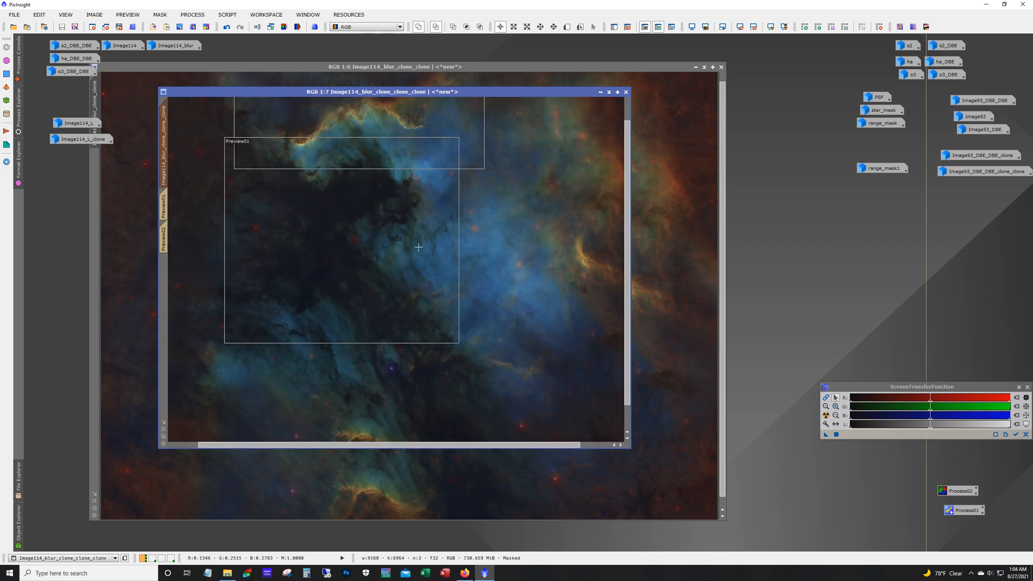
{"action": "mouse_move", "coordinate": [525, 252]}
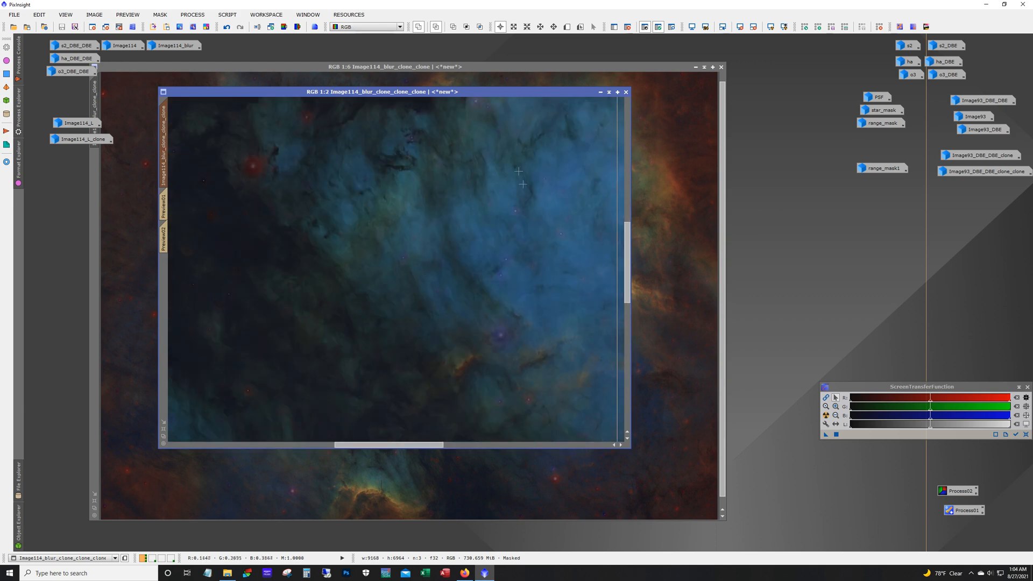
{"action": "scroll", "scroll_direction": "up", "scroll_amount": 3}
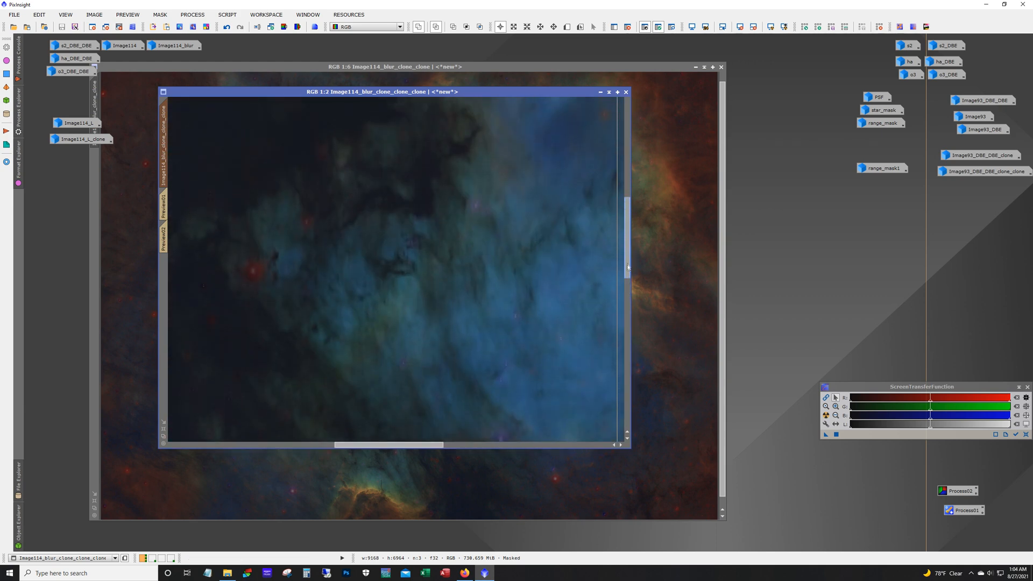
{"action": "scroll", "scroll_direction": "up", "scroll_amount": 3}
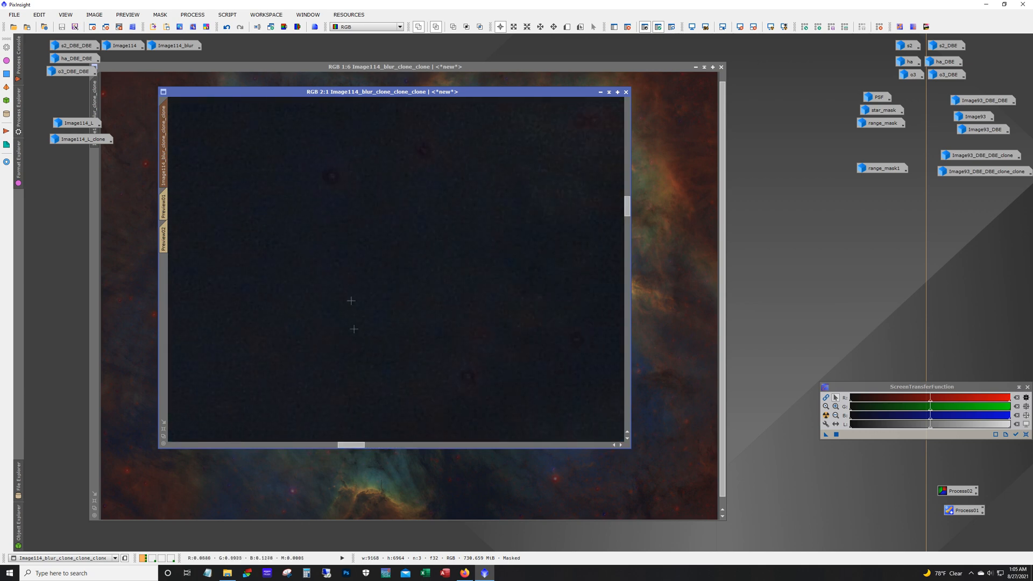
{"action": "mouse_move", "coordinate": [435, 271]}
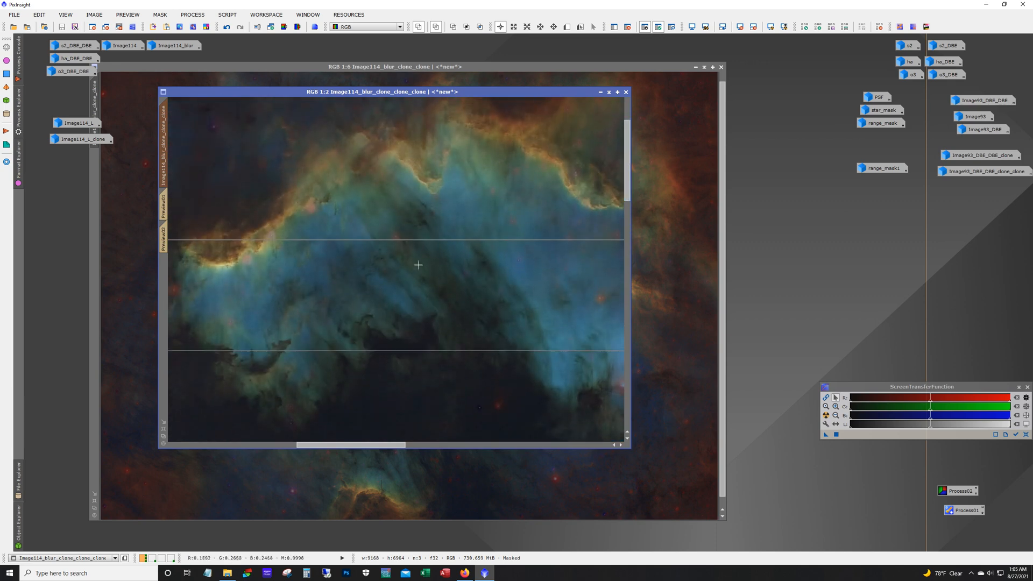
{"action": "mouse_move", "coordinate": [374, 326]}
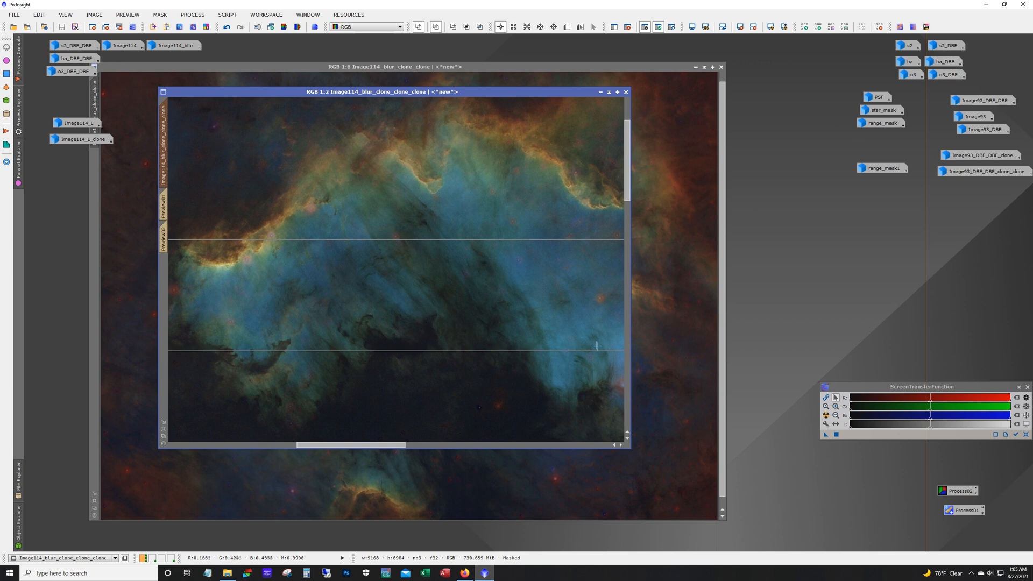
{"action": "mouse_move", "coordinate": [430, 143]}
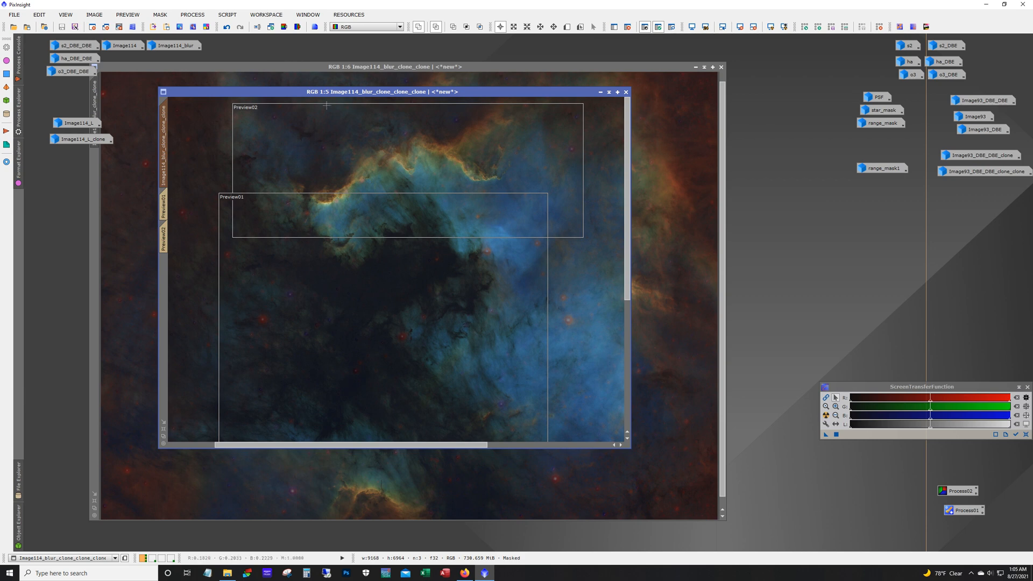
{"action": "mouse_move", "coordinate": [296, 528]}
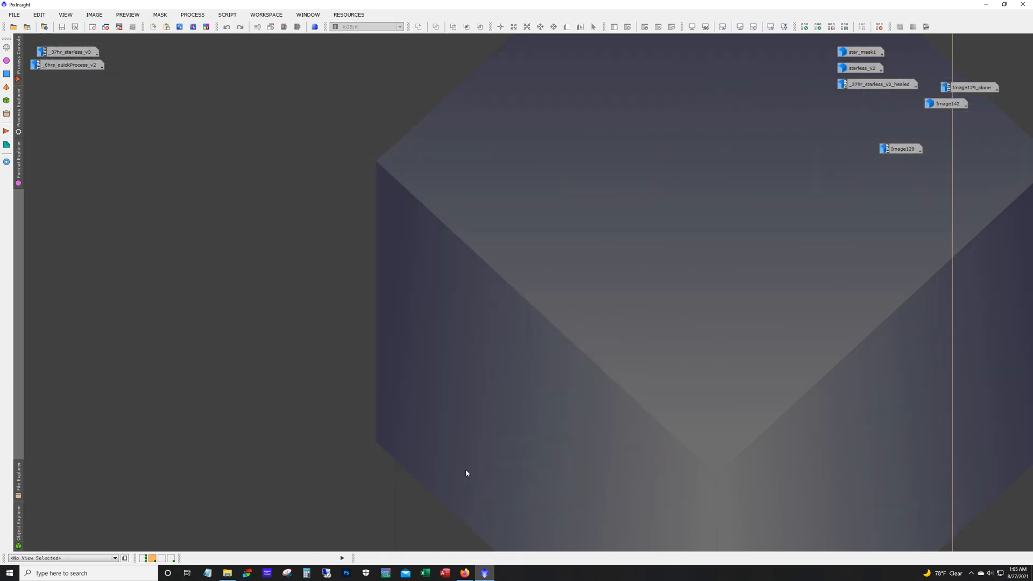
{"action": "mouse_move", "coordinate": [157, 102]}
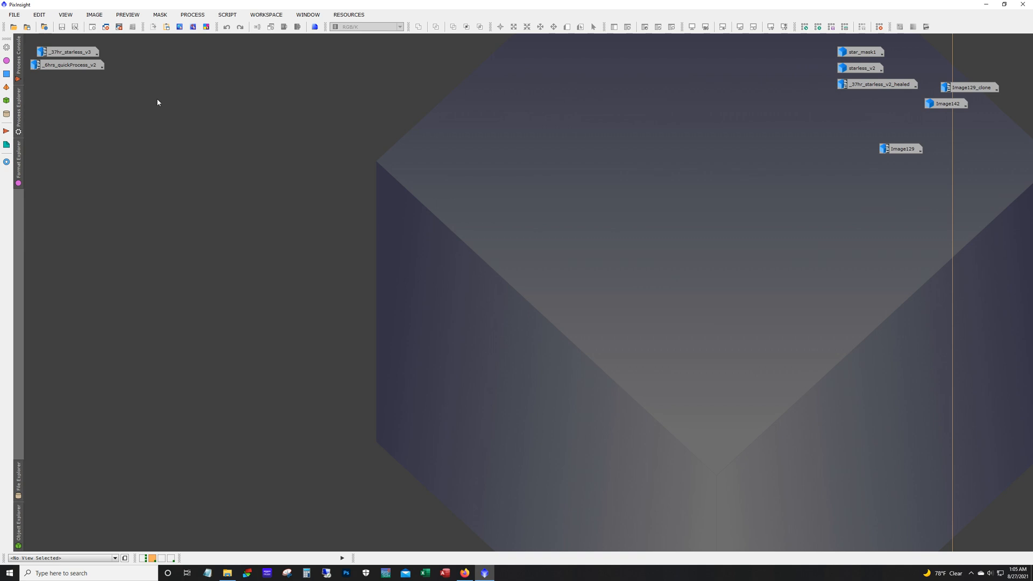
{"action": "mouse_move", "coordinate": [841, 111]}
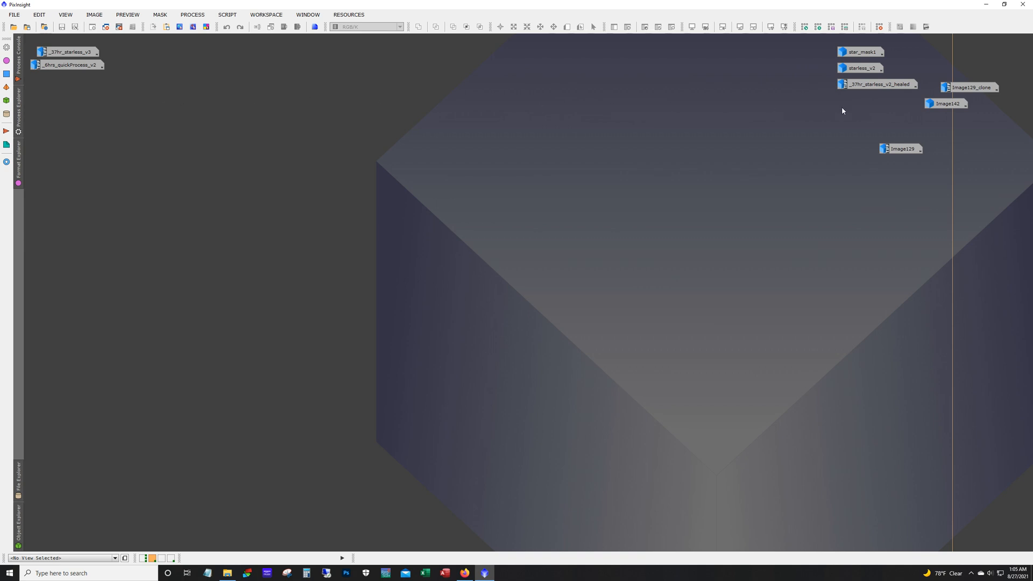
{"action": "mouse_move", "coordinate": [840, 113]}
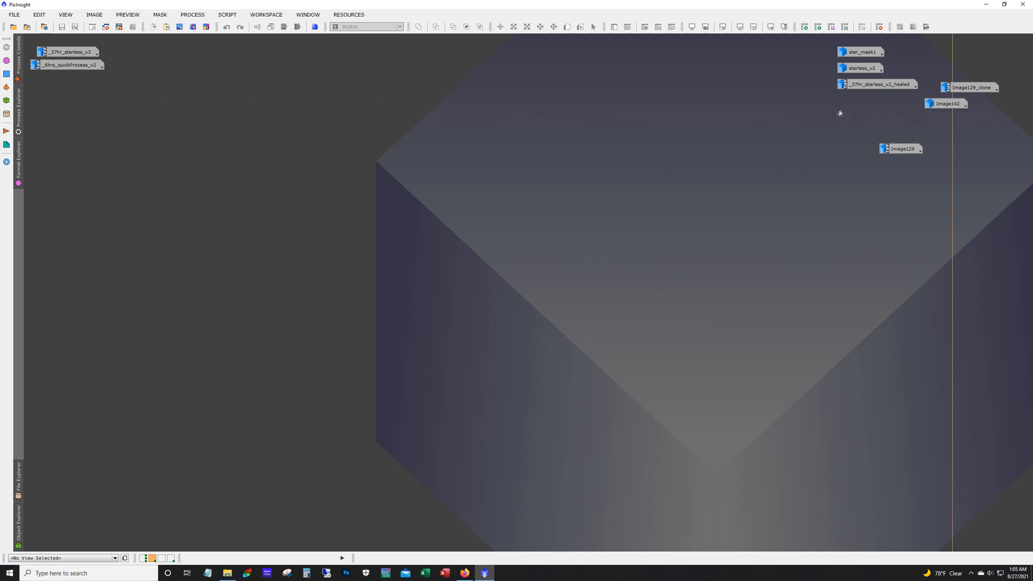
Show star_mask1 and step its history back and forth to review the extracted stars.
{"action": "double_click", "coordinate": [861, 52]}
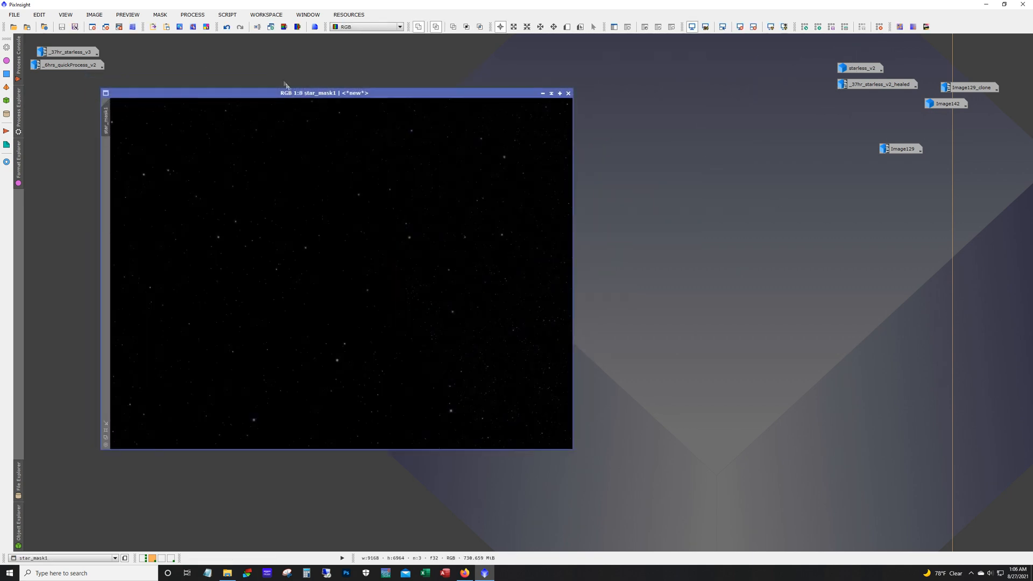
{"action": "left_click", "coordinate": [227, 26]}
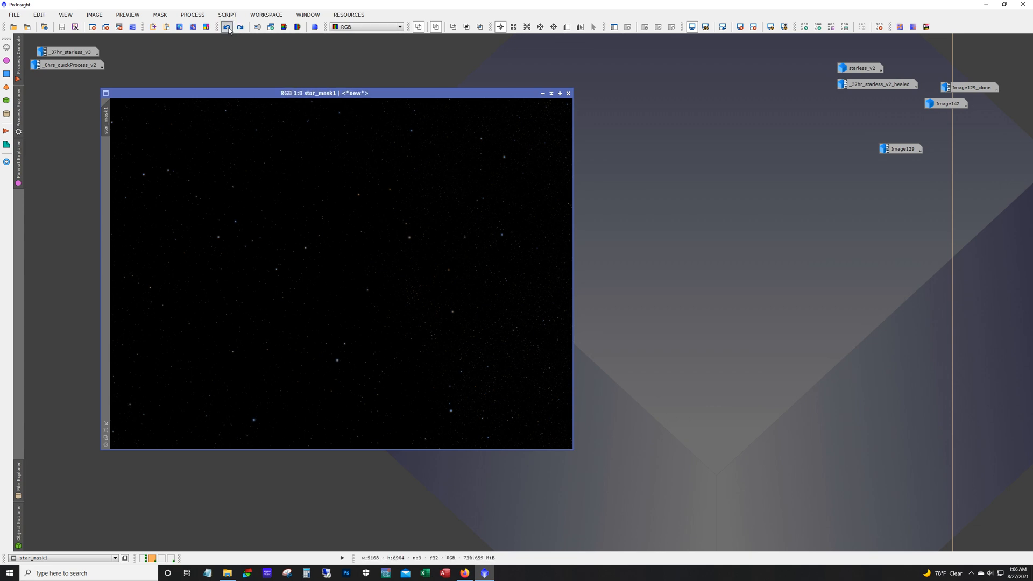
{"action": "left_click", "coordinate": [227, 26]}
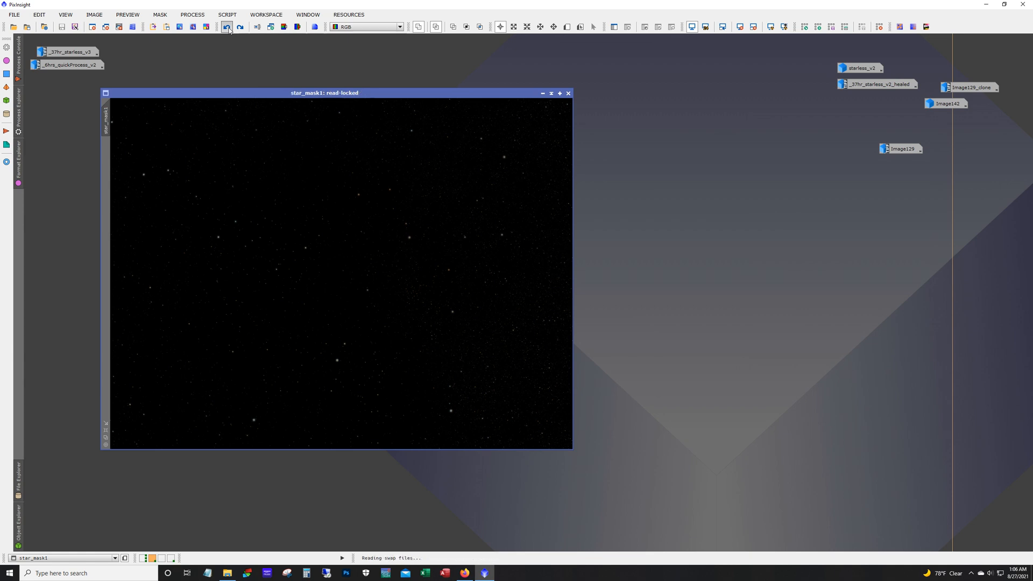
{"action": "left_click", "coordinate": [226, 26]}
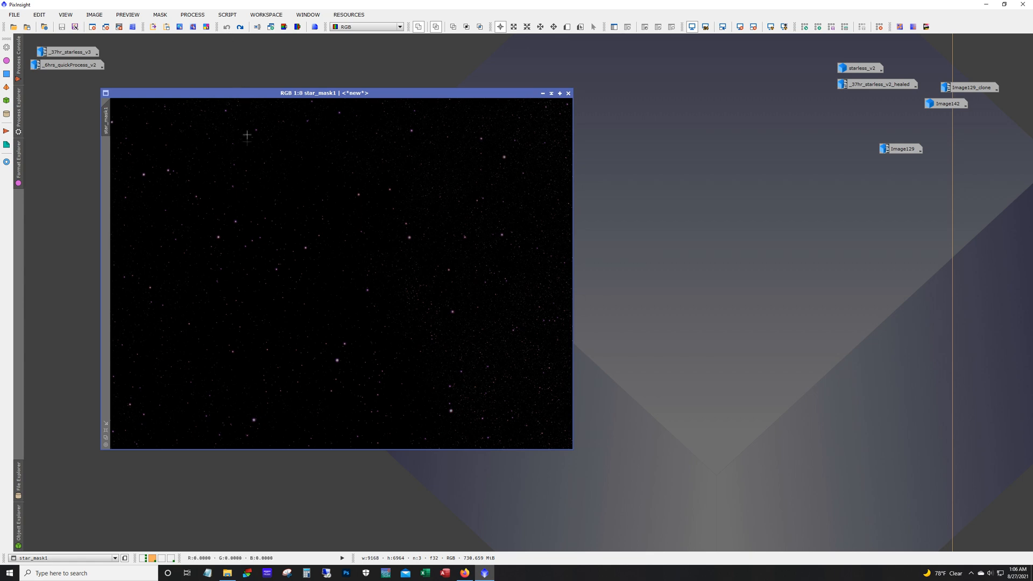
{"action": "mouse_move", "coordinate": [320, 265]}
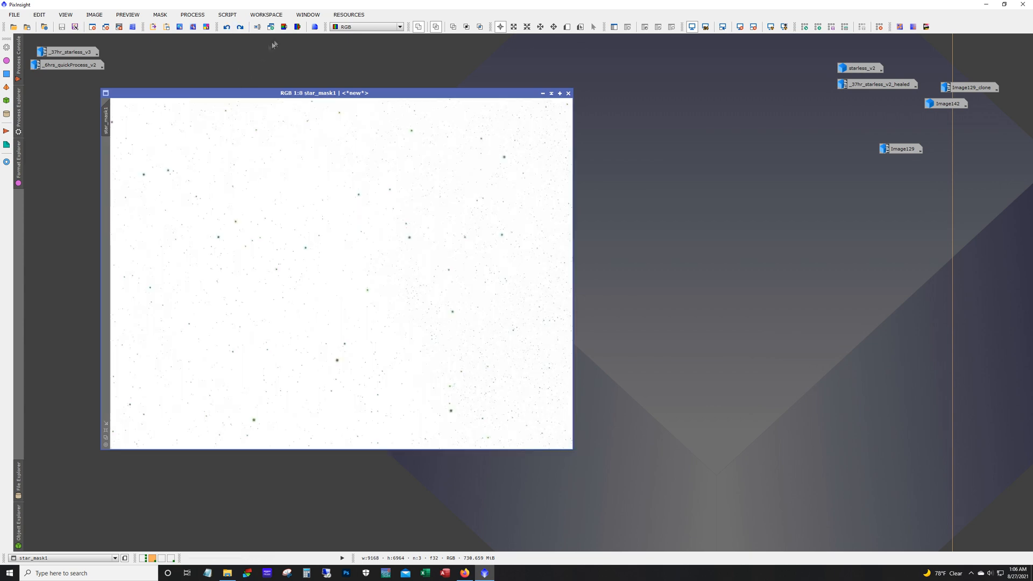
{"action": "mouse_move", "coordinate": [235, 67]}
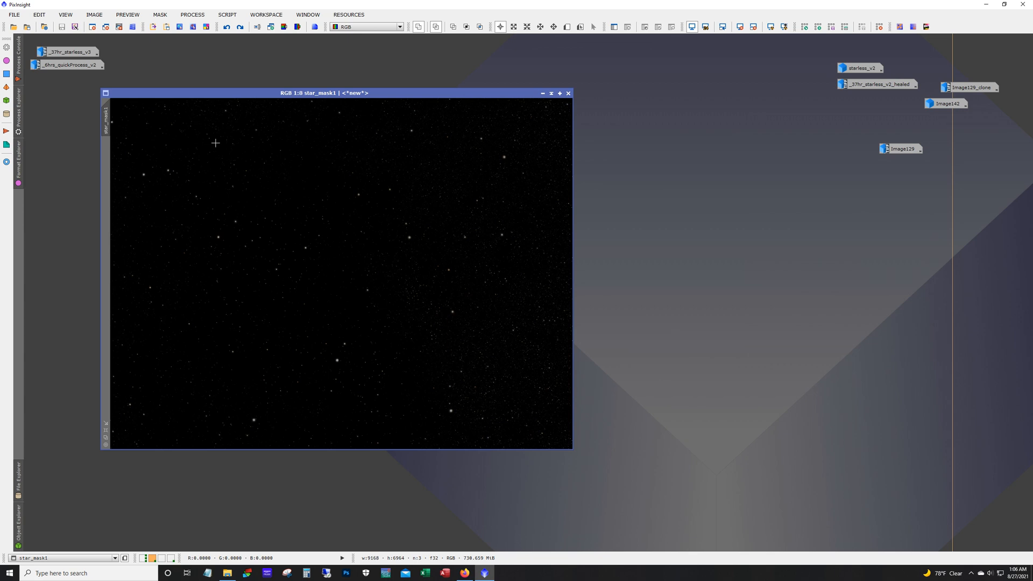
{"action": "mouse_move", "coordinate": [239, 69]}
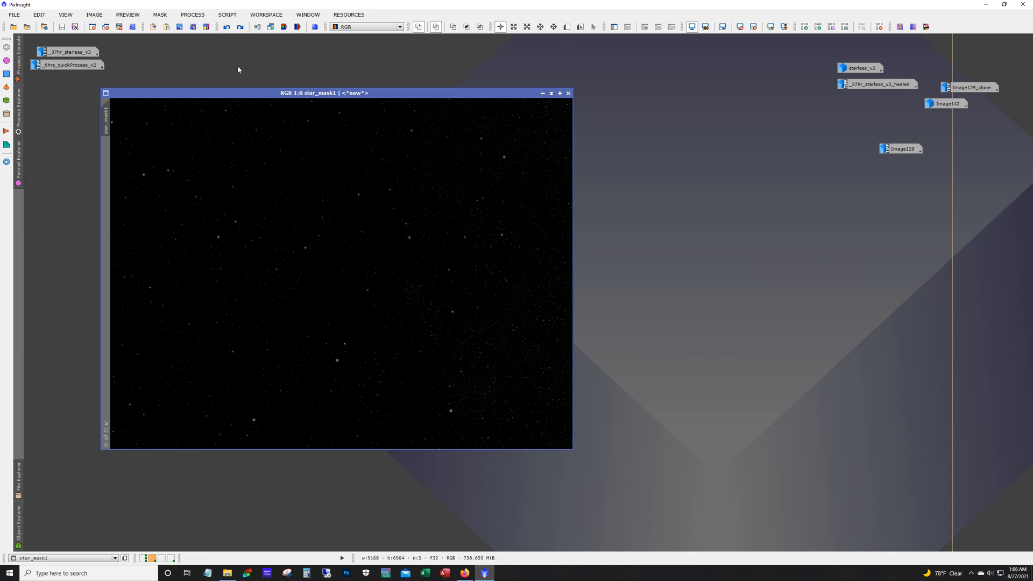
{"action": "mouse_move", "coordinate": [371, 379]}
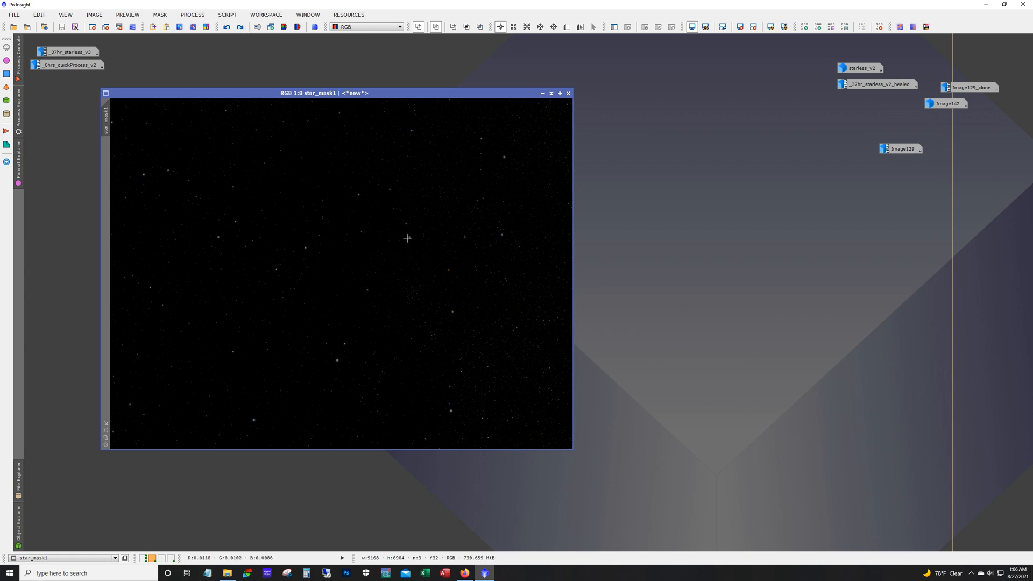
{"action": "mouse_move", "coordinate": [499, 150]}
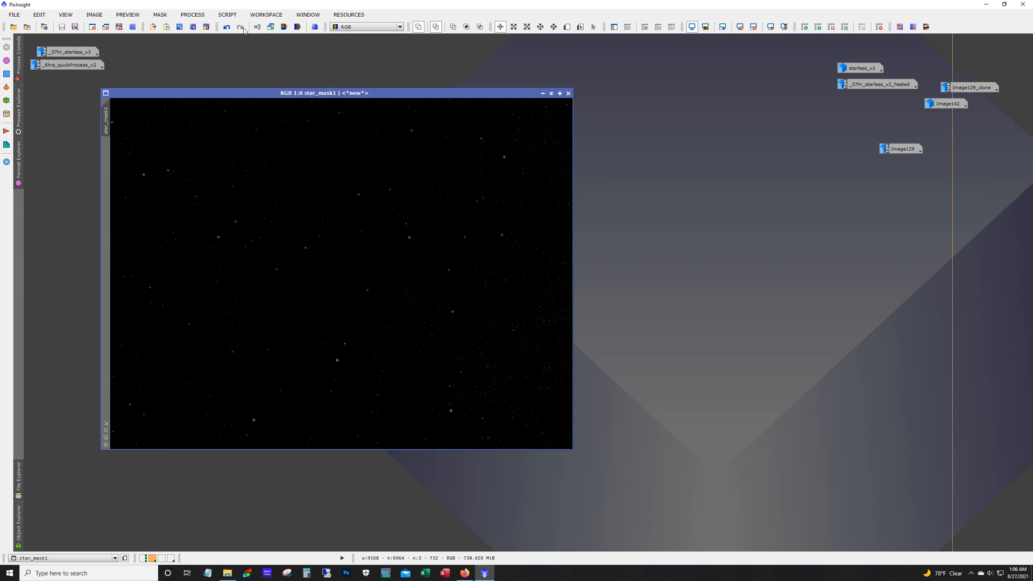
{"action": "mouse_move", "coordinate": [279, 215]}
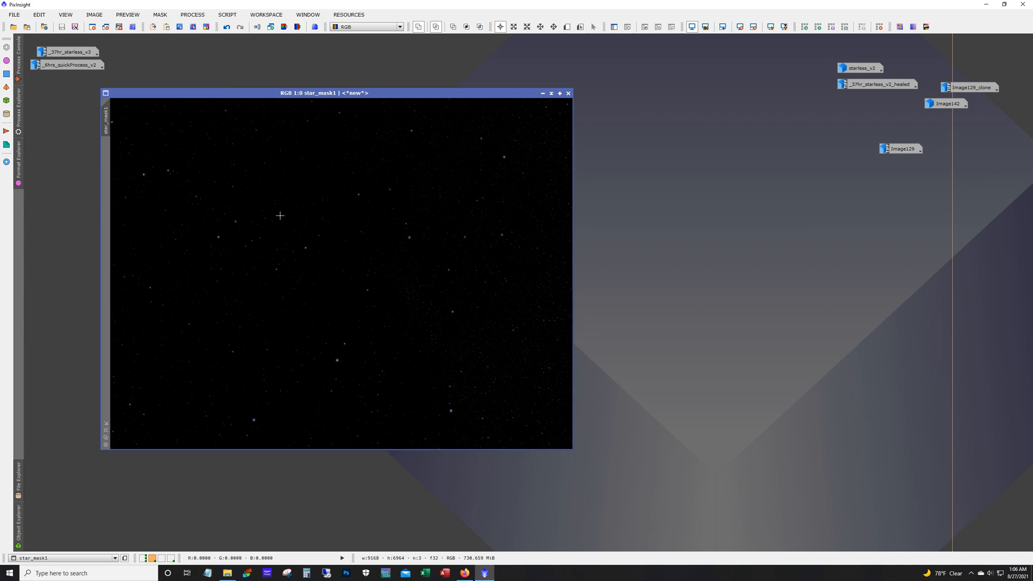
Iconize the star_mask1 window, leaving the workspace with only icons.
{"action": "left_click", "coordinate": [568, 93]}
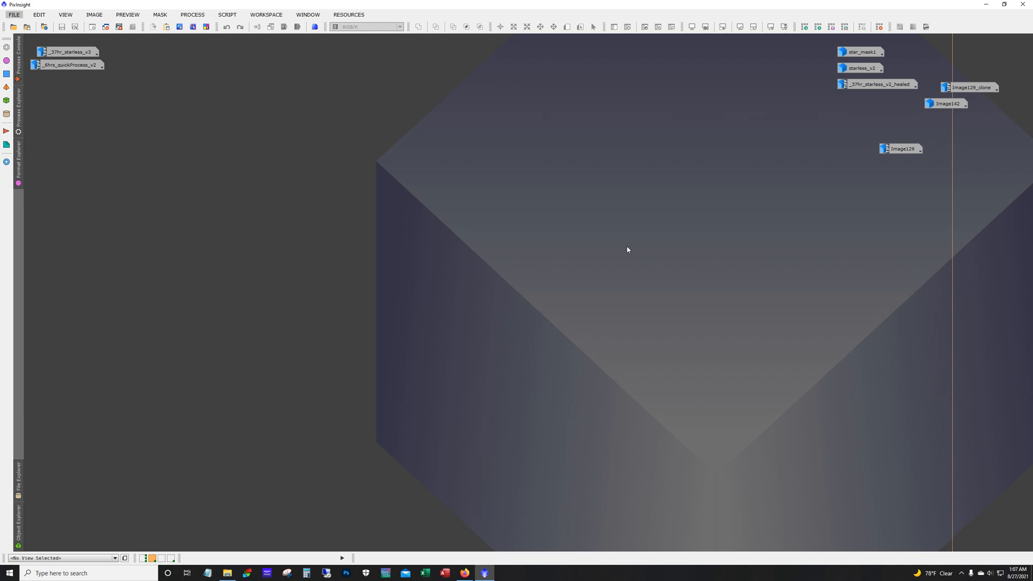
{"action": "mouse_move", "coordinate": [69, 65]}
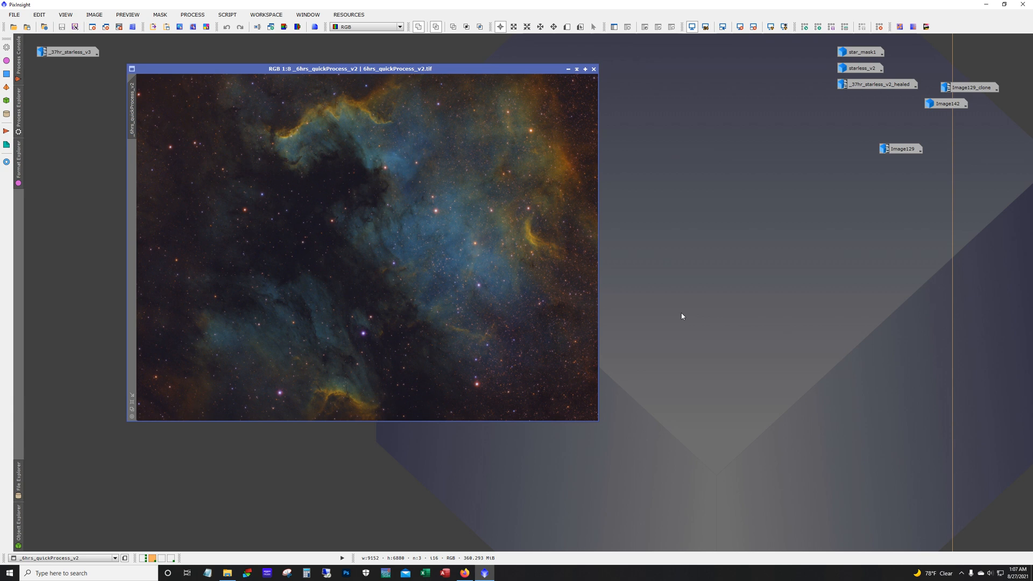
{"action": "mouse_move", "coordinate": [312, 71]}
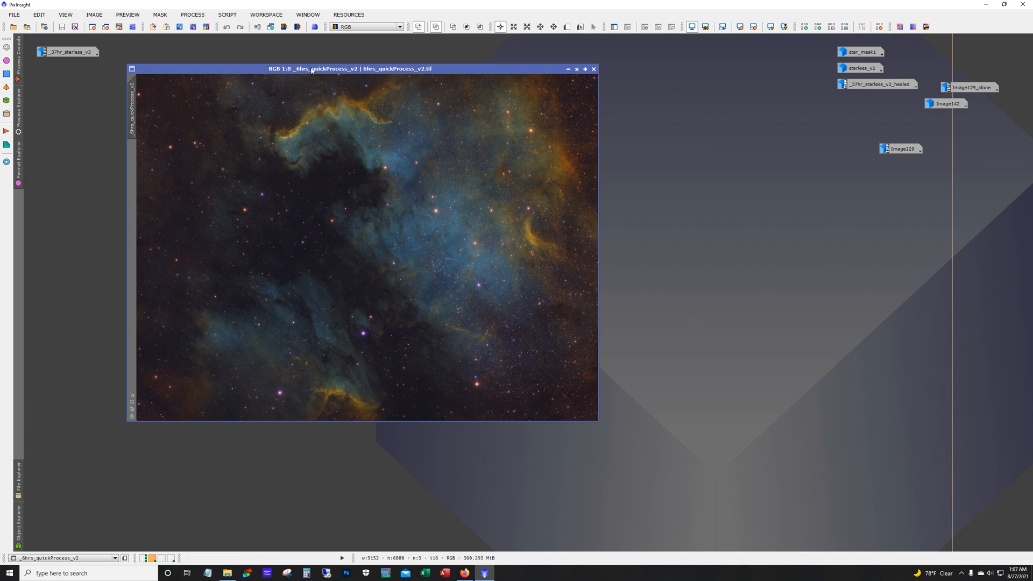
{"action": "mouse_move", "coordinate": [371, 185]}
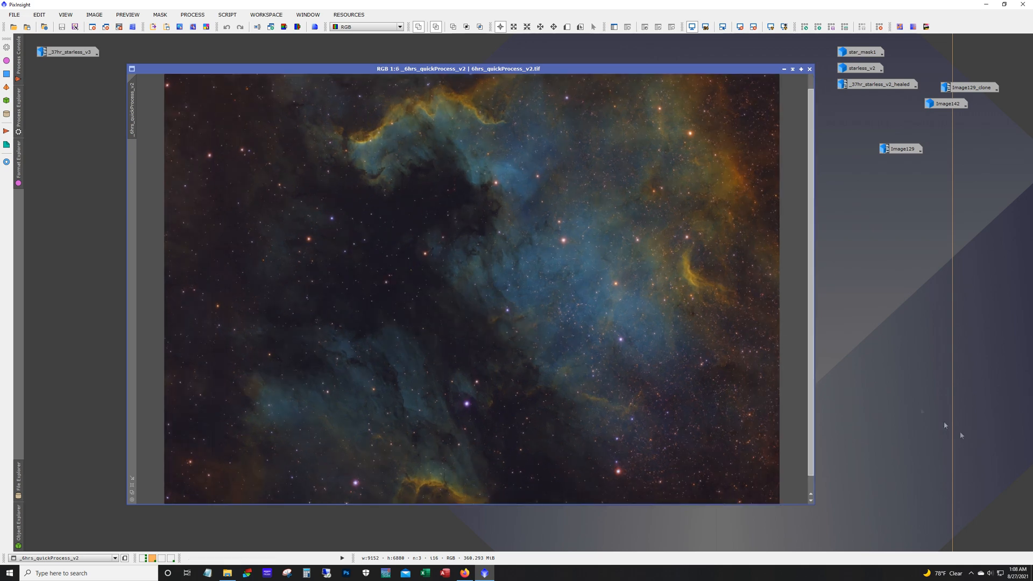
{"action": "mouse_move", "coordinate": [974, 444]}
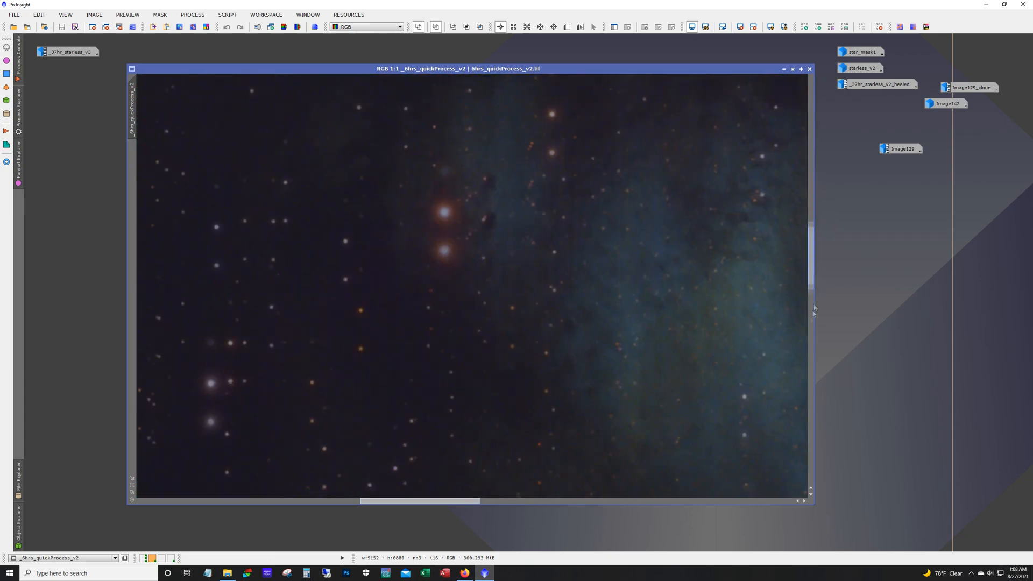
Zoom the _6hrs_quickProcess_v2 nebula image back out to show it whole.
{"action": "scroll", "scroll_direction": "down", "scroll_amount": 3}
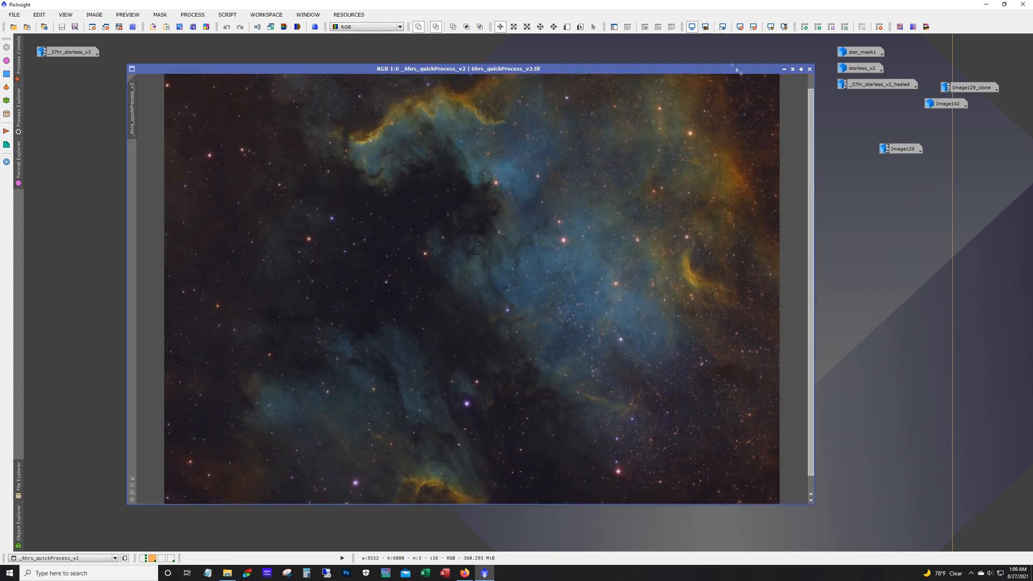
Iconize the 6-hour image and bring up _37hr_starless_v3 for comparison.
{"action": "left_click", "coordinate": [784, 69]}
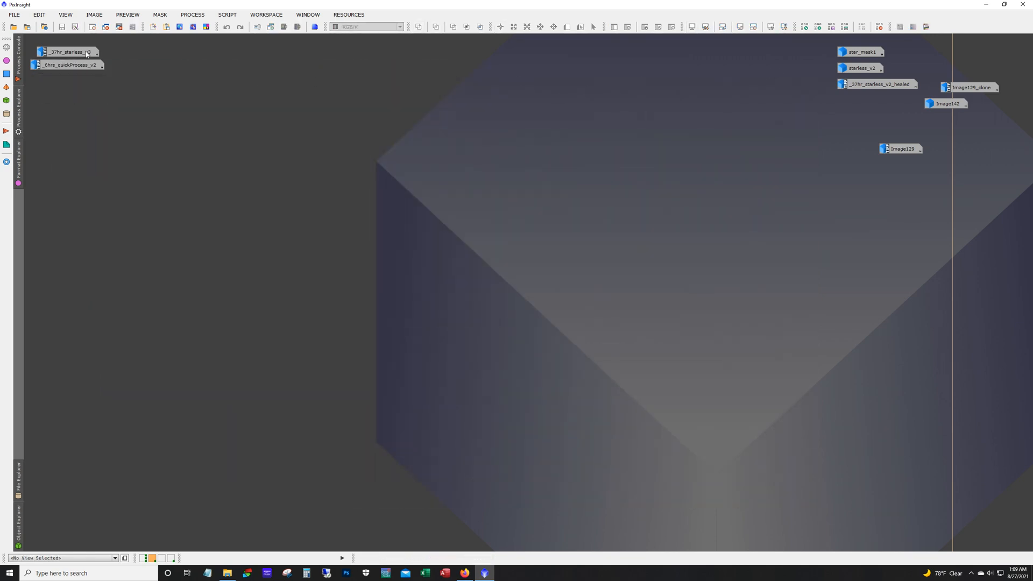
{"action": "double_click", "coordinate": [65, 52]}
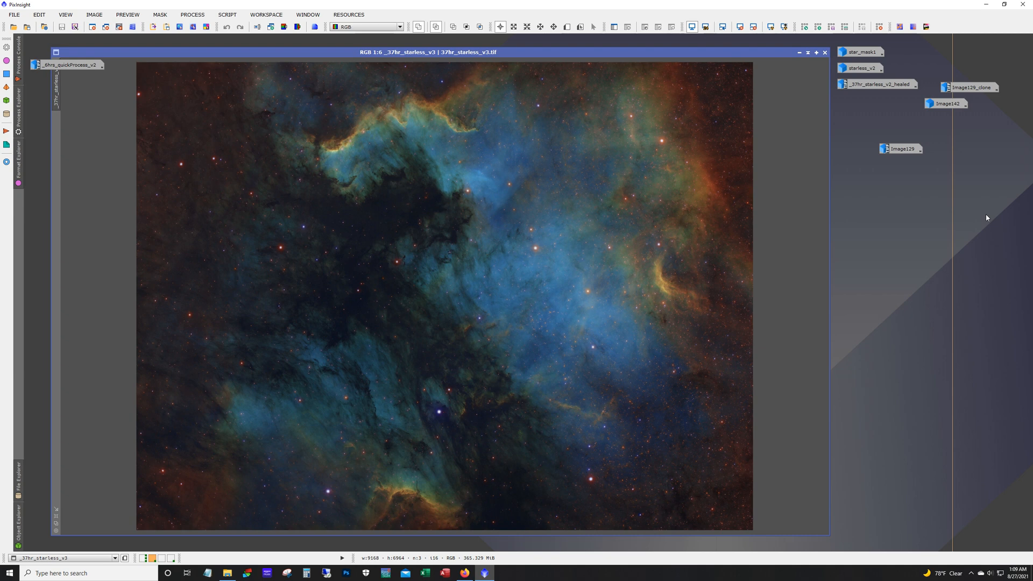
{"action": "mouse_move", "coordinate": [763, 269]}
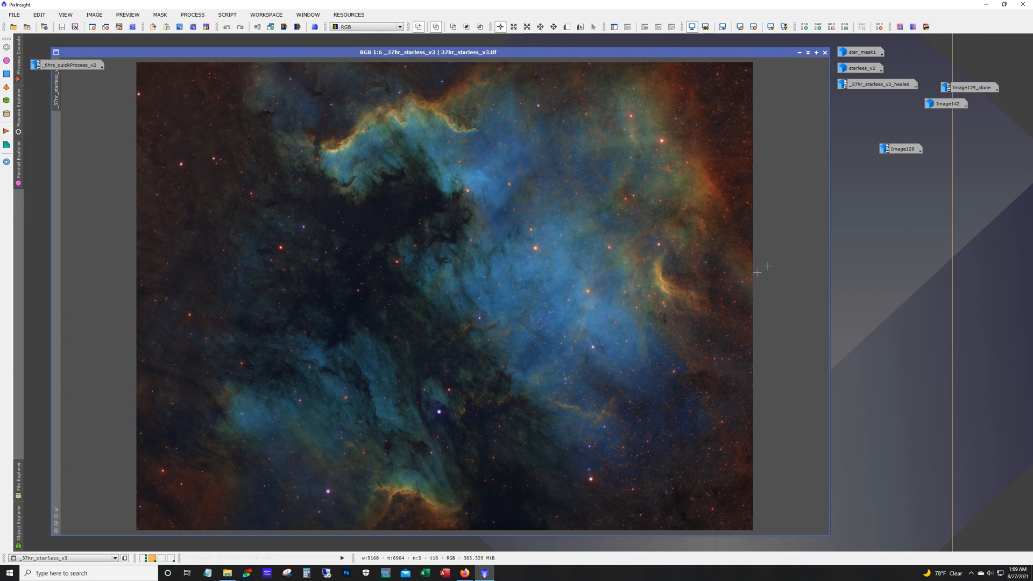
{"action": "mouse_move", "coordinate": [441, 409]}
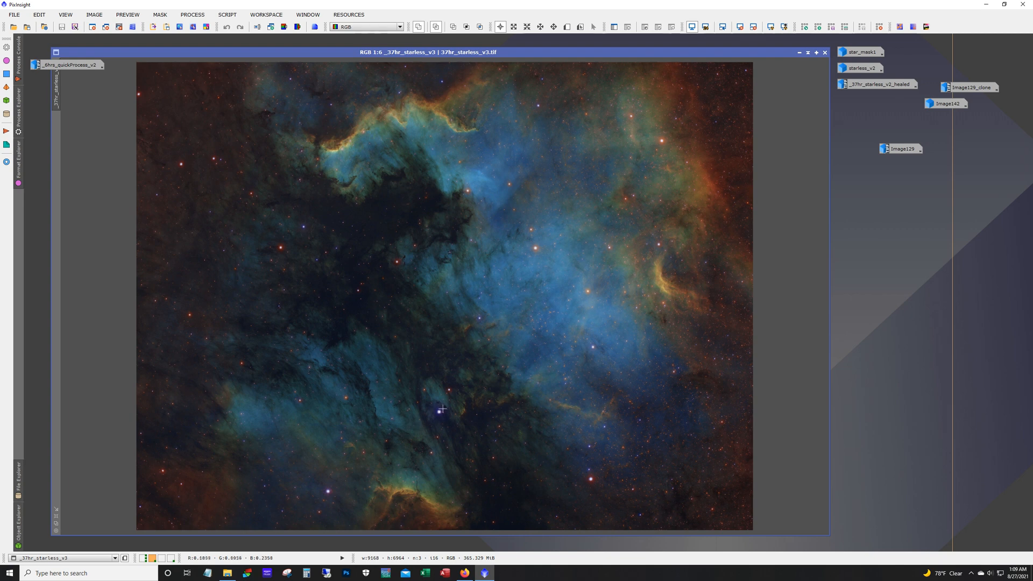
{"action": "mouse_move", "coordinate": [749, 471]}
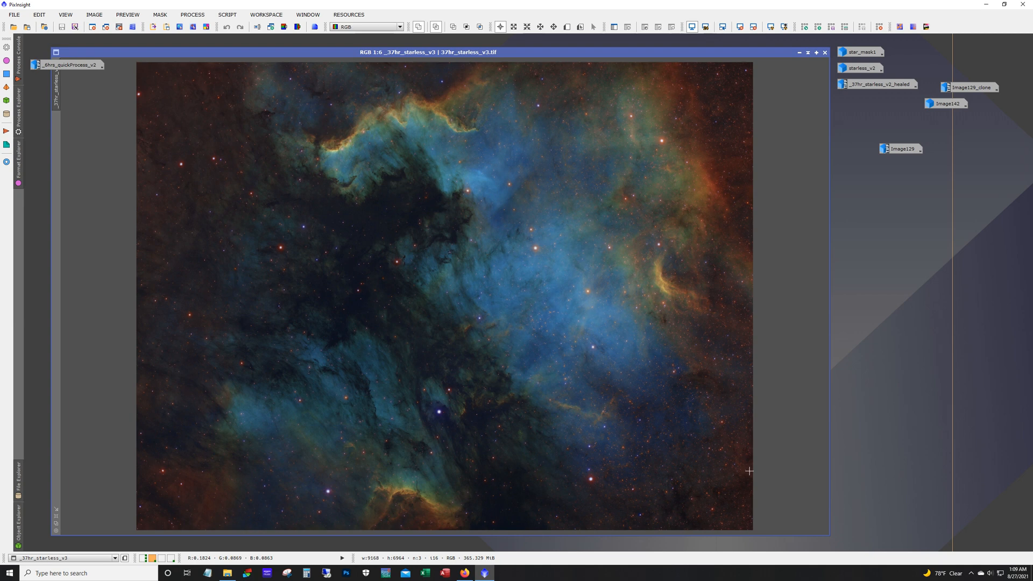
{"action": "mouse_move", "coordinate": [412, 300]}
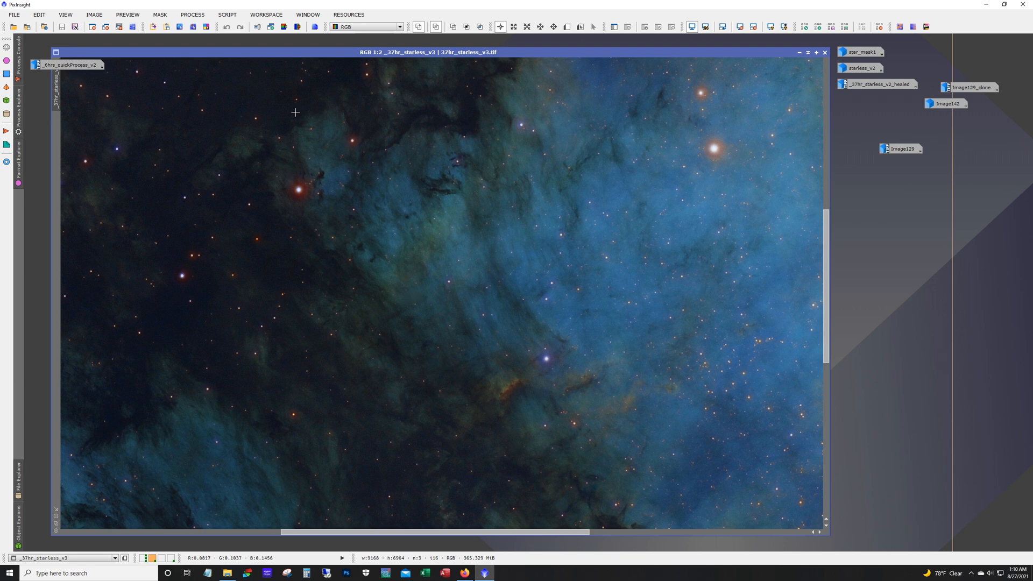
{"action": "scroll", "scroll_direction": "down", "scroll_amount": 3}
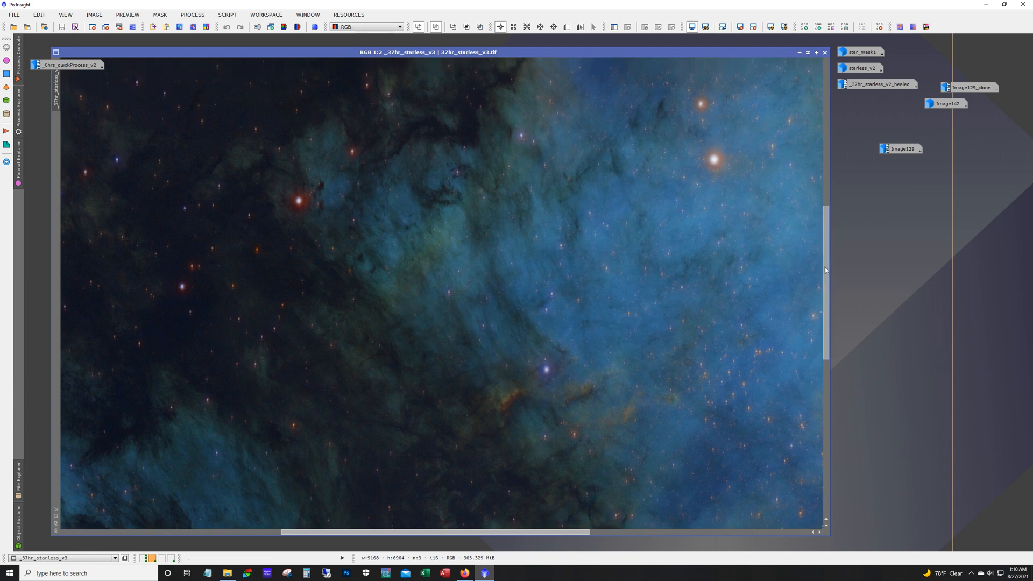
{"action": "scroll", "scroll_direction": "up", "scroll_amount": 3}
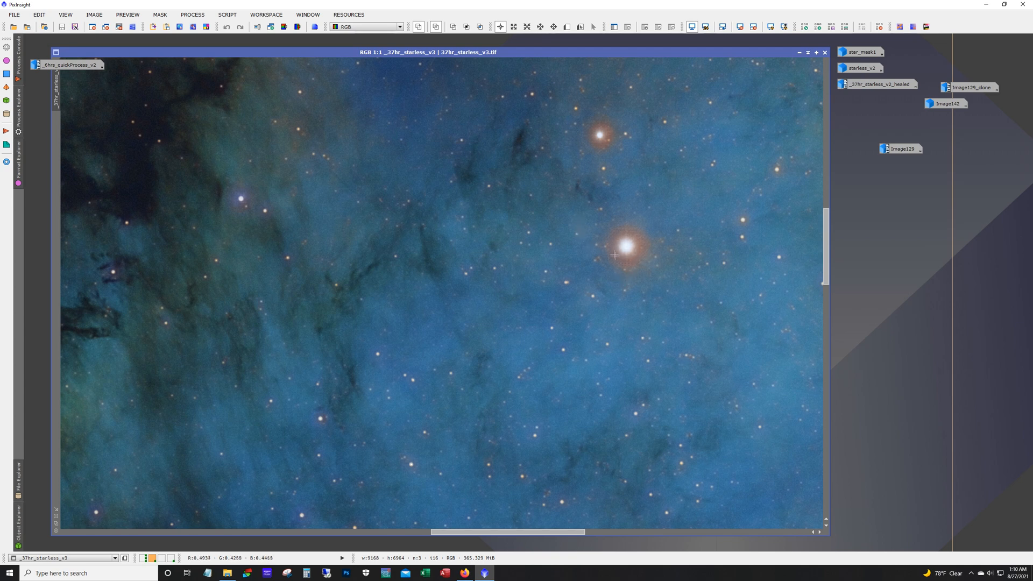
{"action": "mouse_move", "coordinate": [263, 182]}
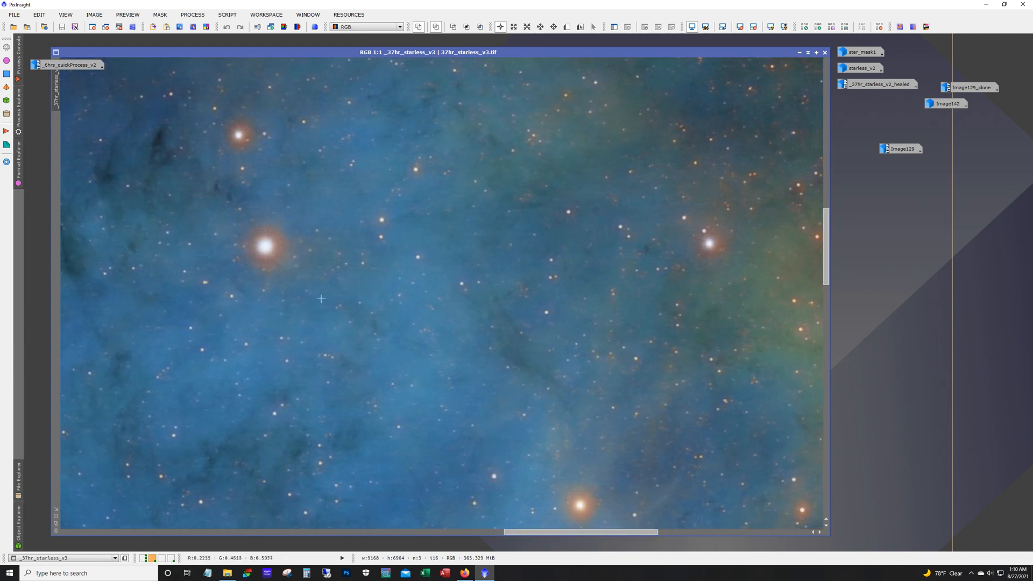
{"action": "mouse_move", "coordinate": [840, 239]}
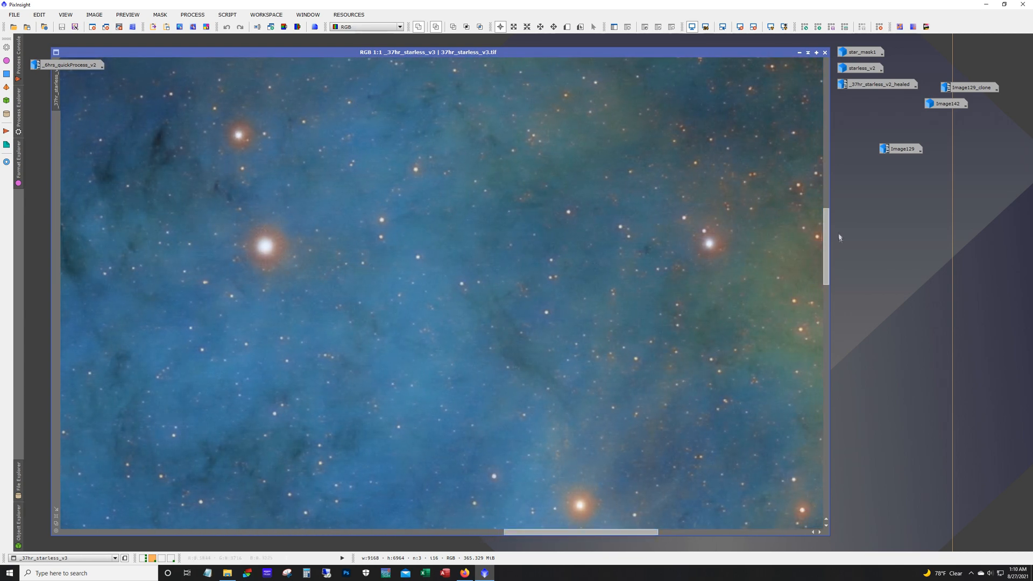
{"action": "scroll", "scroll_direction": "down", "scroll_amount": 3}
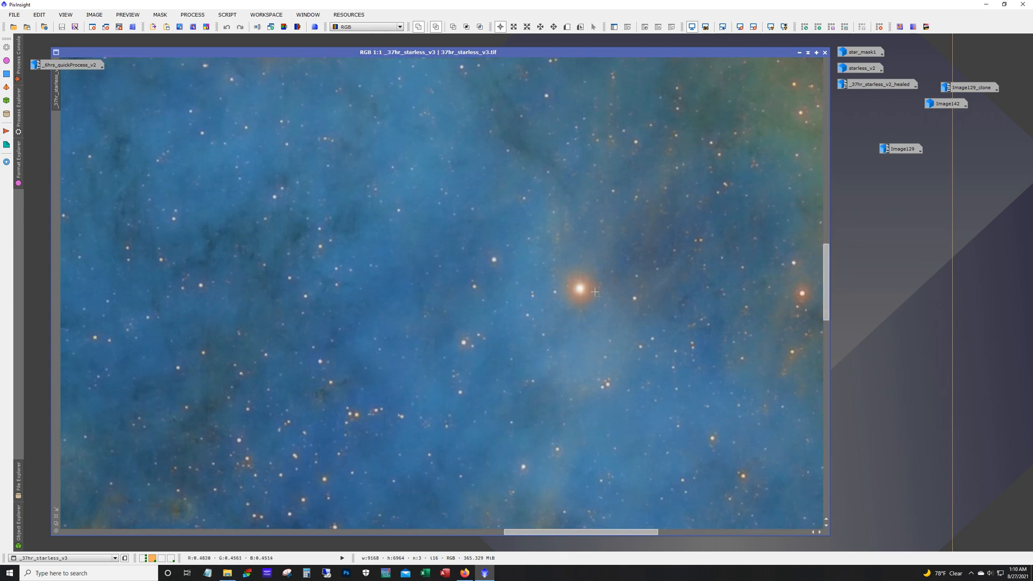
{"action": "mouse_move", "coordinate": [643, 301]}
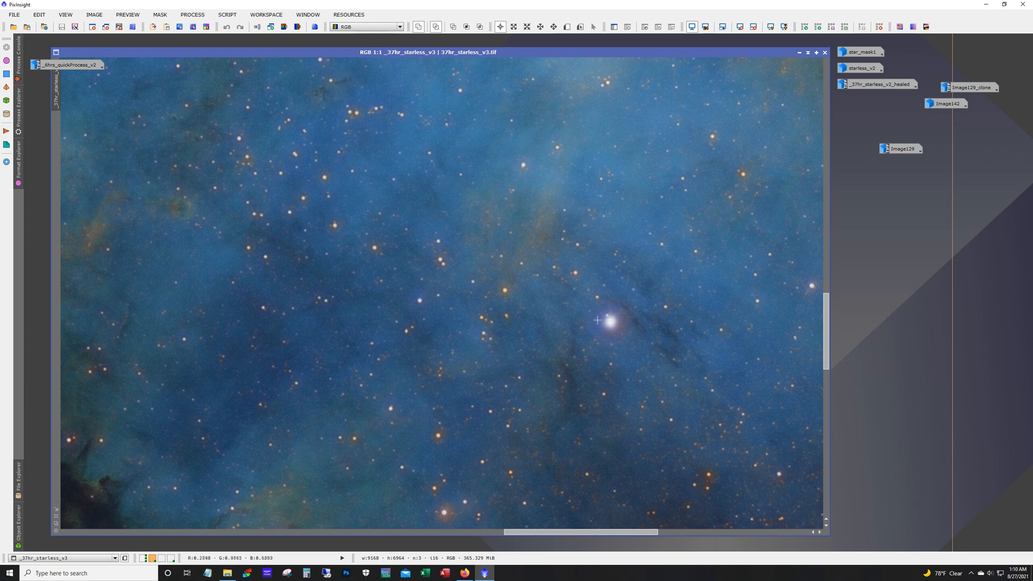
{"action": "scroll", "scroll_direction": "down", "scroll_amount": 3}
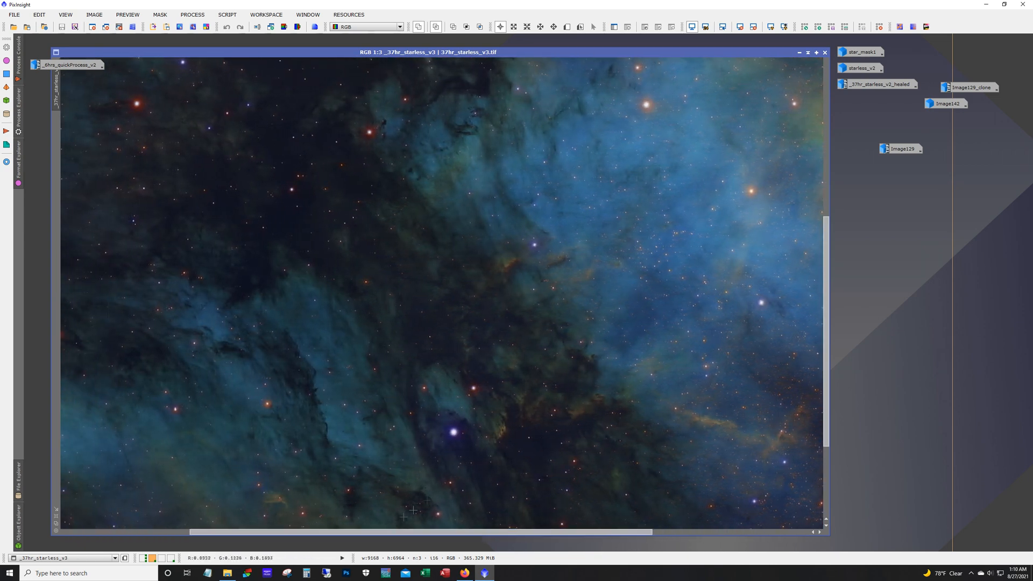
{"action": "scroll", "scroll_direction": "down", "scroll_amount": 3}
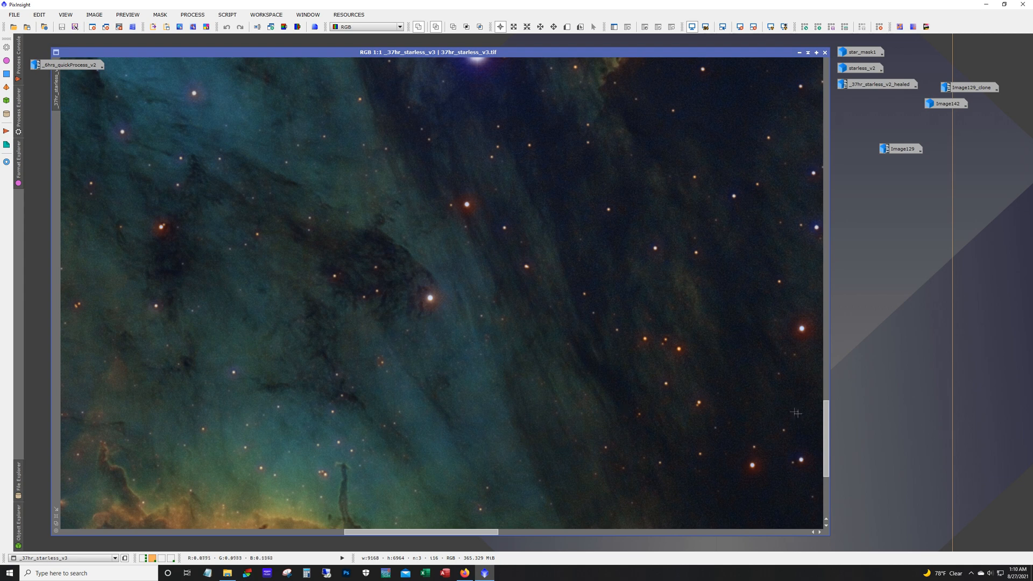
{"action": "scroll", "scroll_direction": "down", "scroll_amount": 3}
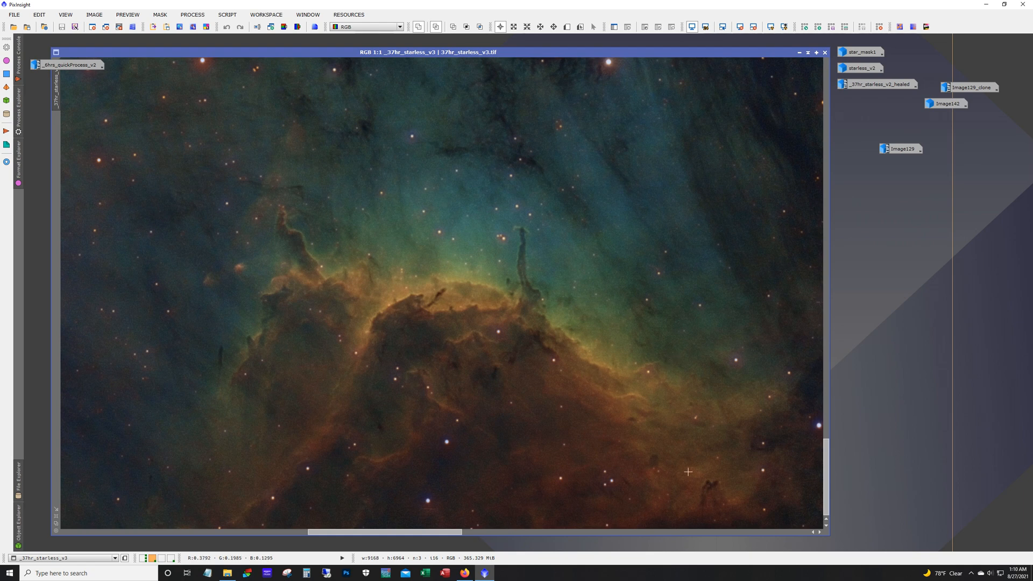
{"action": "mouse_move", "coordinate": [417, 270]}
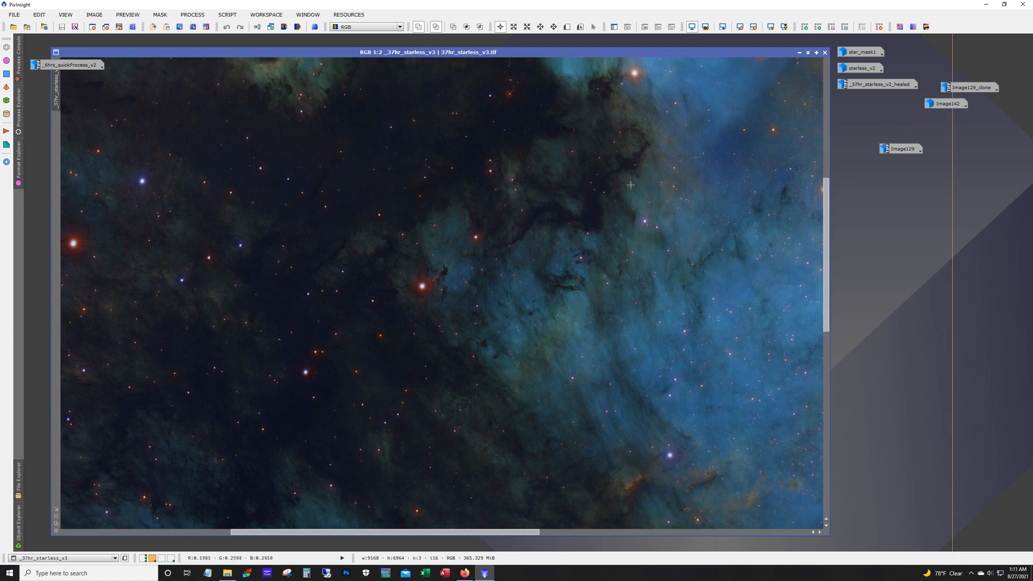
{"action": "mouse_move", "coordinate": [314, 228]}
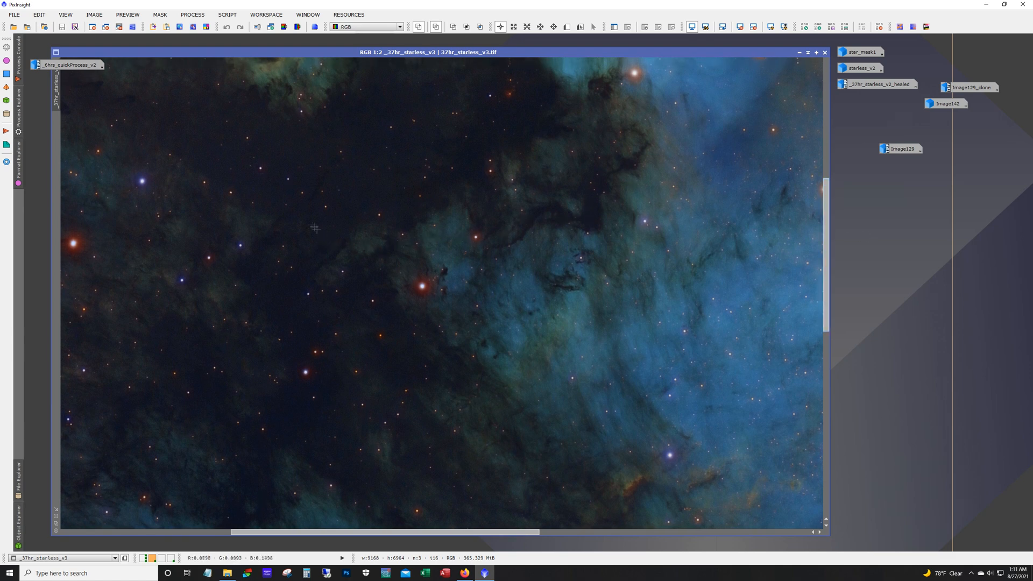
{"action": "mouse_move", "coordinate": [703, 397]}
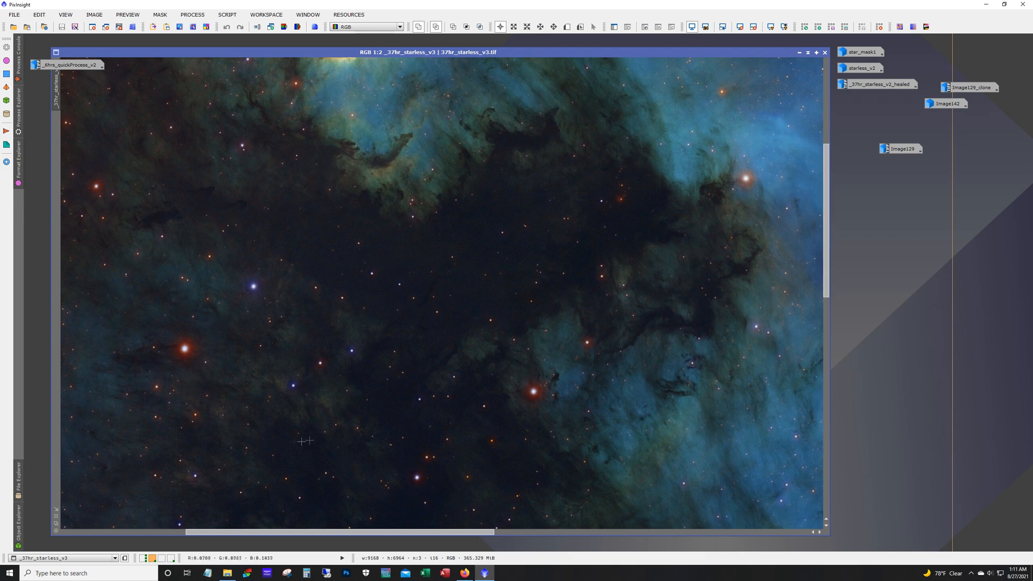
{"action": "mouse_move", "coordinate": [341, 380]}
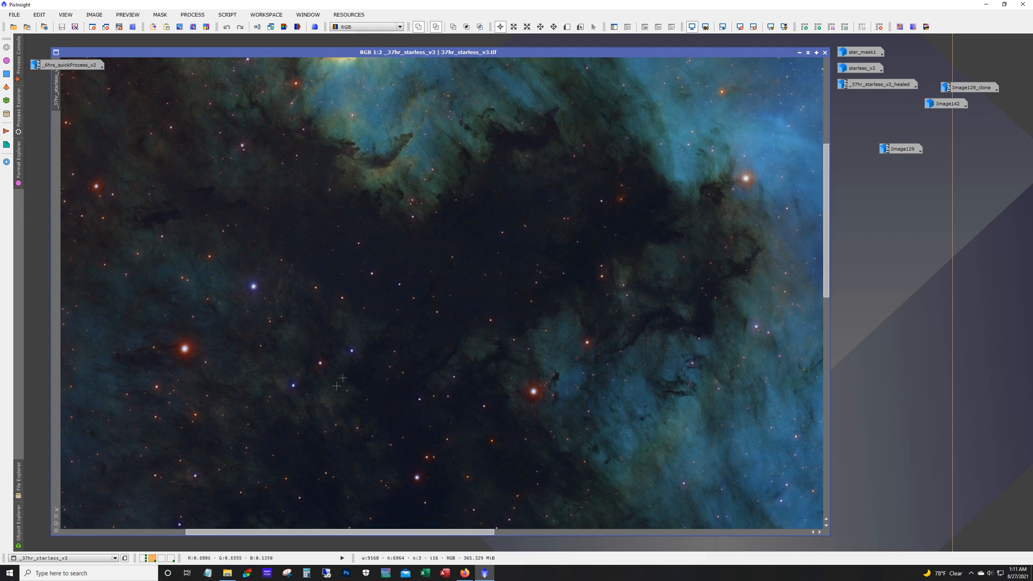
{"action": "mouse_move", "coordinate": [753, 276]}
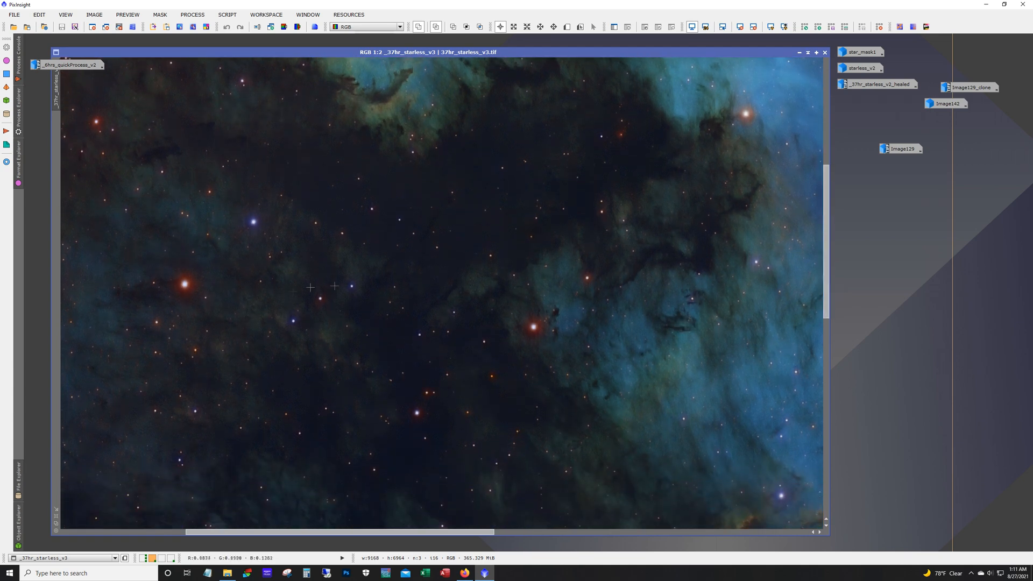
{"action": "mouse_move", "coordinate": [229, 247]}
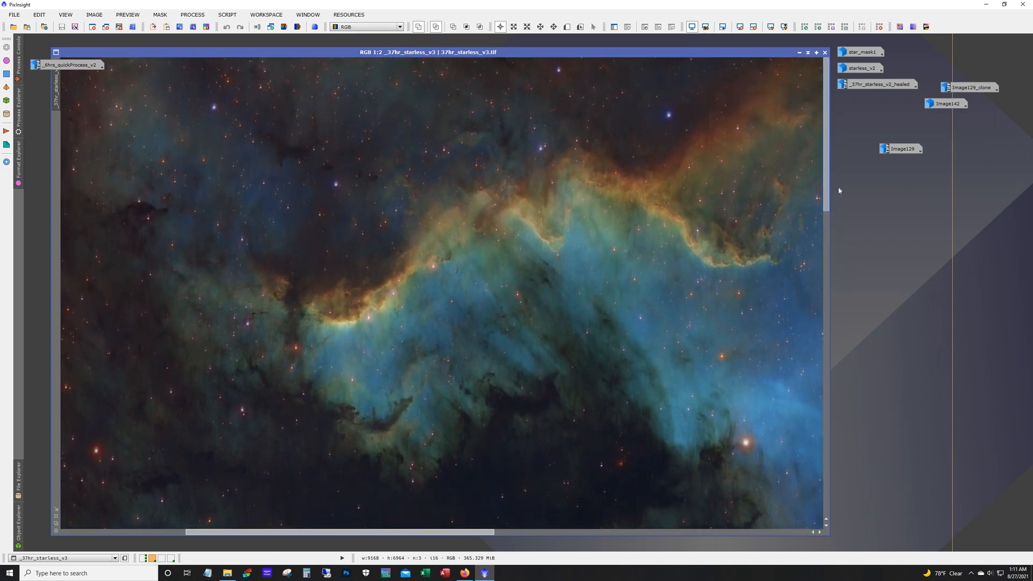
{"action": "mouse_move", "coordinate": [475, 354]}
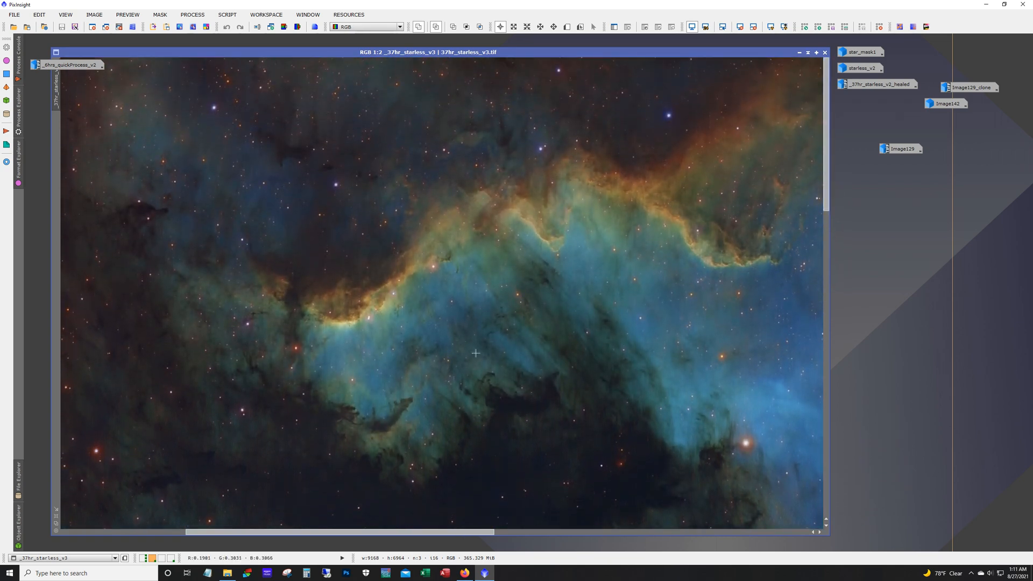